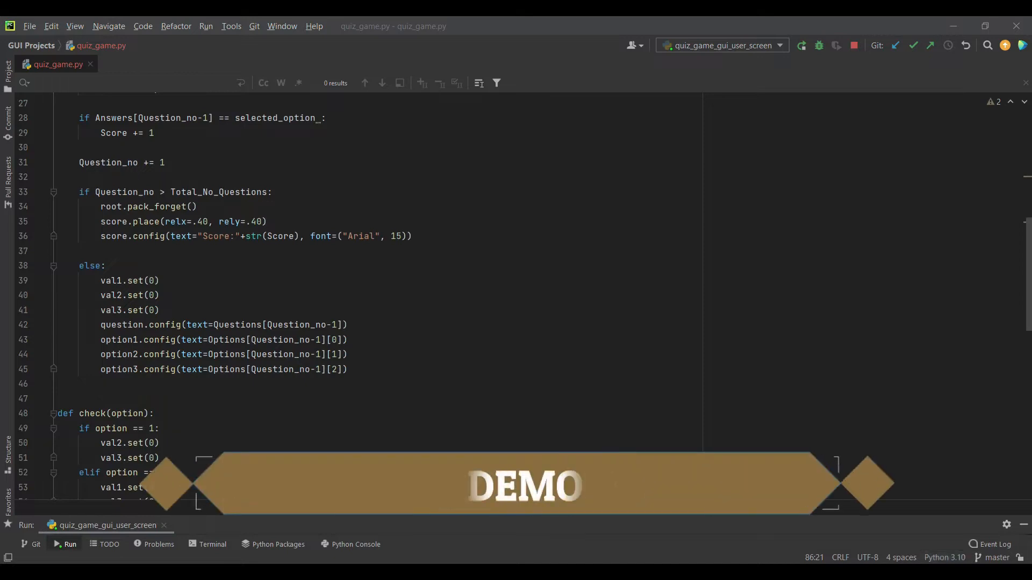
Launch the quiz, press Play Game, and skip all three questions until Score:0 appears.
{"action": "left_click", "coordinate": [65, 544]}
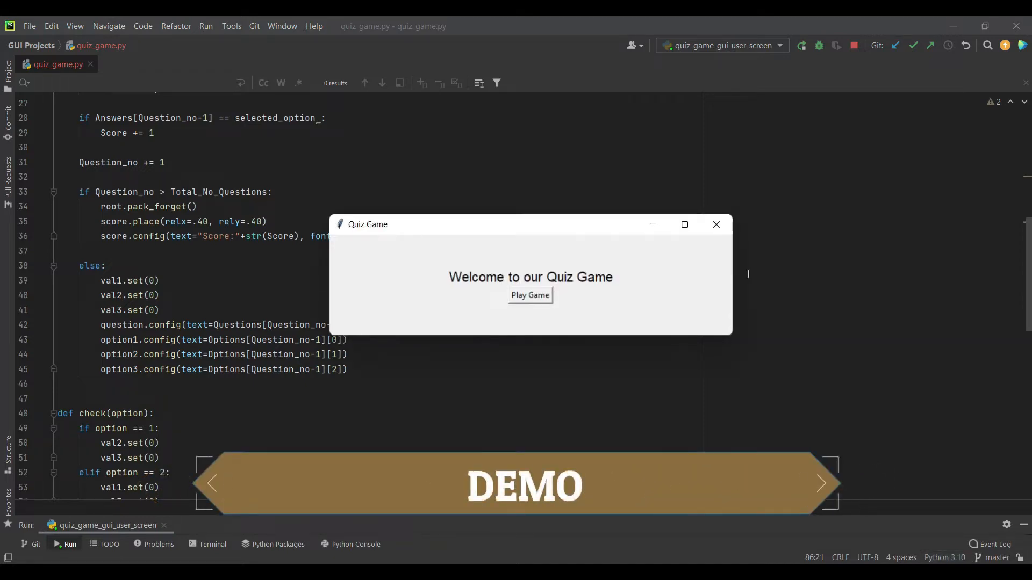
{"action": "mouse_move", "coordinate": [720, 246]}
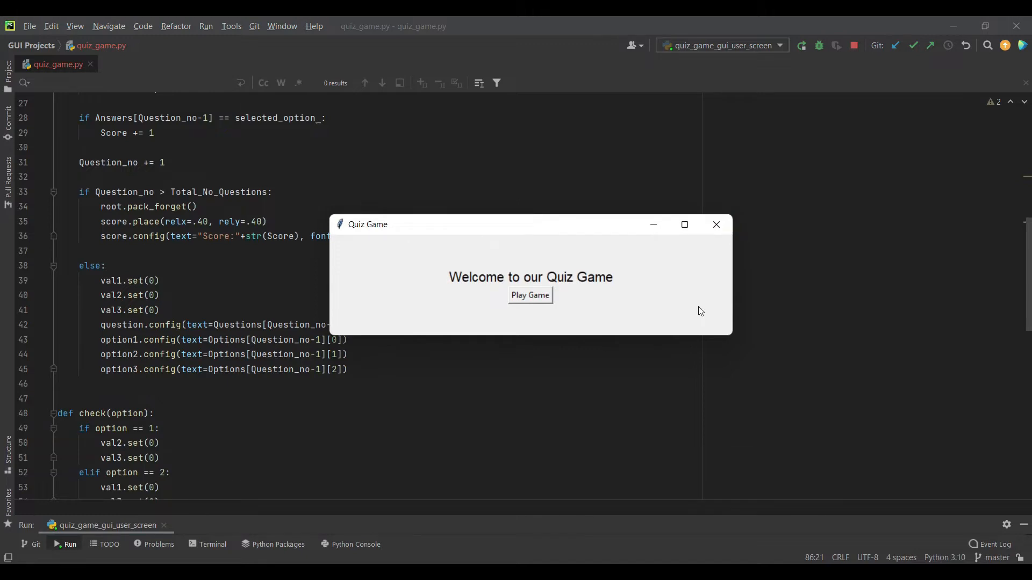
{"action": "mouse_move", "coordinate": [684, 294]}
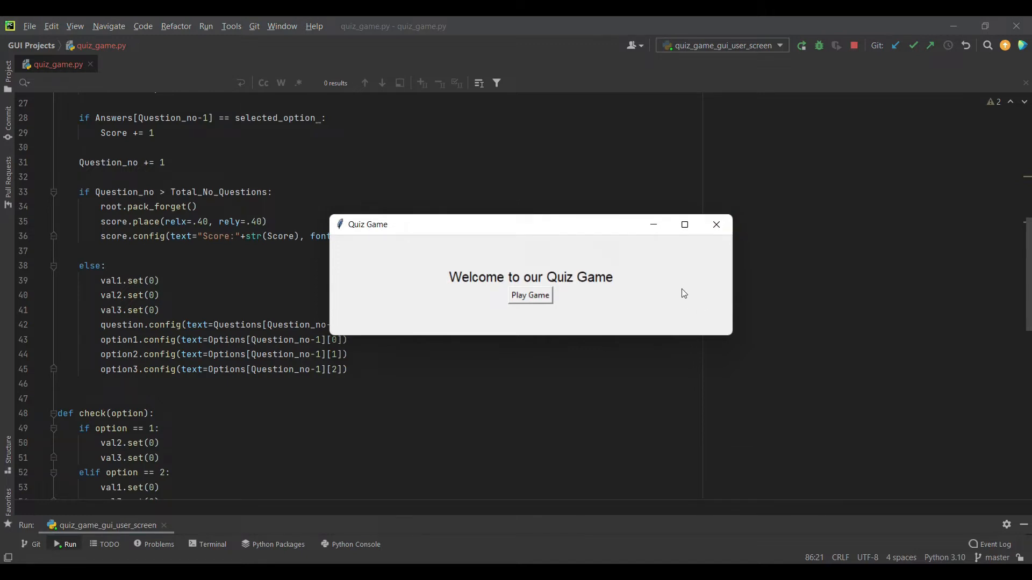
{"action": "mouse_move", "coordinate": [637, 317]}
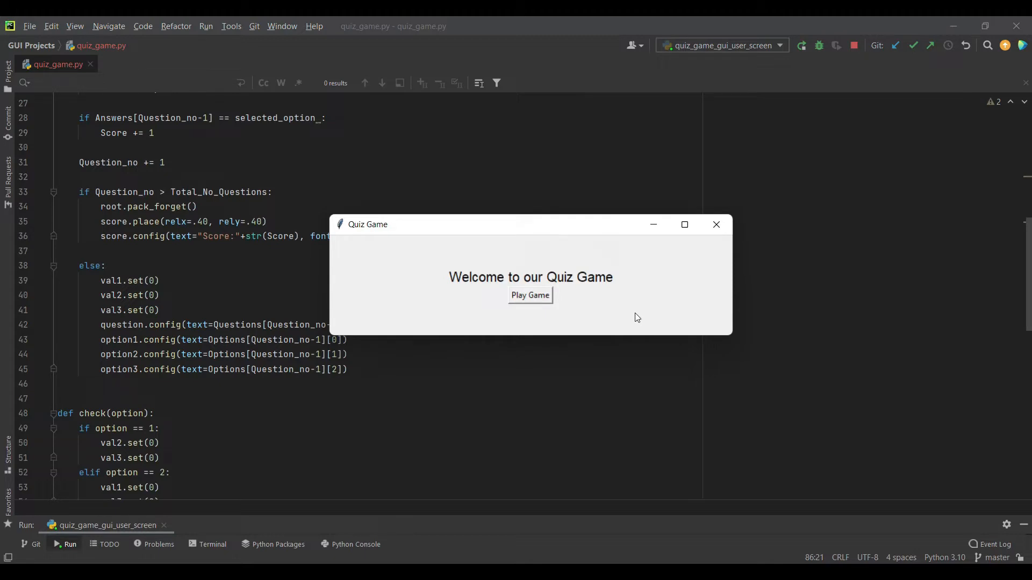
{"action": "mouse_move", "coordinate": [654, 304]}
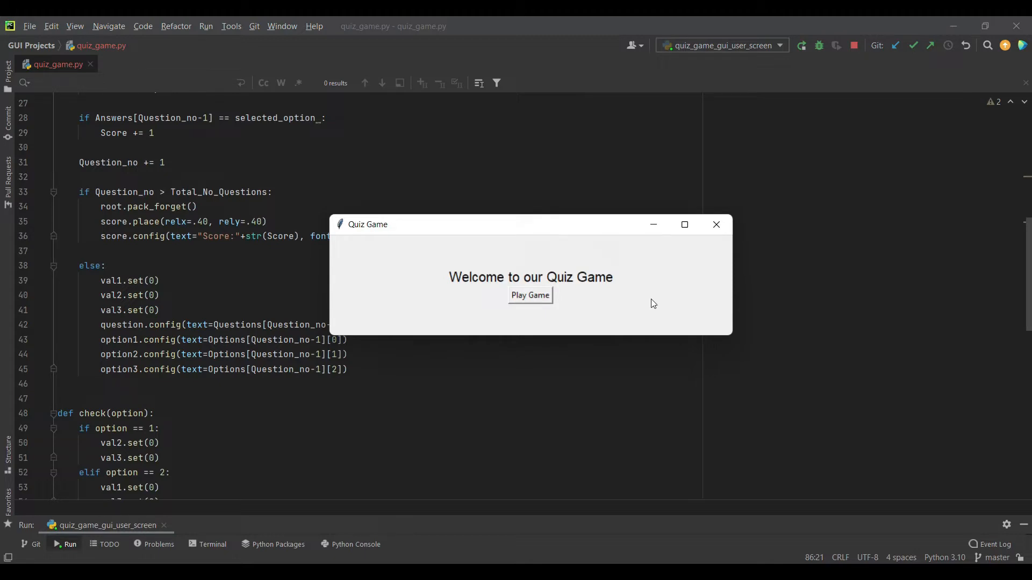
{"action": "mouse_move", "coordinate": [635, 315]}
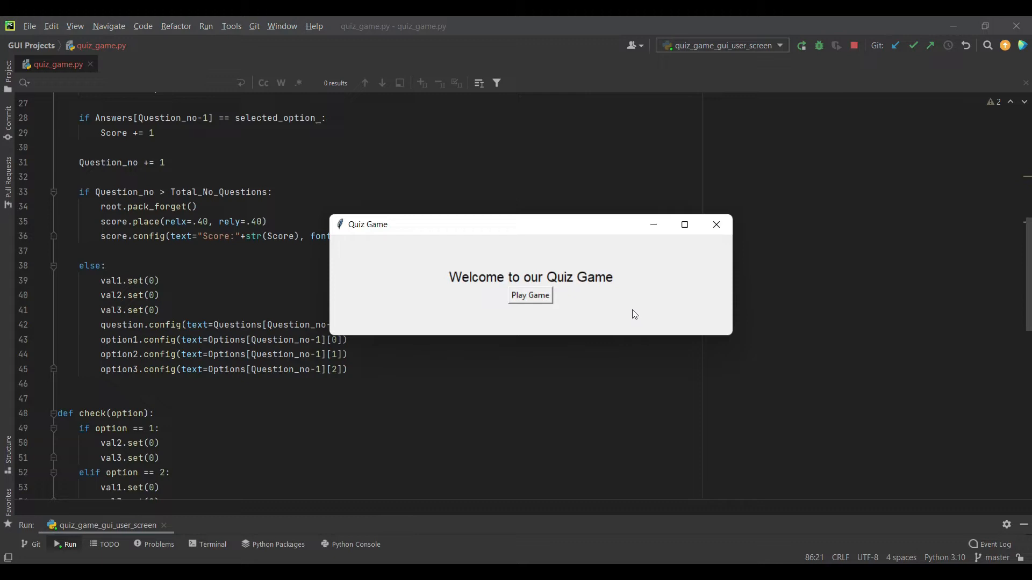
{"action": "mouse_move", "coordinate": [545, 305]}
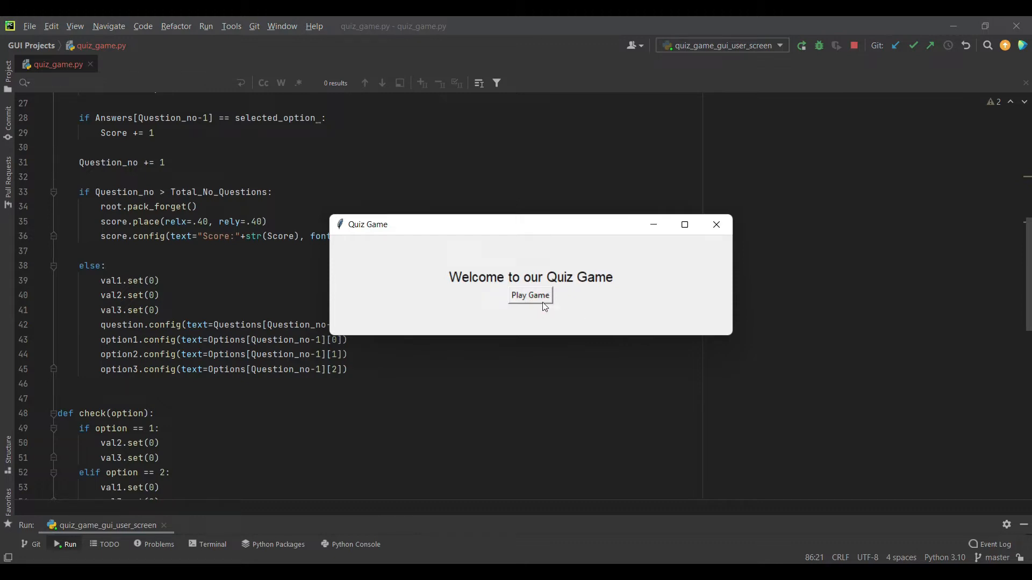
{"action": "left_click", "coordinate": [530, 295]}
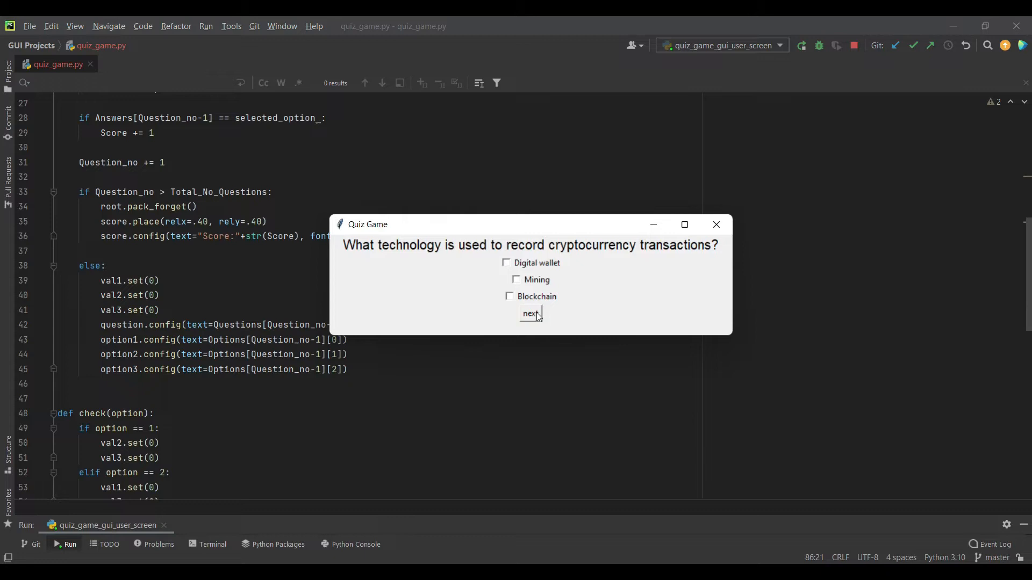
{"action": "left_click", "coordinate": [530, 314]}
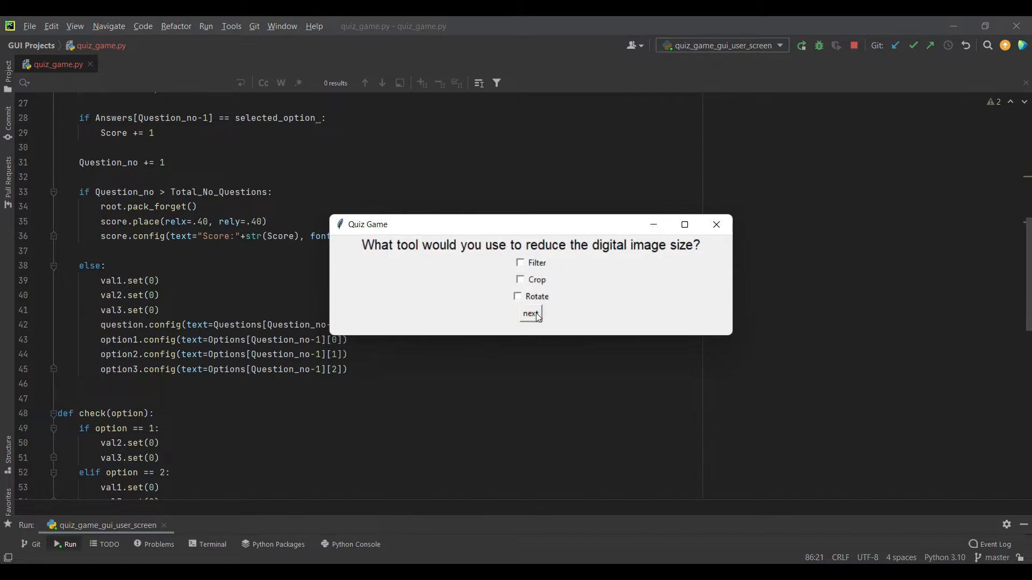
{"action": "left_click", "coordinate": [531, 313]}
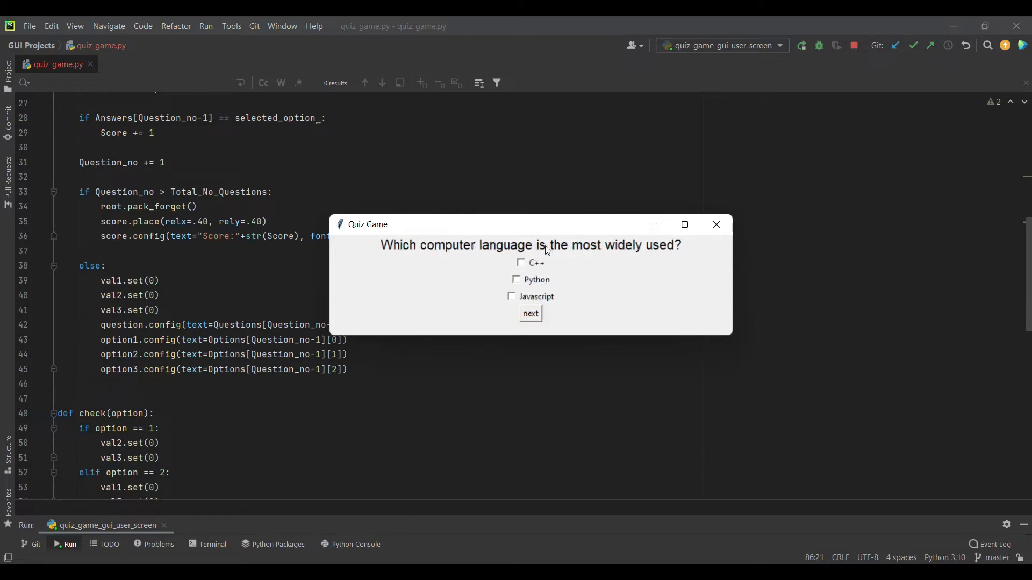
{"action": "left_click", "coordinate": [530, 313]}
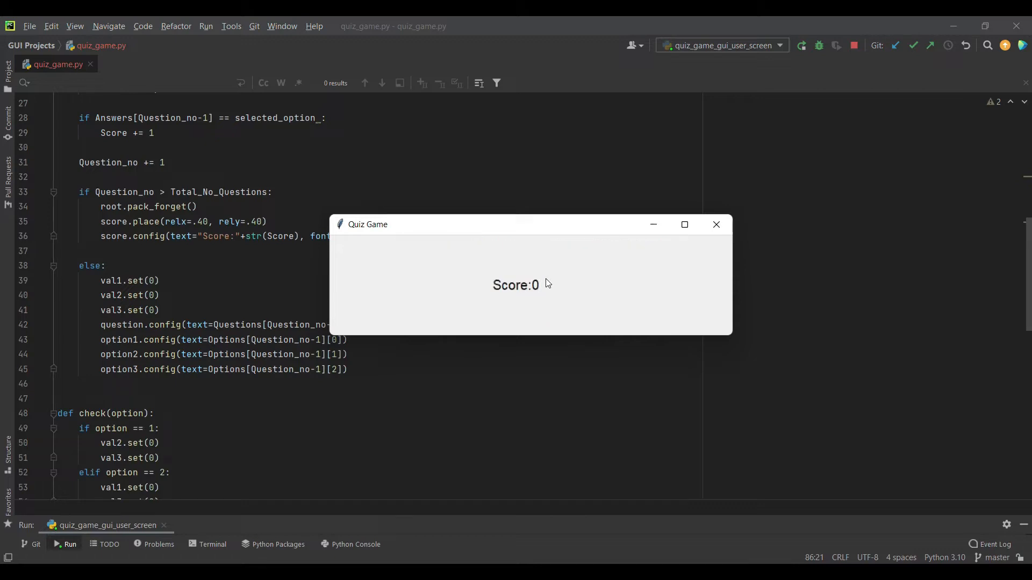
{"action": "mouse_move", "coordinate": [566, 288]}
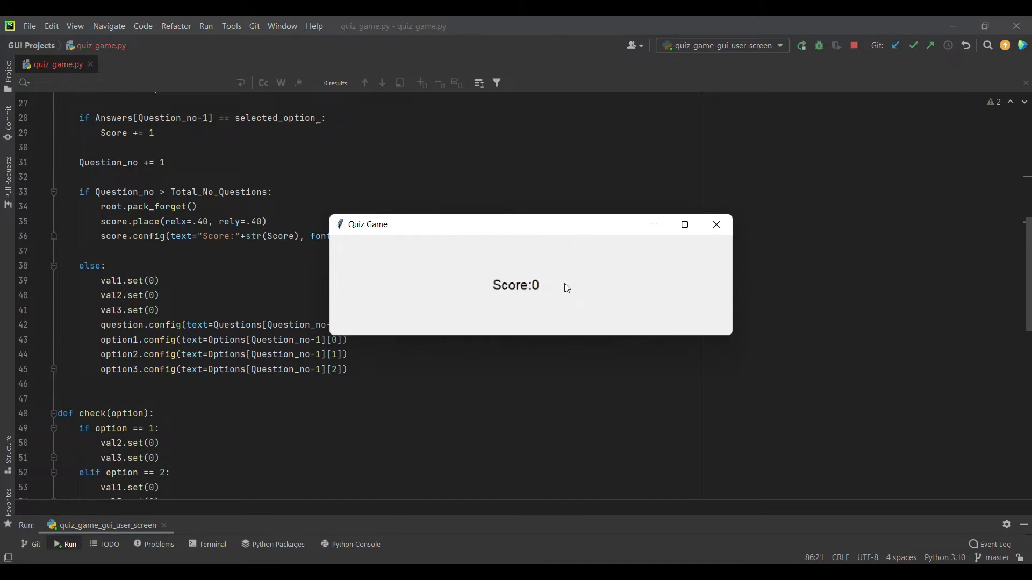
{"action": "mouse_move", "coordinate": [565, 289]}
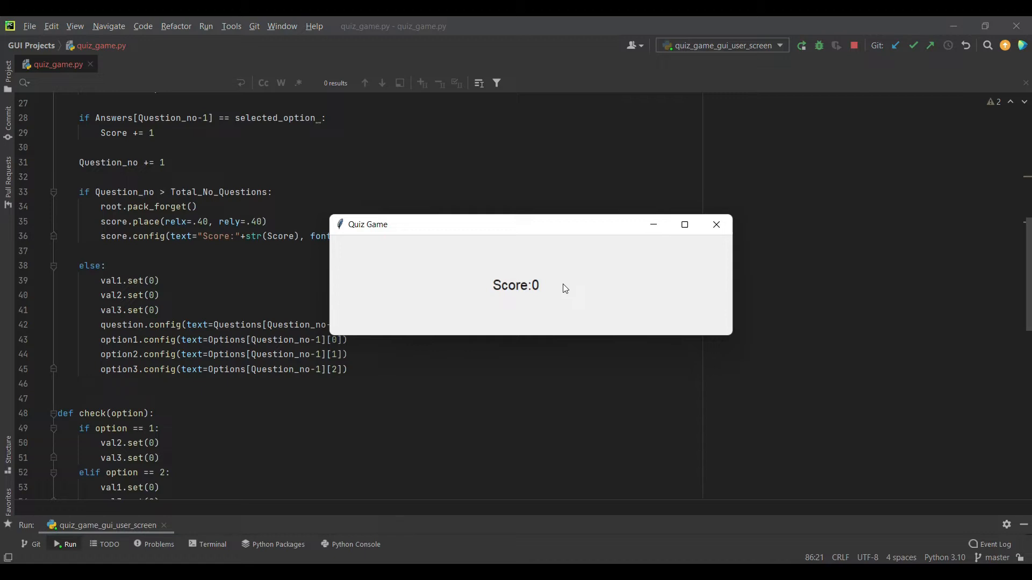
{"action": "mouse_move", "coordinate": [553, 275]}
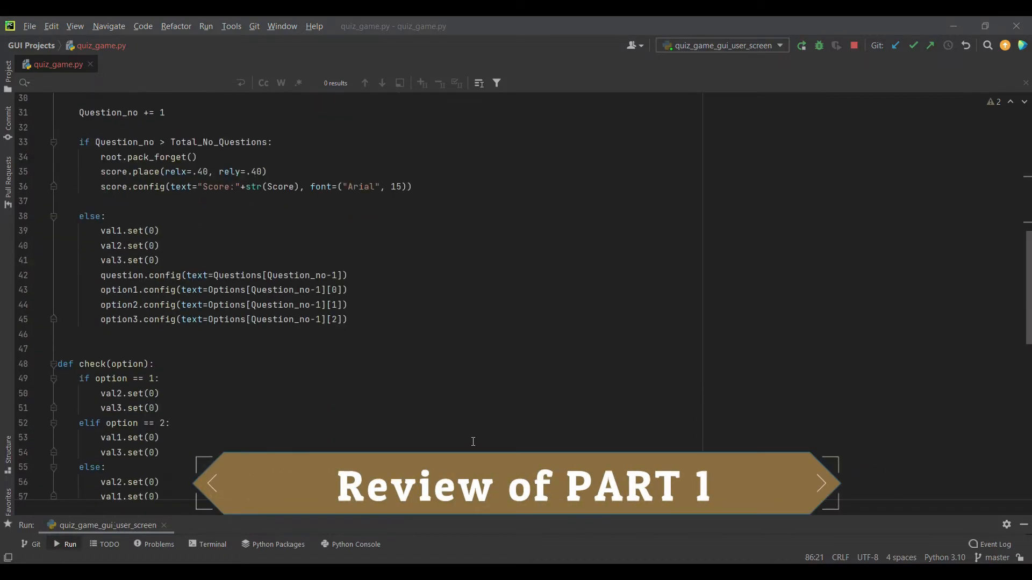
{"action": "scroll", "scroll_direction": "down", "scroll_amount": 3}
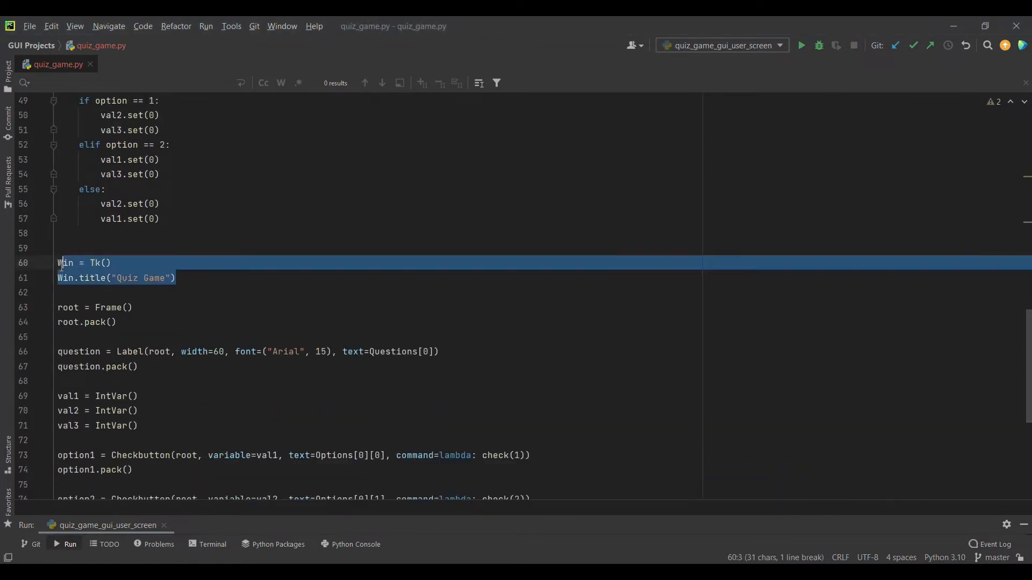
{"action": "left_click", "coordinate": [137, 233]}
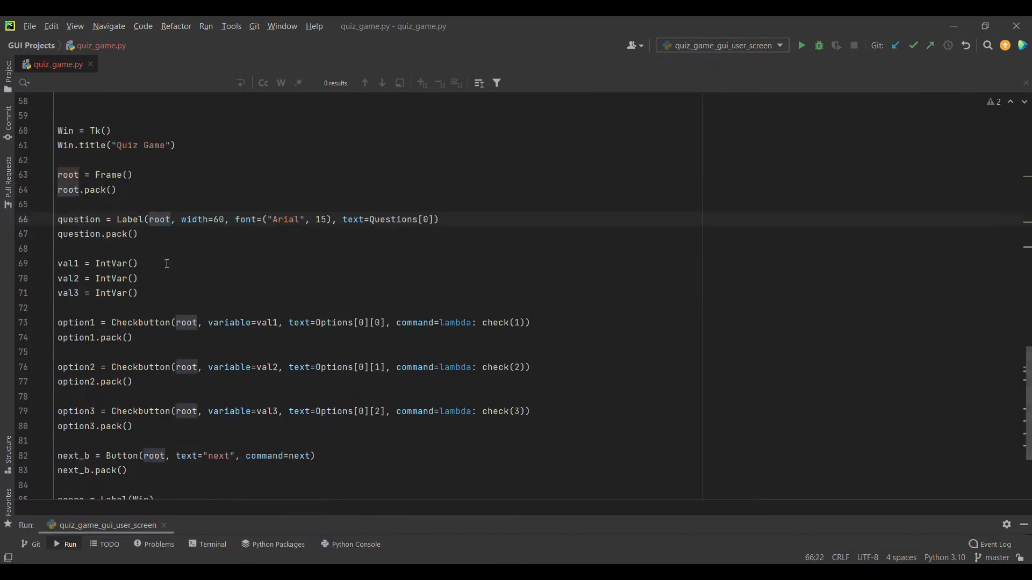
{"action": "scroll", "scroll_direction": "down", "scroll_amount": 3}
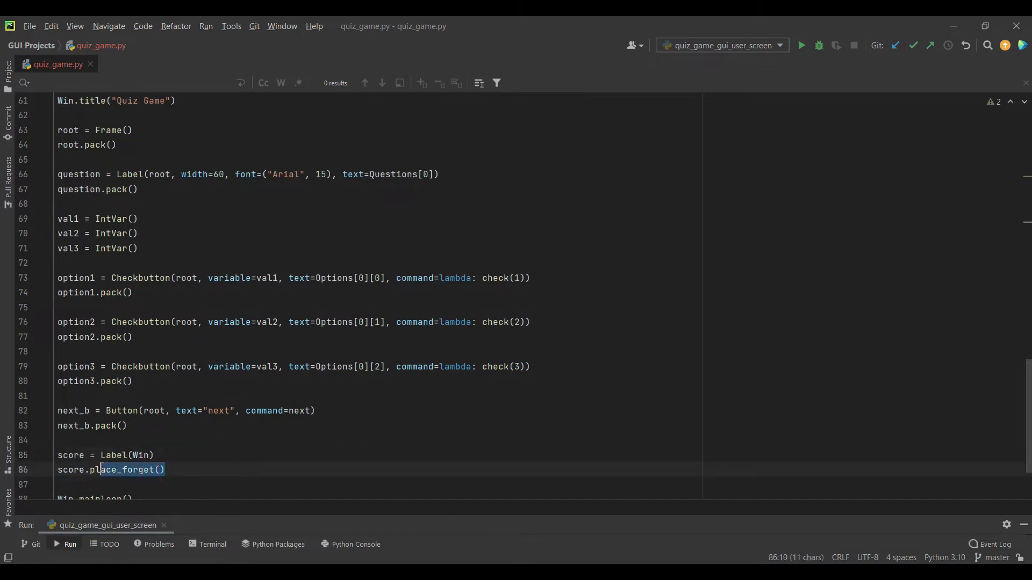
{"action": "left_click", "coordinate": [157, 470]}
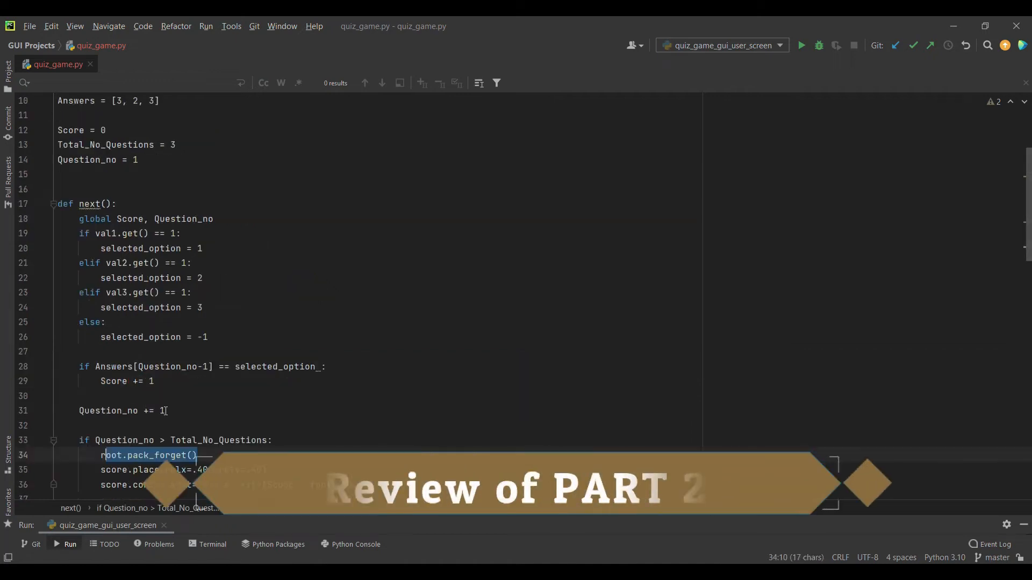
{"action": "scroll", "scroll_direction": "down", "scroll_amount": 3}
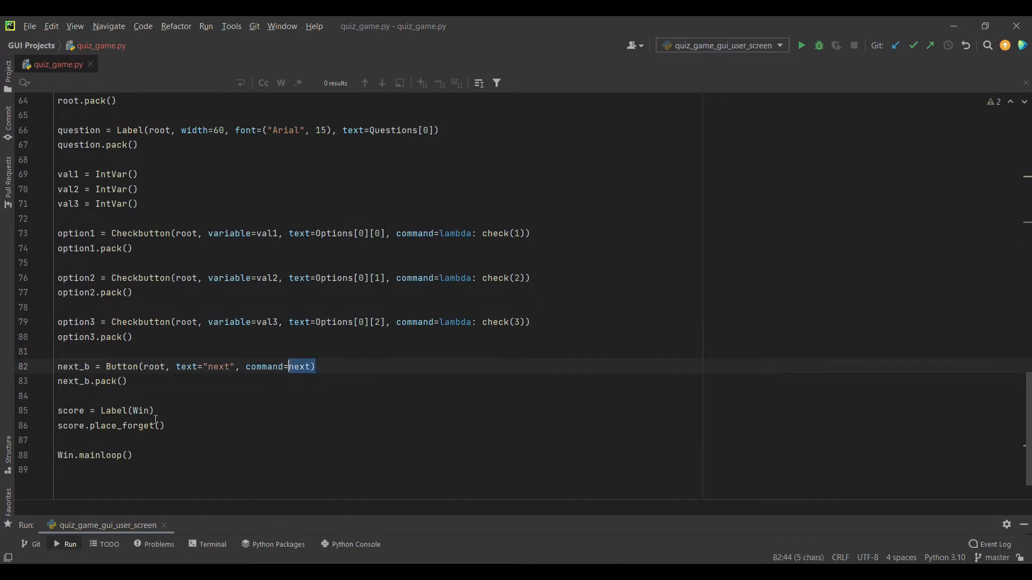
{"action": "scroll", "scroll_direction": "up", "scroll_amount": 3}
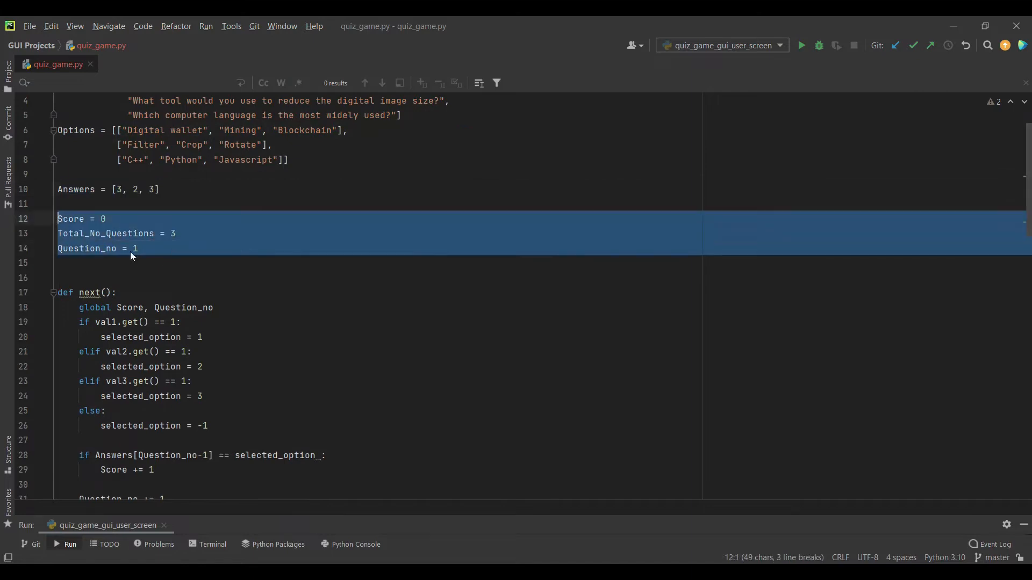
{"action": "left_click", "coordinate": [172, 233]}
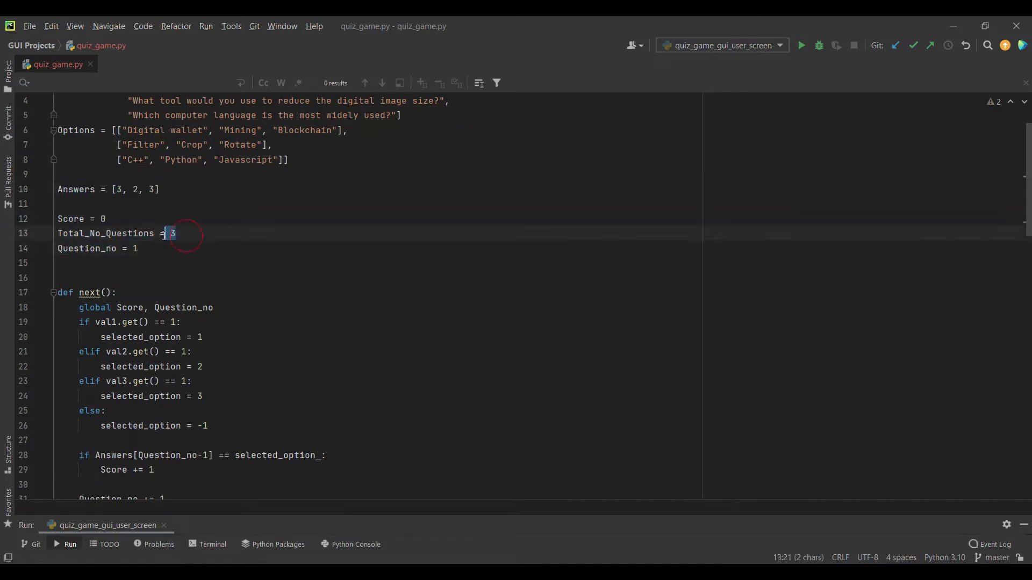
{"action": "left_click", "coordinate": [150, 278]}
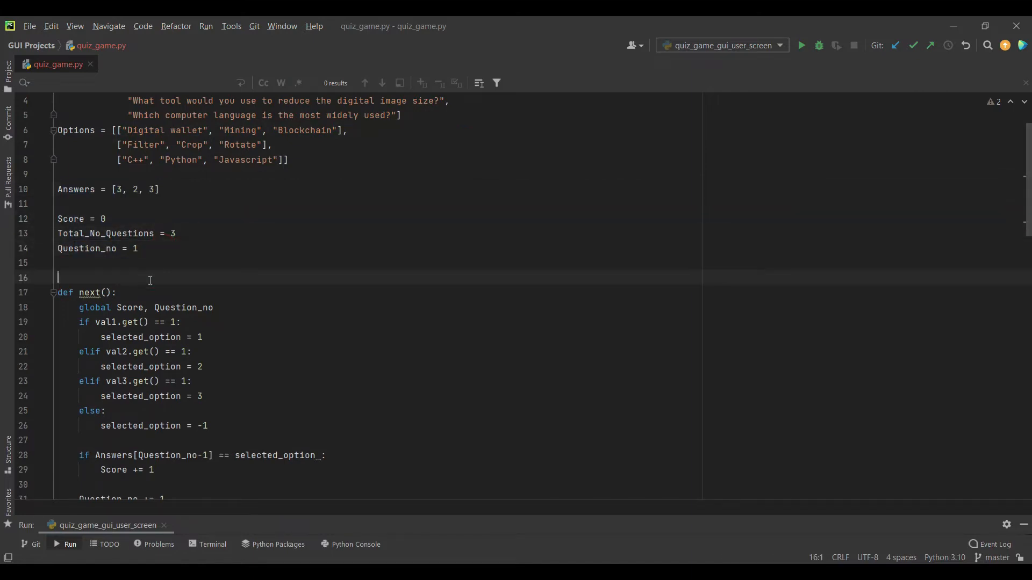
{"action": "scroll", "scroll_direction": "down", "scroll_amount": 3}
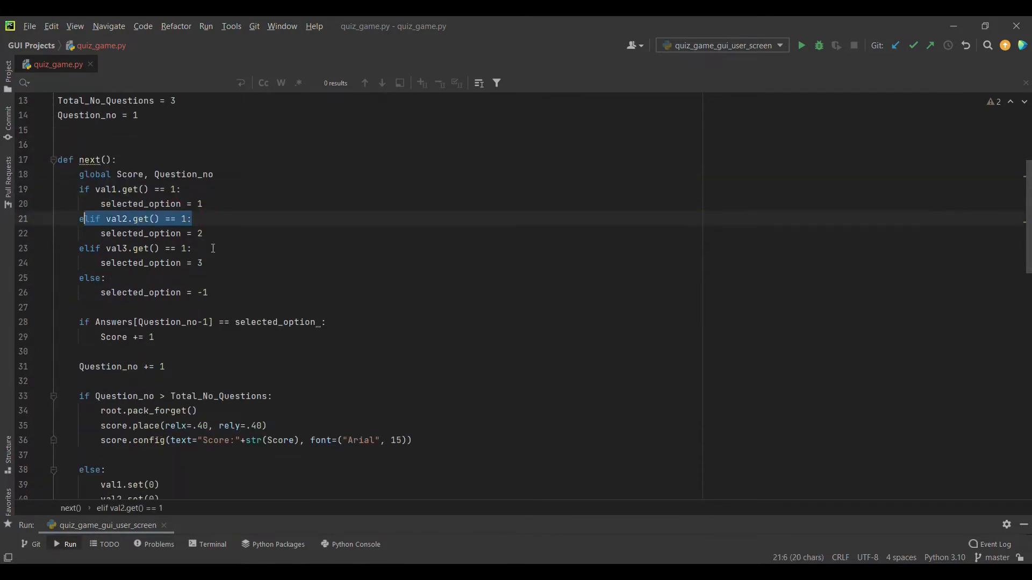
{"action": "left_click", "coordinate": [213, 248]}
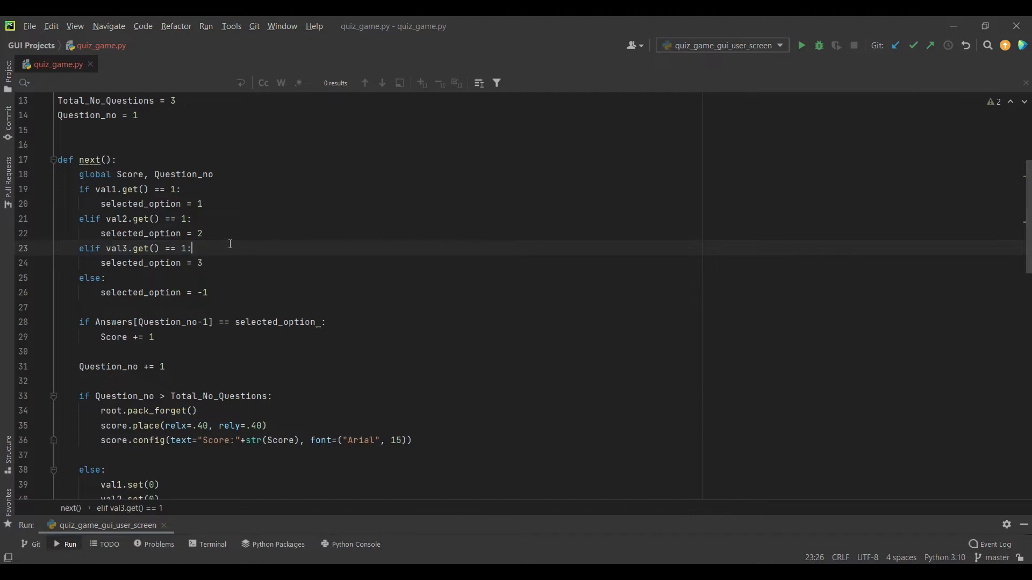
{"action": "scroll", "scroll_direction": "down", "scroll_amount": 3}
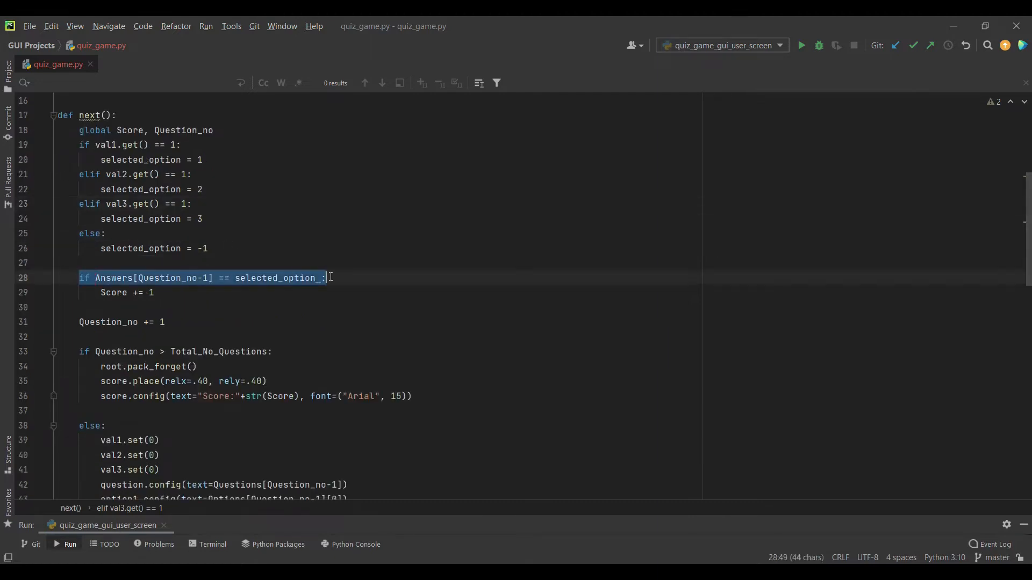
{"action": "left_click", "coordinate": [184, 292]}
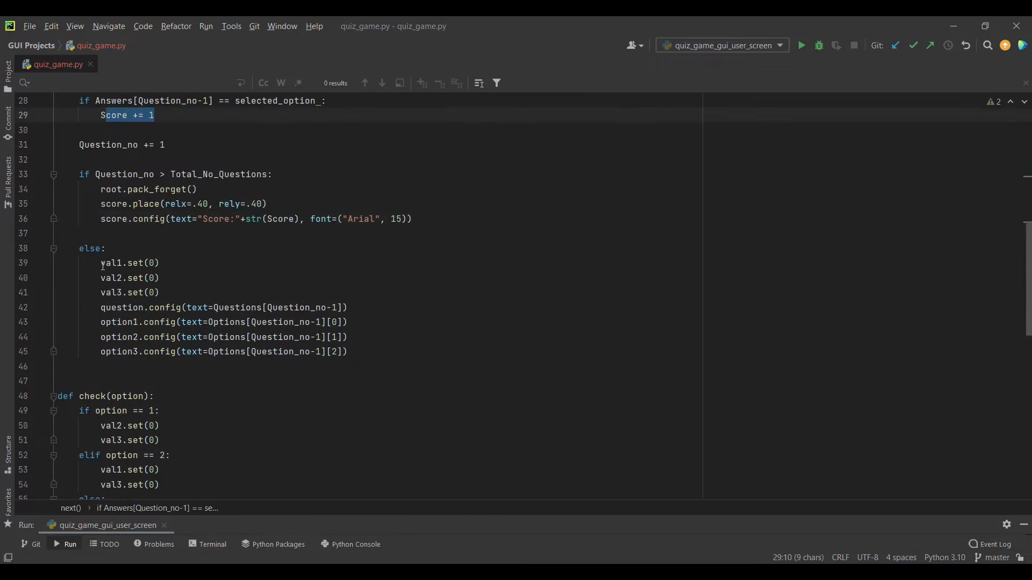
{"action": "left_click_drag", "start_coordinate": [100, 262], "coordinate": [347, 351]}
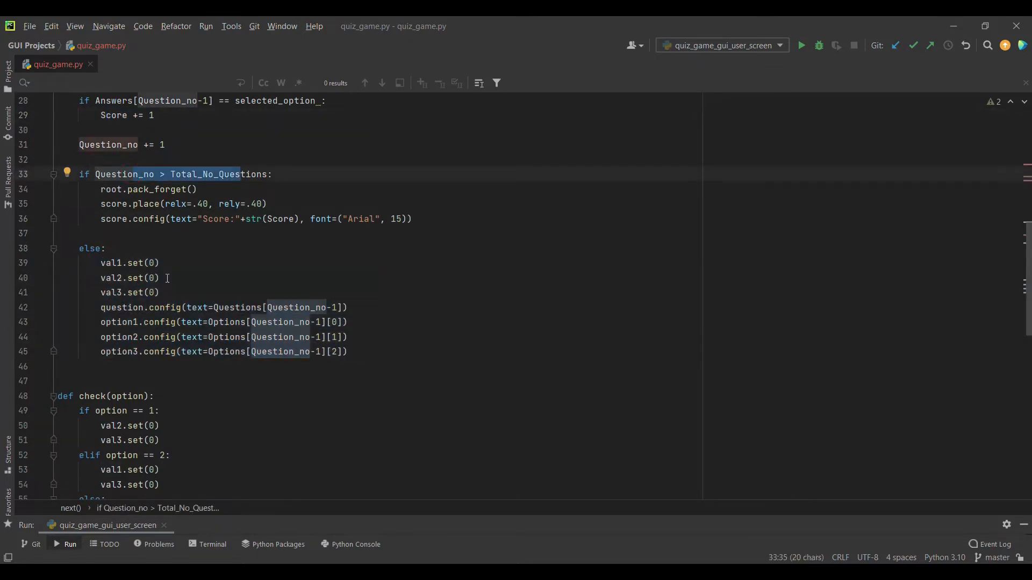
{"action": "left_click", "coordinate": [151, 292]}
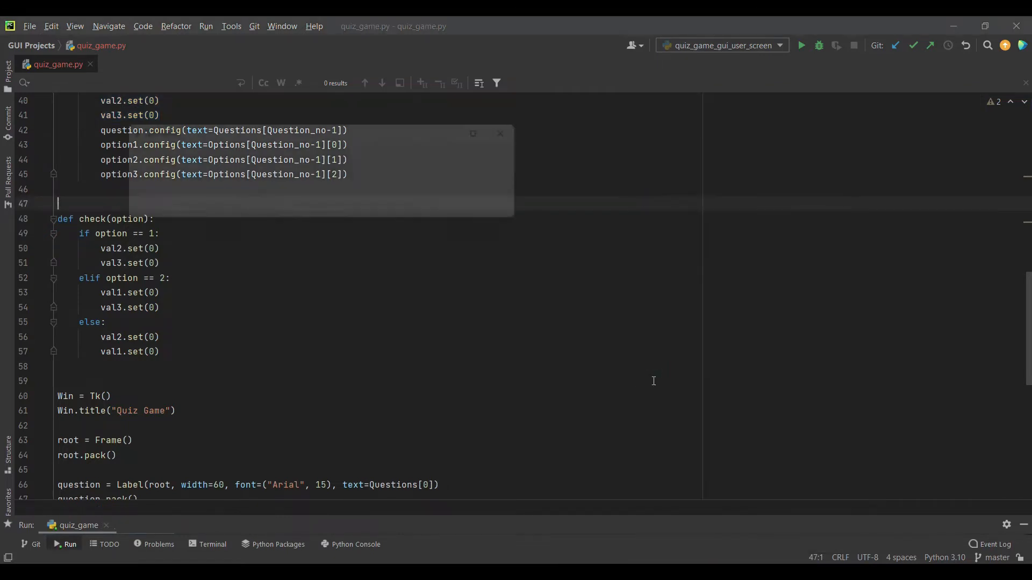
Rerun the quiz to its first question, then close the Quiz Game window.
{"action": "left_click", "coordinate": [805, 45]}
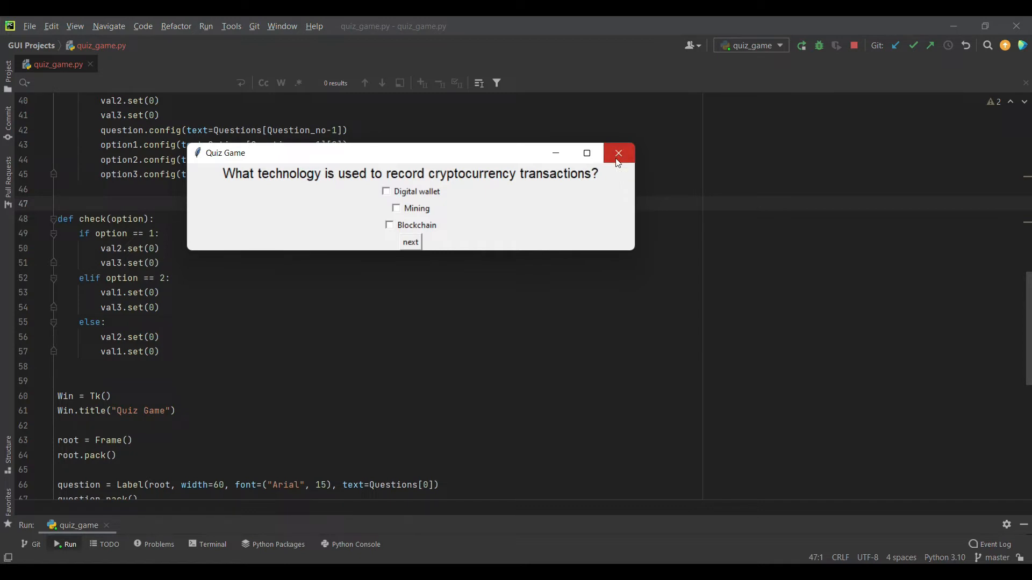
{"action": "mouse_move", "coordinate": [615, 159]}
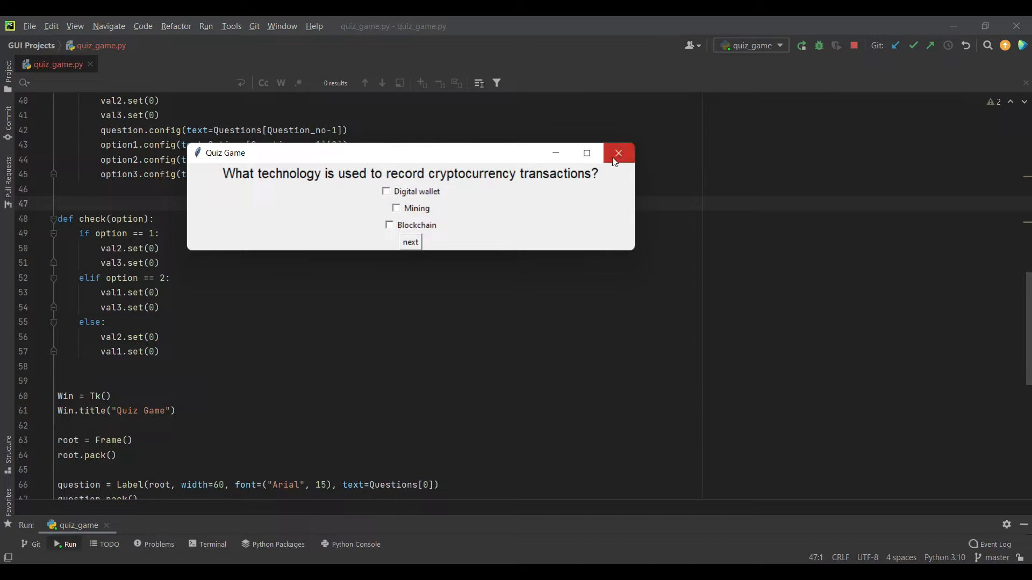
{"action": "left_click", "coordinate": [618, 153]}
{"action": "type", "text": "W"}
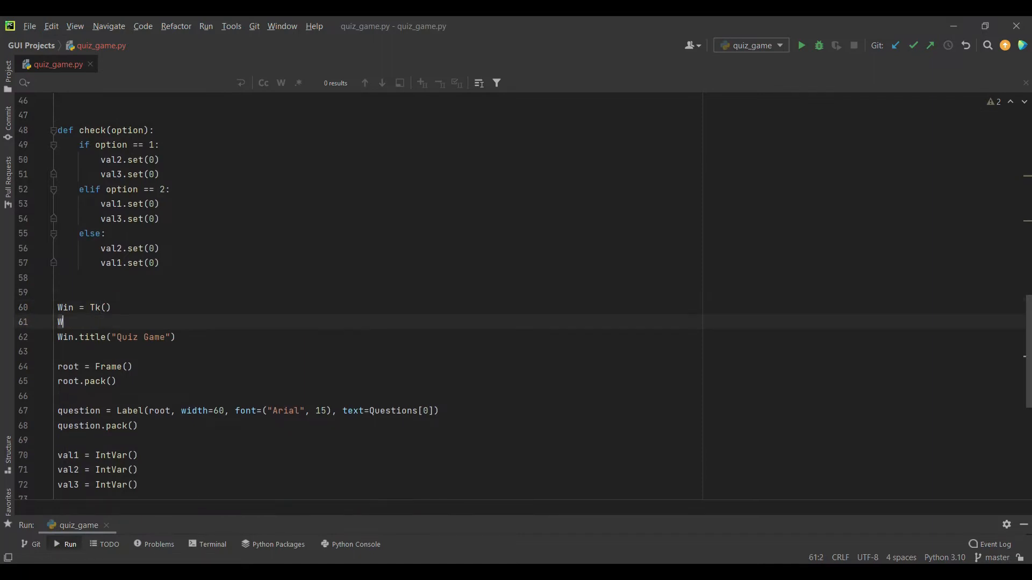
Add Win.geometry("600x150") directly below Win = Tk().
{"action": "type", "text": "in"}
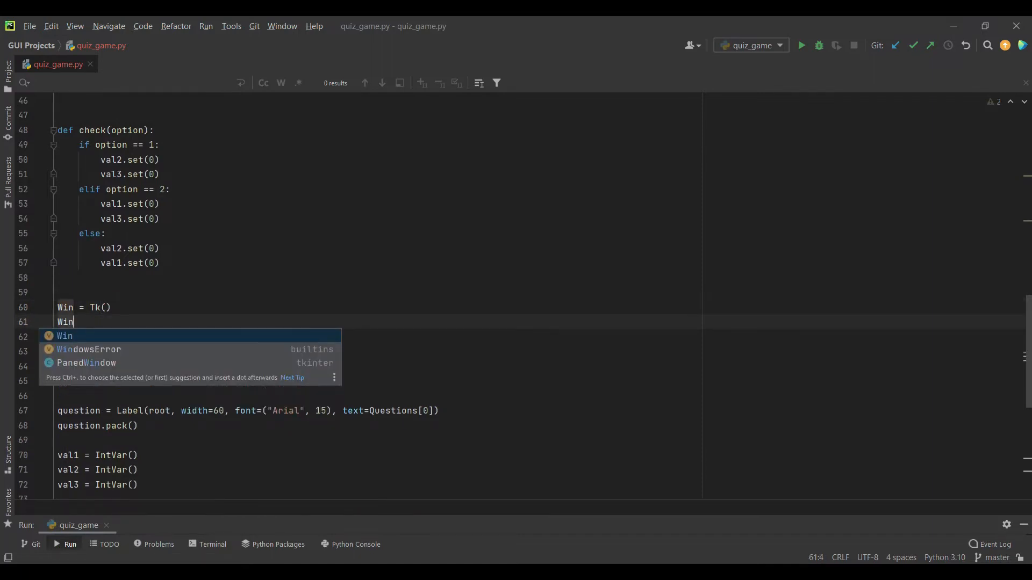
{"action": "type", "text": ".geometry("}
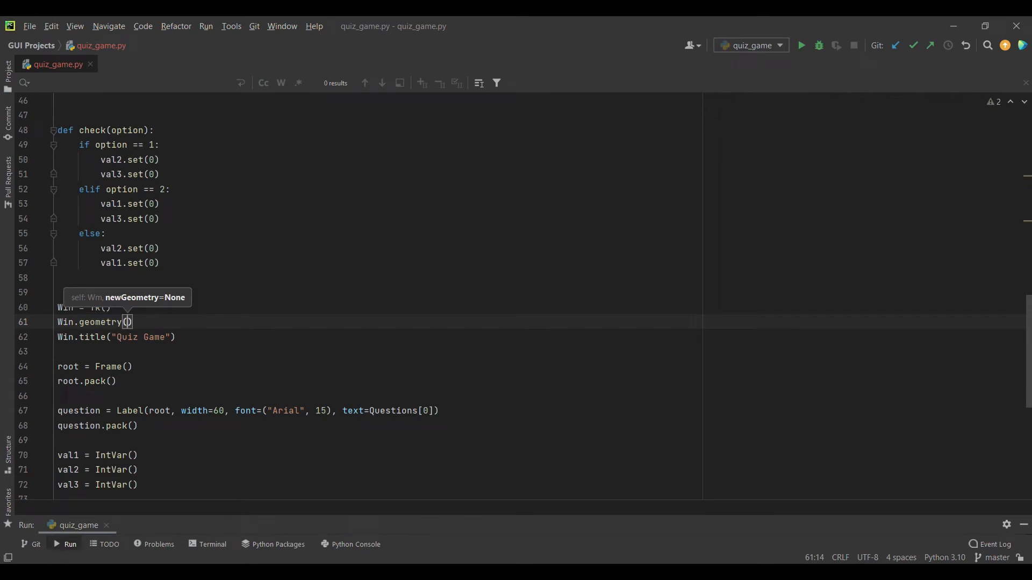
{"action": "type", "text": "\"600\""}
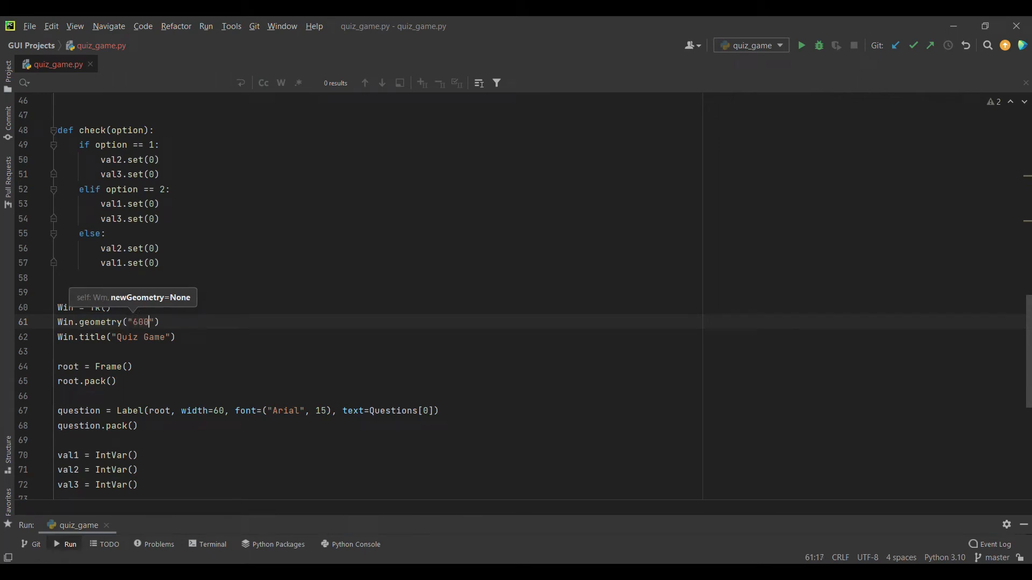
{"action": "type", "text": "x150"}
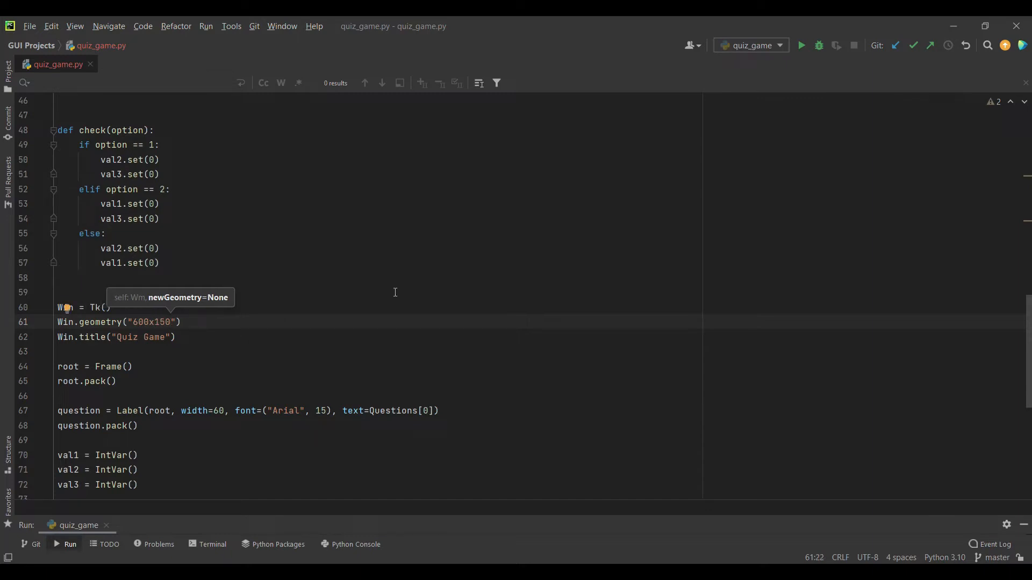
{"action": "right_click", "coordinate": [153, 248]}
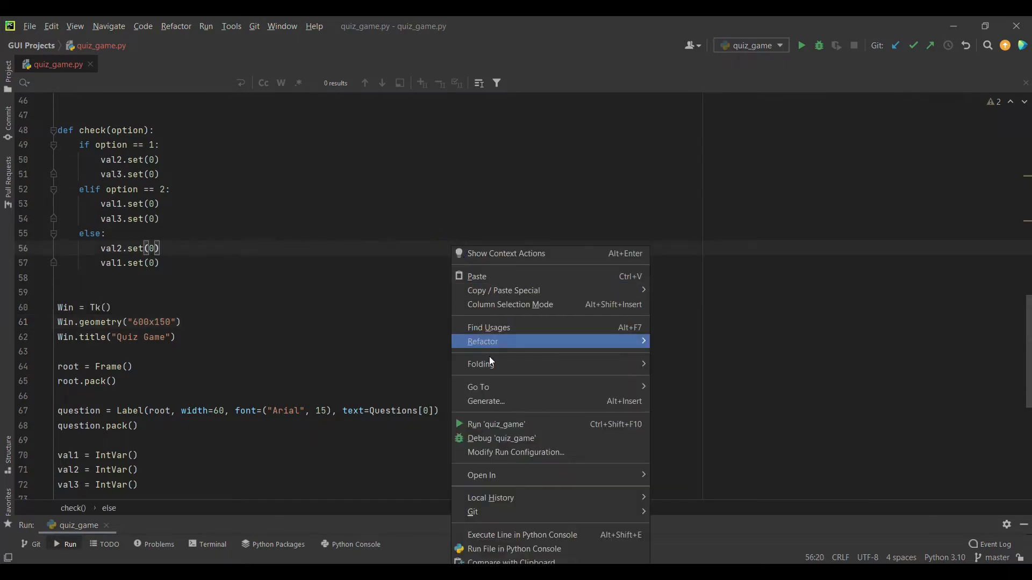
{"action": "left_click", "coordinate": [495, 425]}
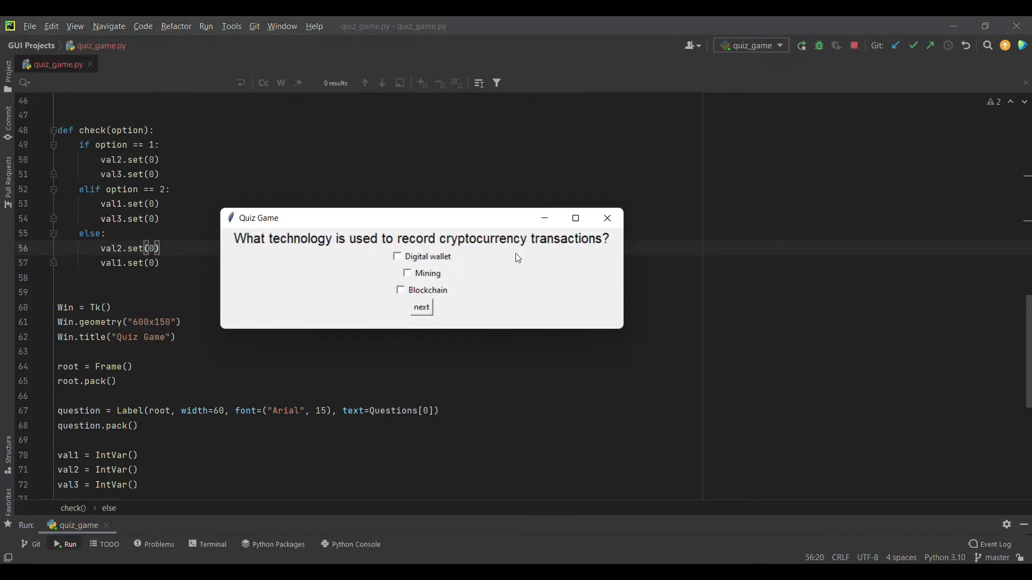
{"action": "mouse_move", "coordinate": [427, 325]}
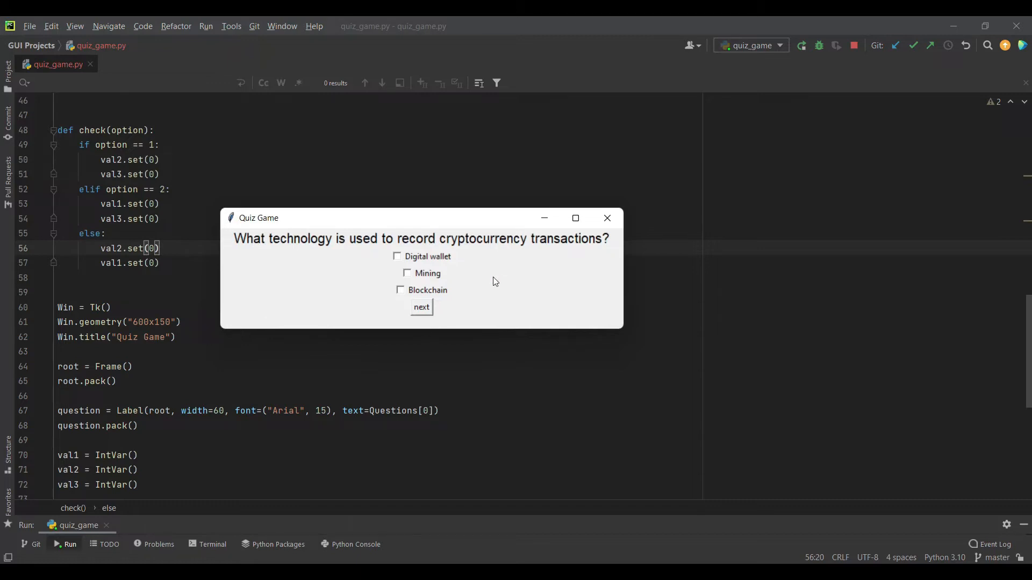
{"action": "left_click", "coordinate": [607, 219]}
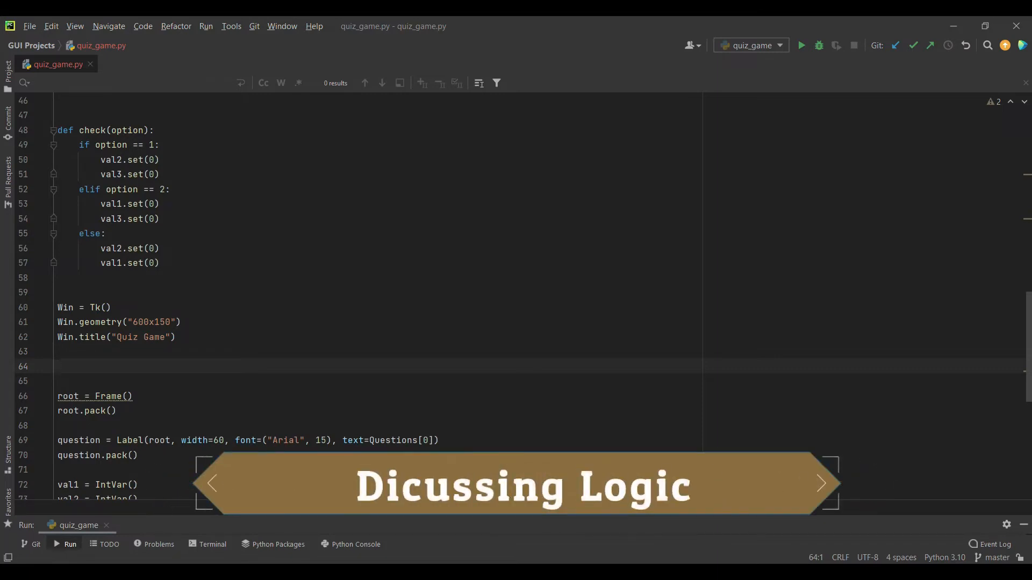
Create user_screen = Frame() on a new line after the window title.
{"action": "left_click", "coordinate": [139, 418]}
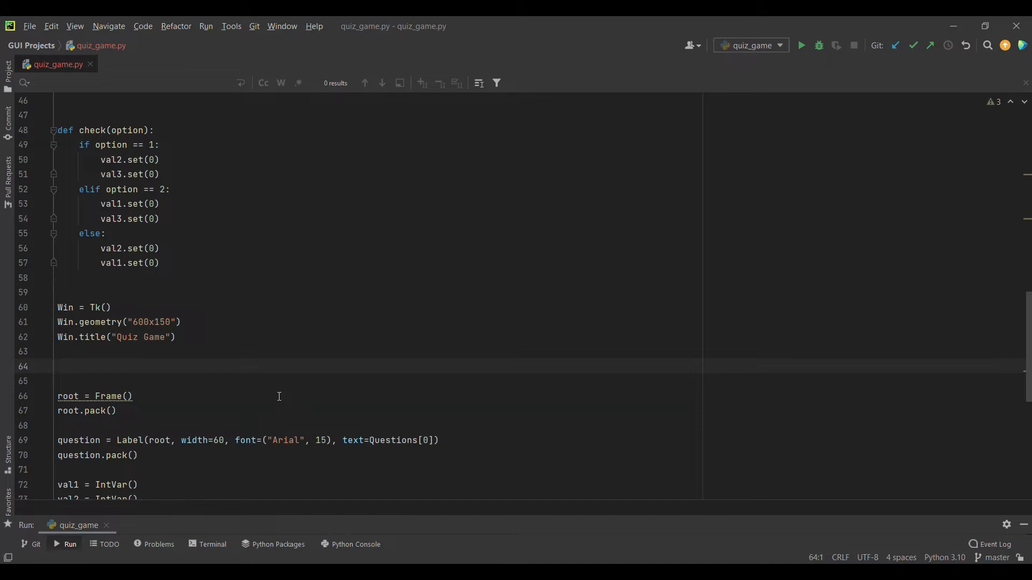
{"action": "type", "text": "user_screen ="}
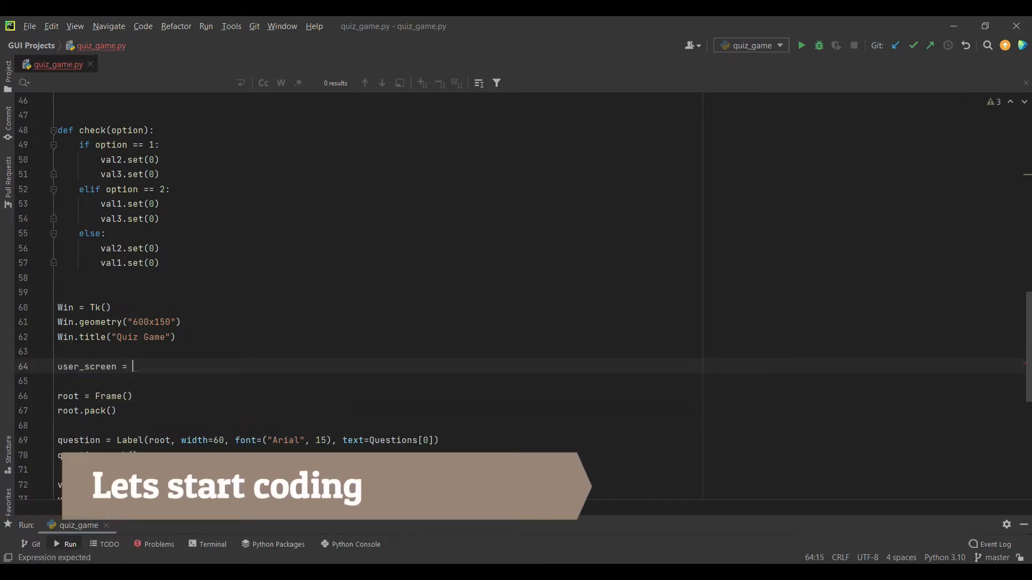
{"action": "type", "text": "Frame"}
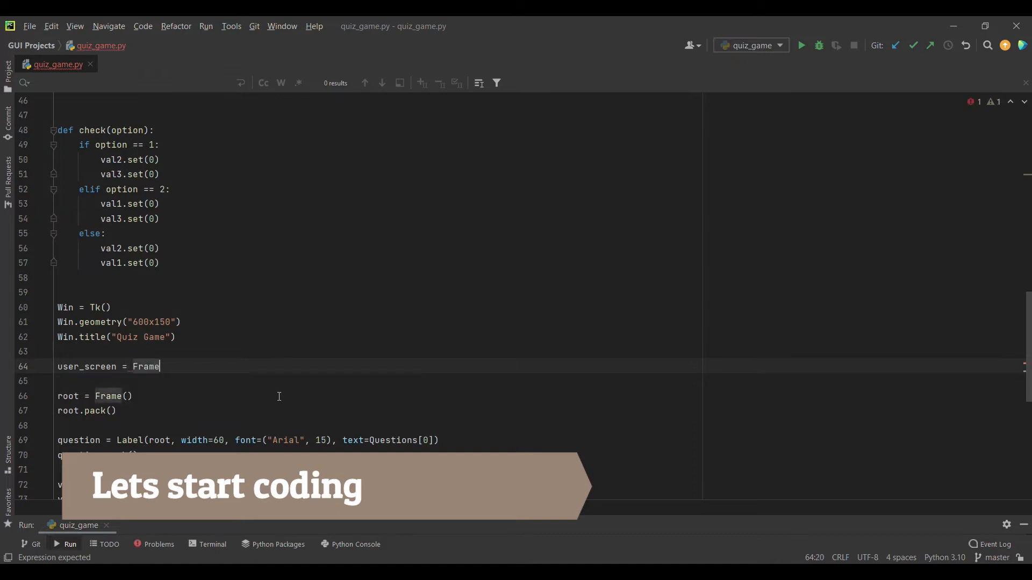
{"action": "type", "text": "()"}
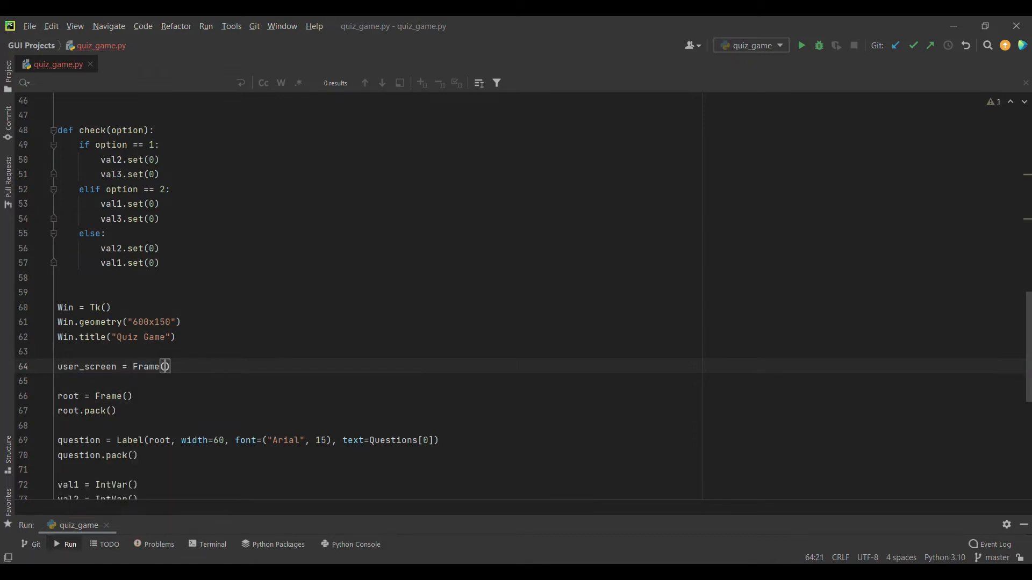
{"action": "key", "text": "Enter"}
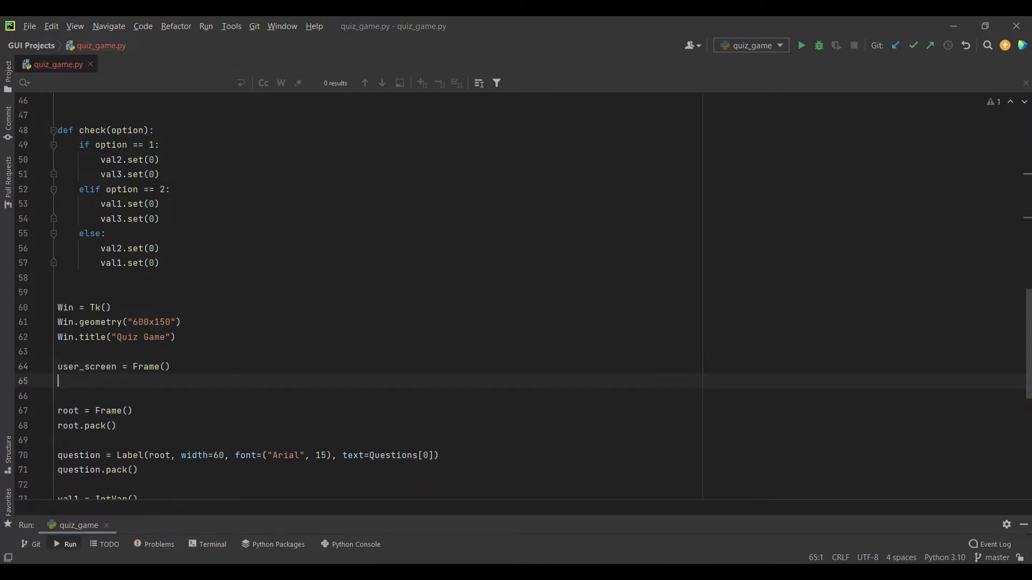
Place user_screen at relx=.5, rely=.5 and rerun the quiz.
{"action": "type", "text": "user_sc"}
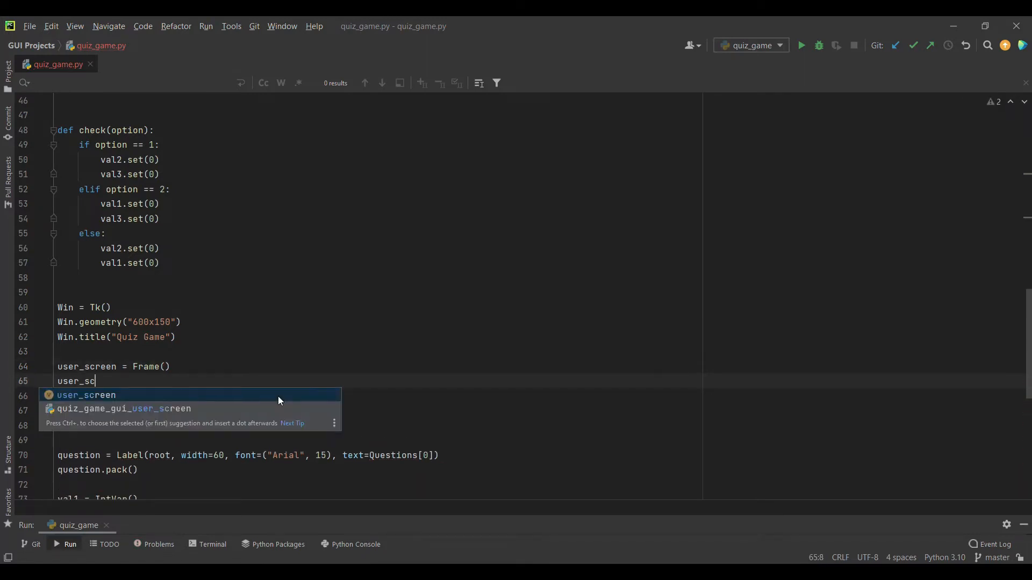
{"action": "type", "text": "user_screen.place*"}
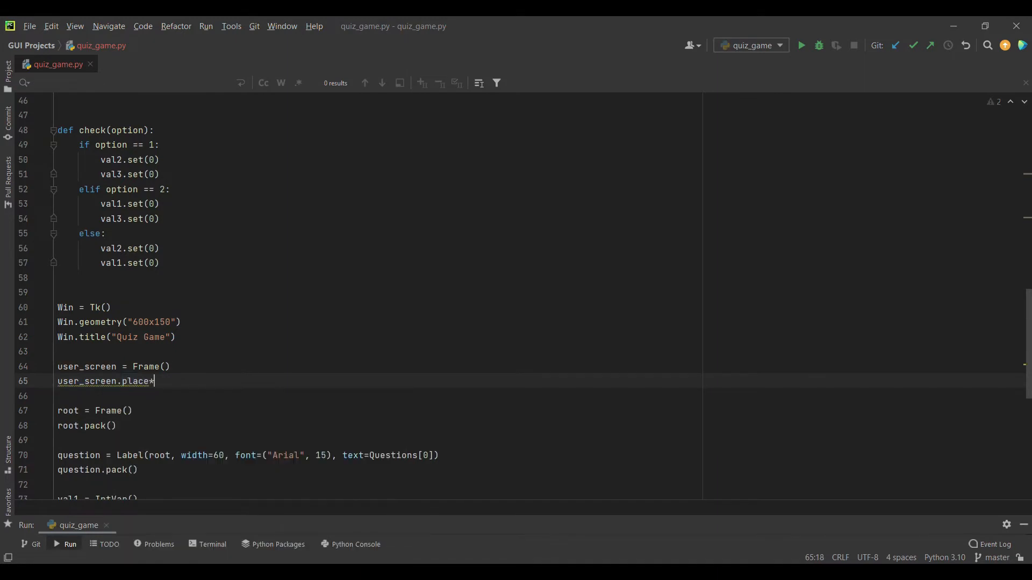
{"action": "type", "text": "("}
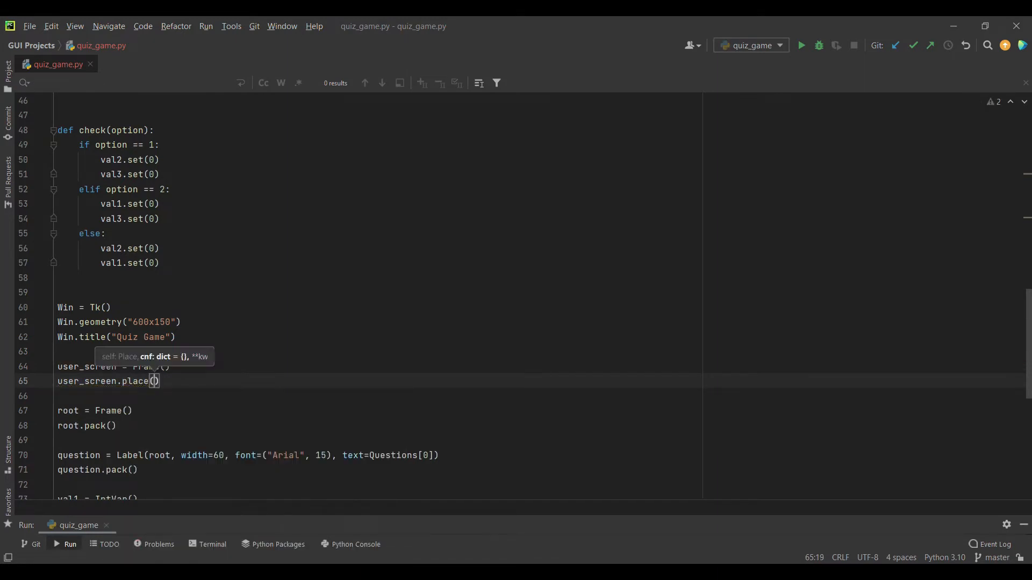
{"action": "type", "text": "relx = .5"}
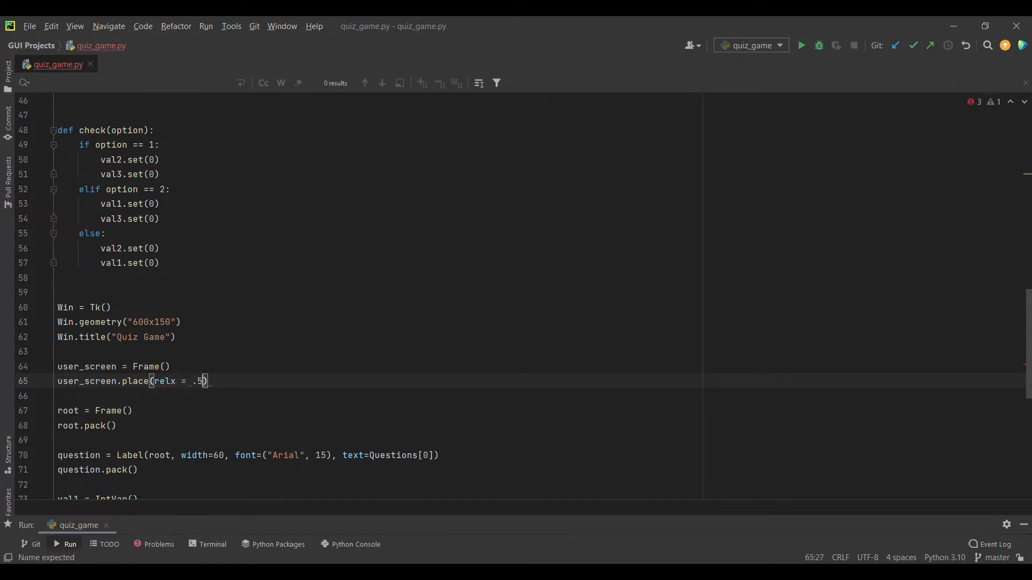
{"action": "type", "text": ", rely"}
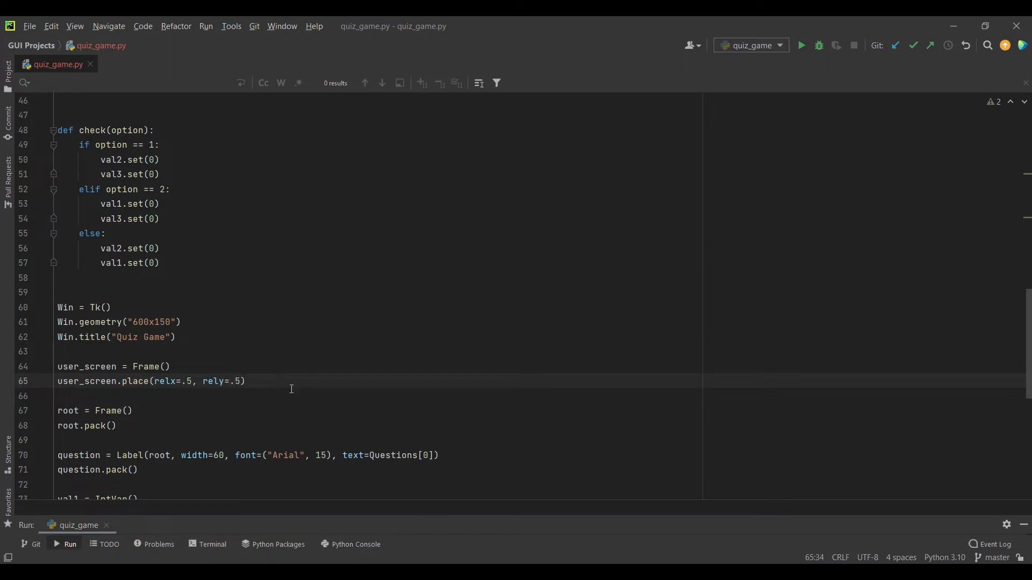
{"action": "left_click", "coordinate": [804, 45]}
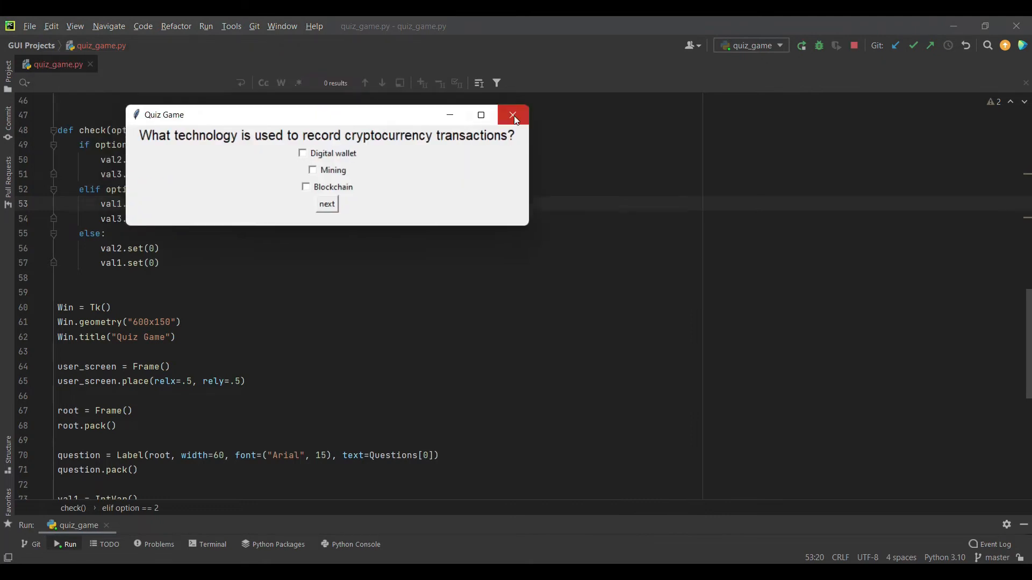
Close the quiz, change root.pack() to root.pack_forget(), and rerun.
{"action": "left_click", "coordinate": [512, 114]}
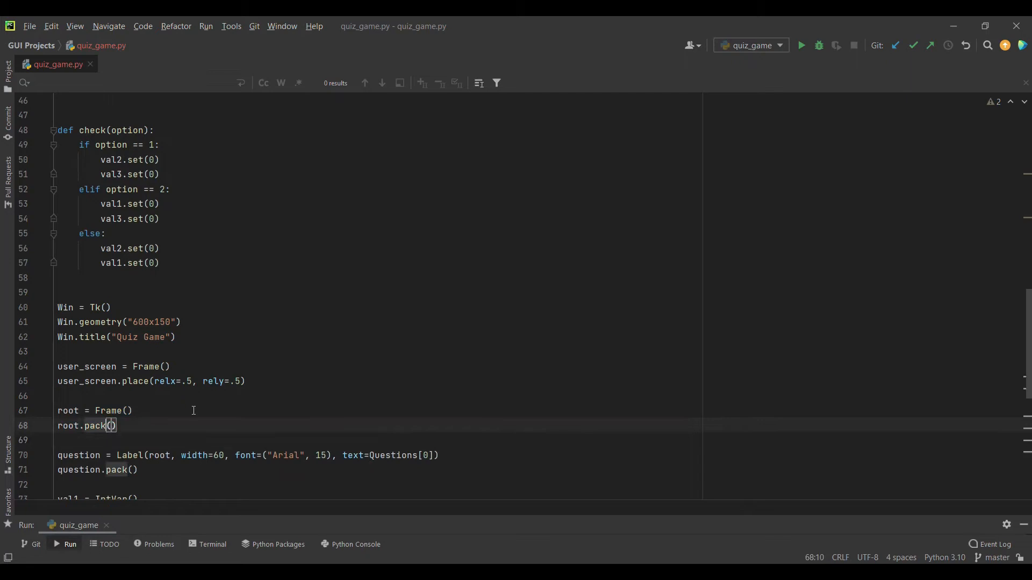
{"action": "type", "text": "_forget"}
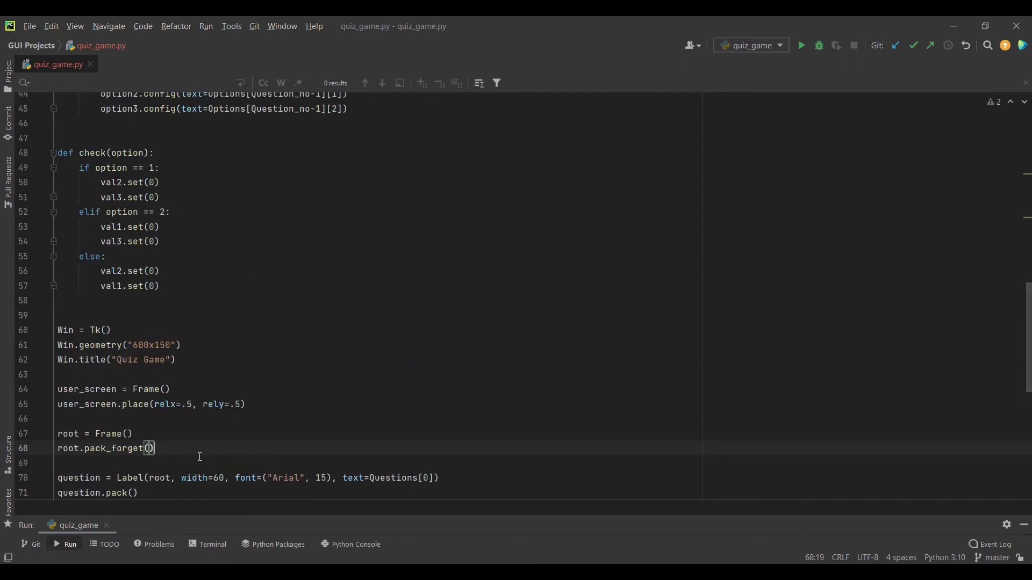
{"action": "mouse_move", "coordinate": [272, 282]}
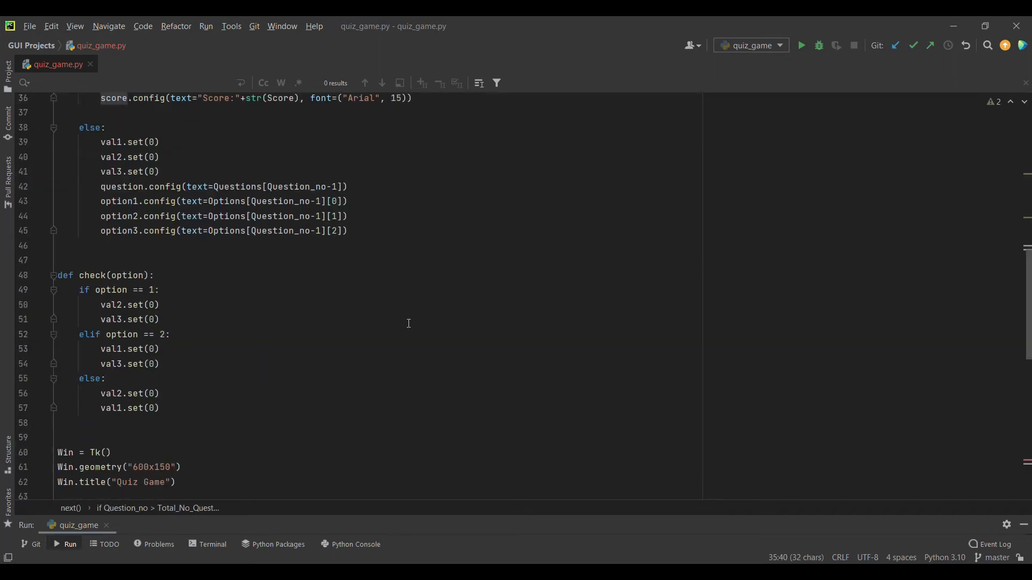
{"action": "left_click", "coordinate": [801, 45]}
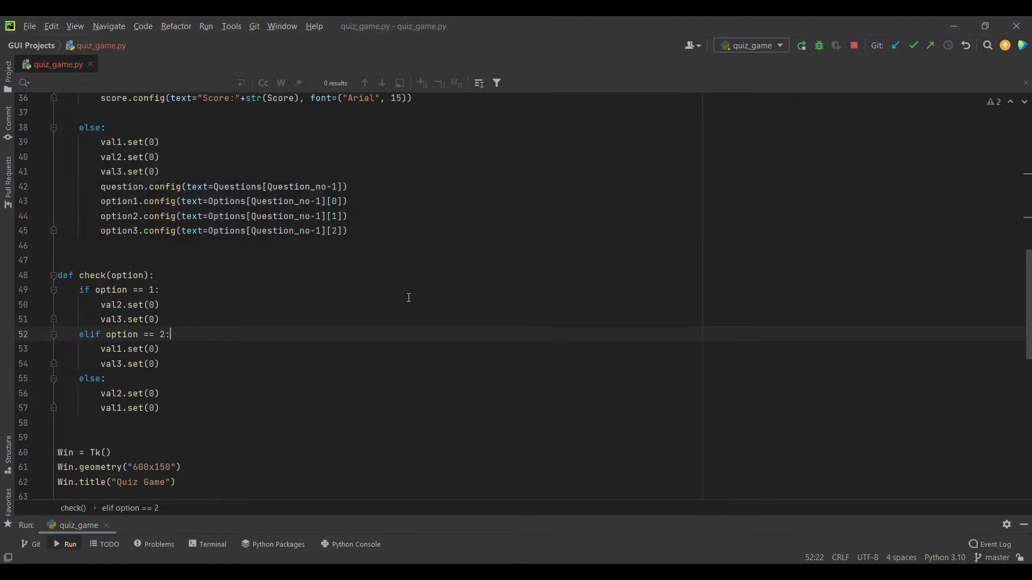
{"action": "right_click", "coordinate": [129, 275]}
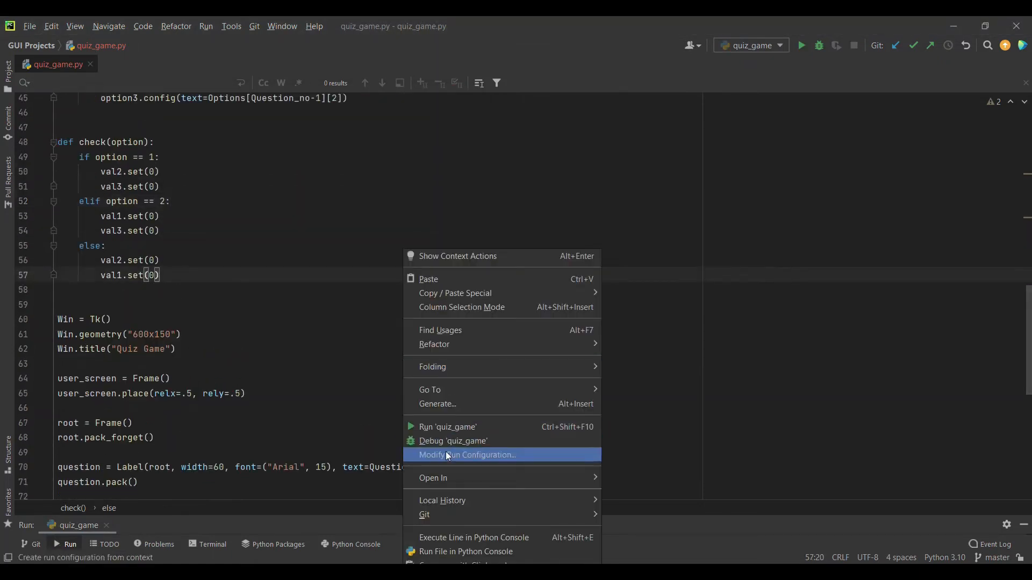
{"action": "left_click", "coordinate": [447, 426]}
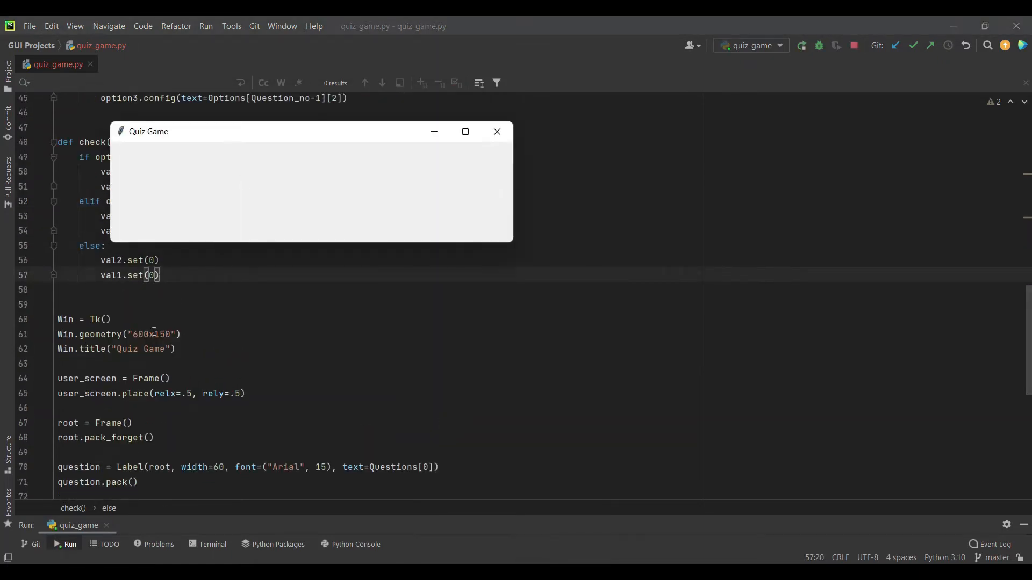
{"action": "left_click", "coordinate": [497, 131]}
{"action": "type", "text": "# "}
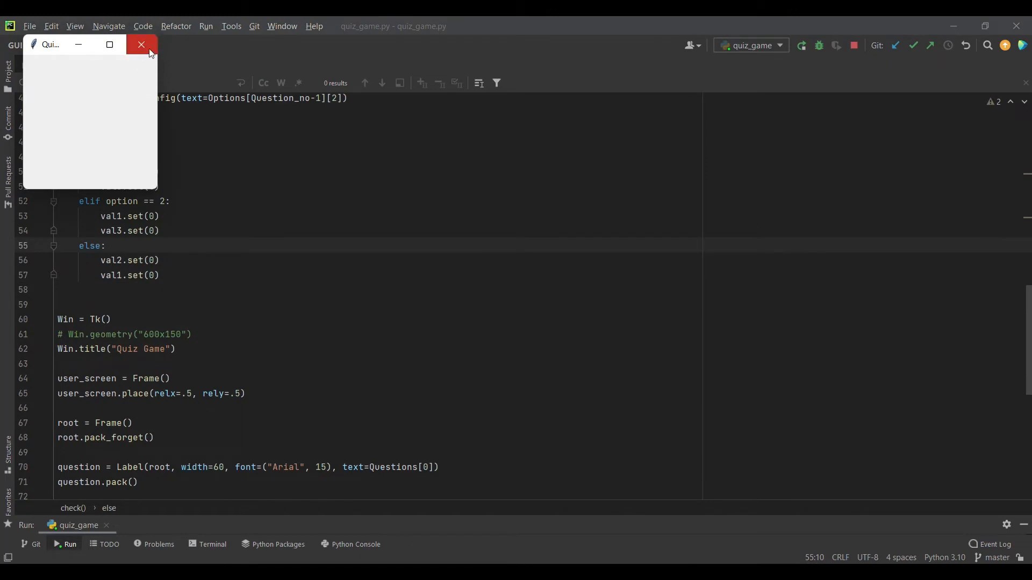
{"action": "mouse_move", "coordinate": [67, 110]}
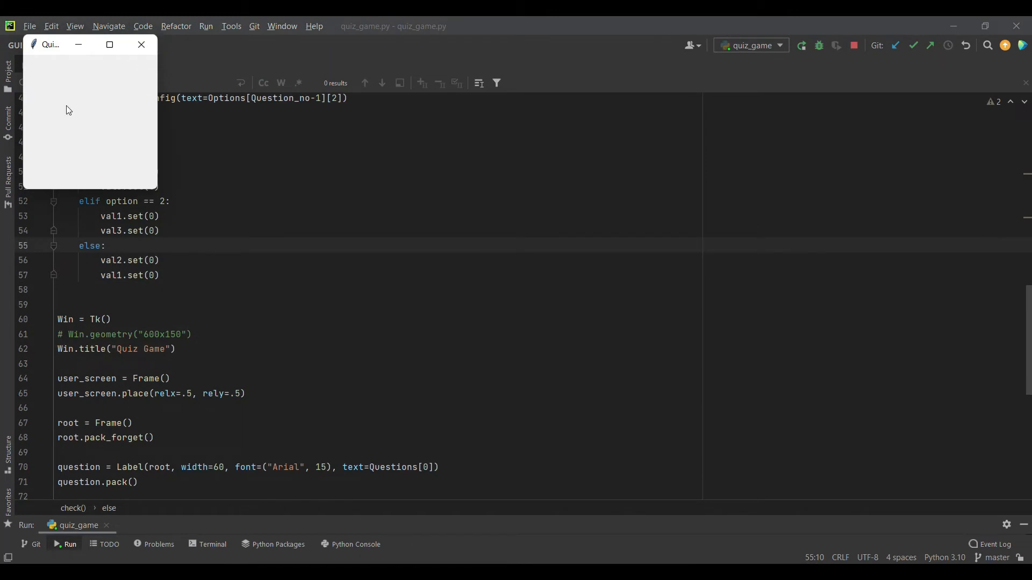
{"action": "mouse_move", "coordinate": [134, 183]}
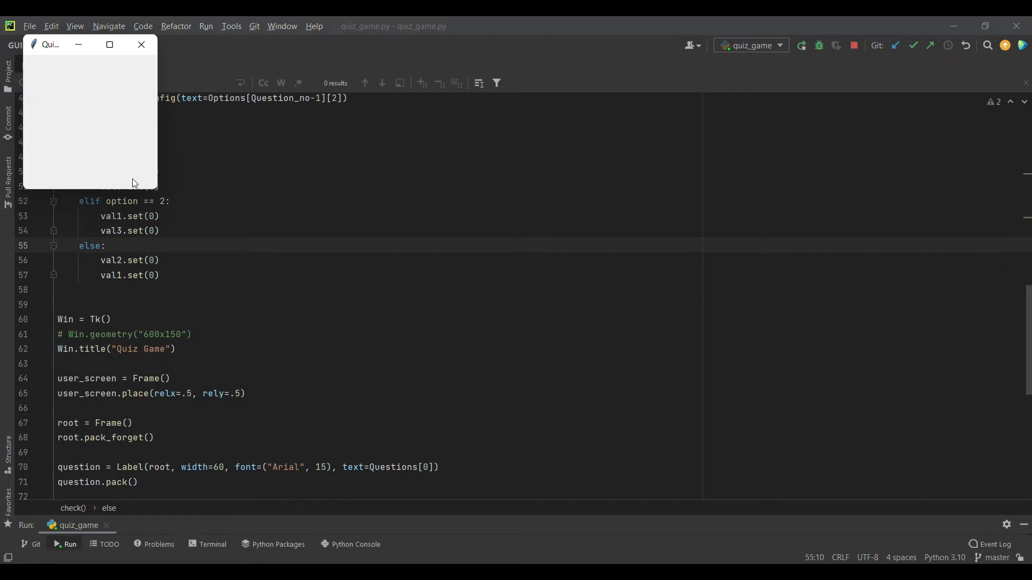
{"action": "left_click", "coordinate": [141, 45]}
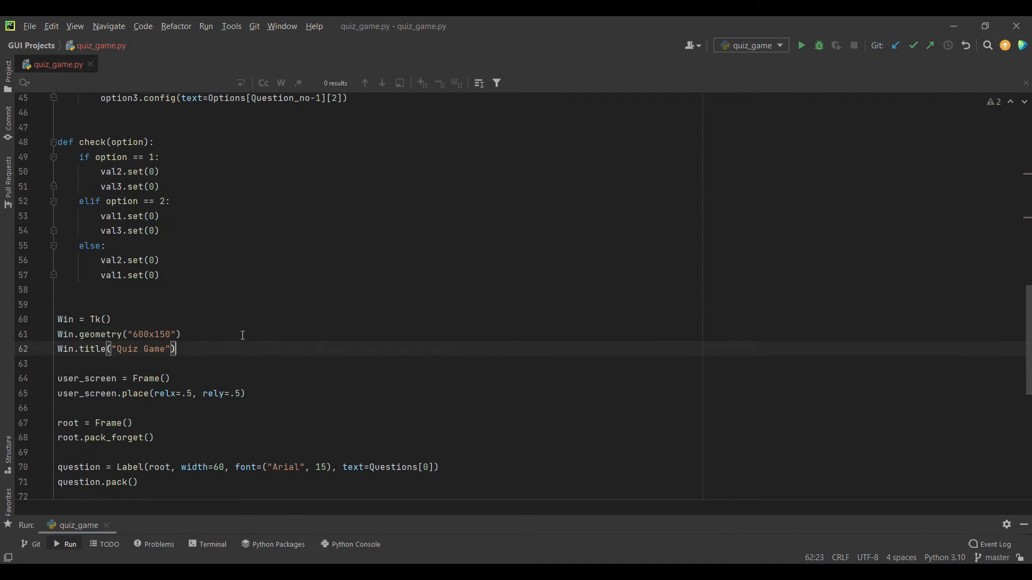
{"action": "left_click", "coordinate": [804, 45]}
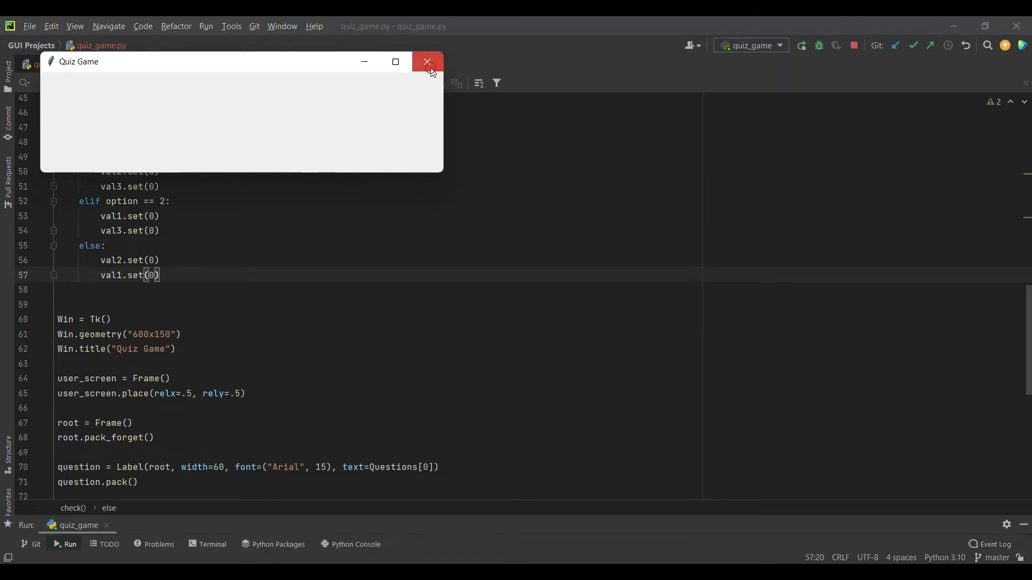
{"action": "left_click", "coordinate": [427, 62]}
{"action": "type", "text": " , "}
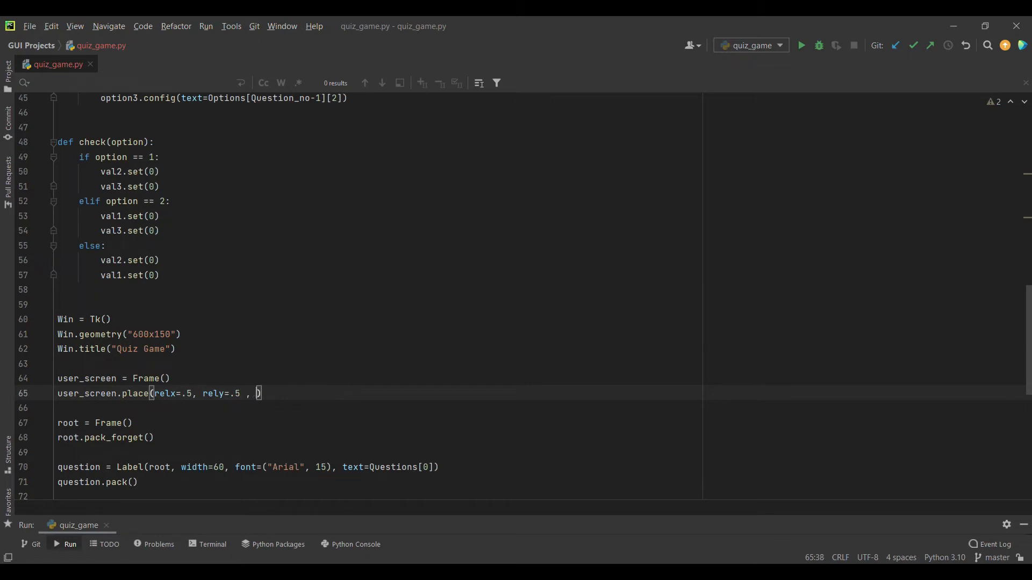
Add anchor=CENTER to user_screen.place() and start a new line below it.
{"action": "type", "text": "anchor="}
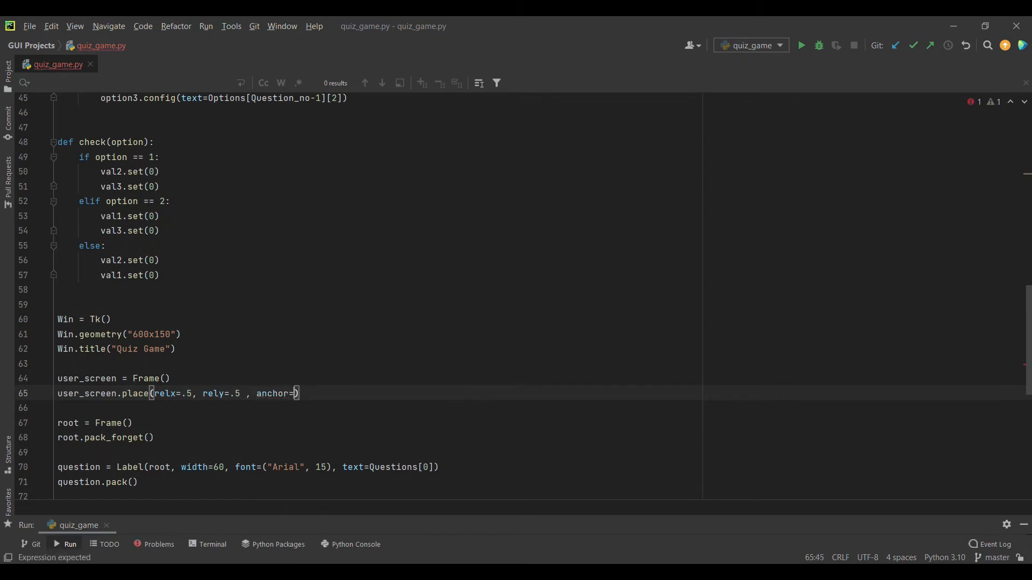
{"action": "type", "text": "CENTER"}
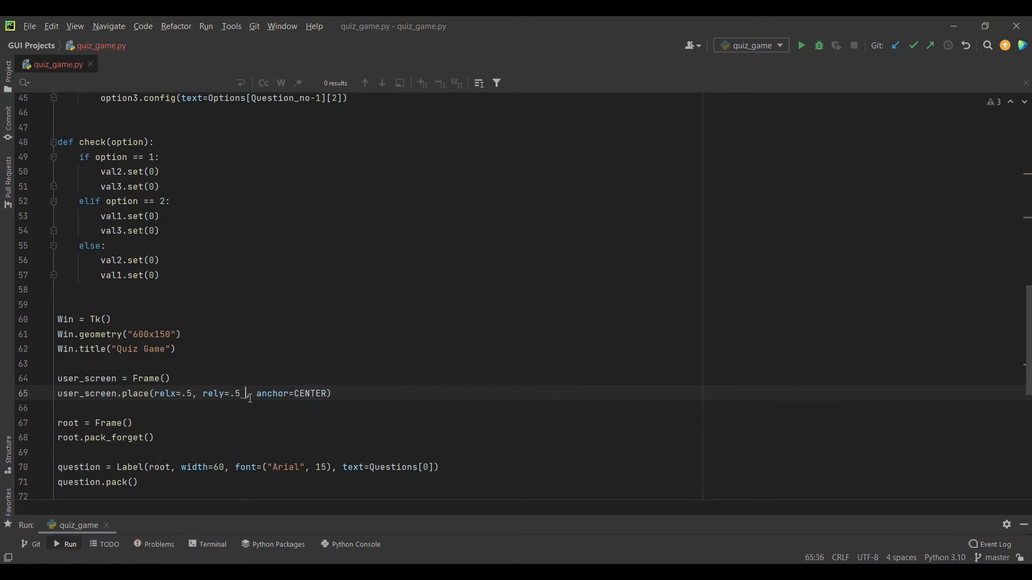
{"action": "key", "text": "Backspace"}
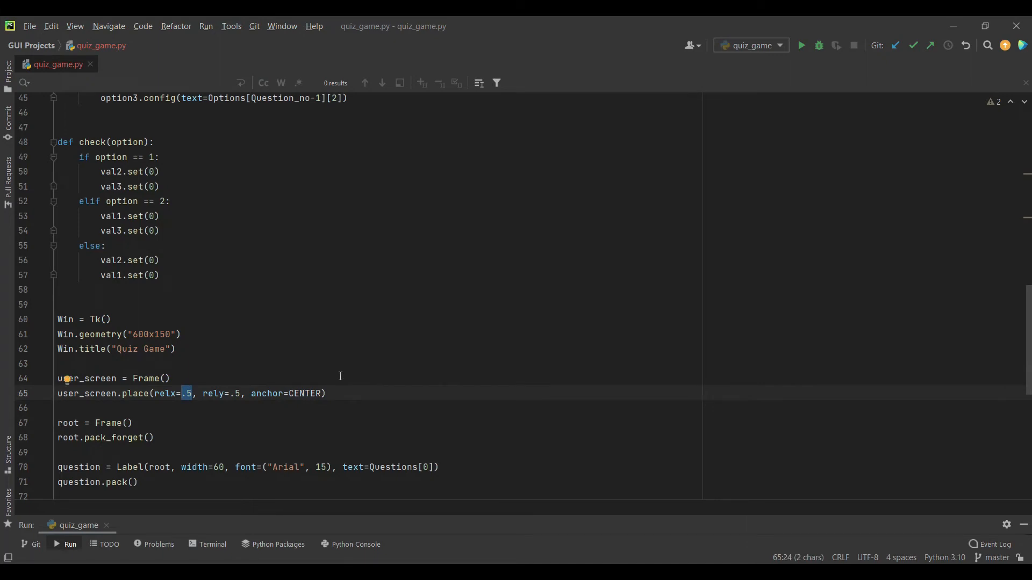
{"action": "left_click", "coordinate": [341, 394]}
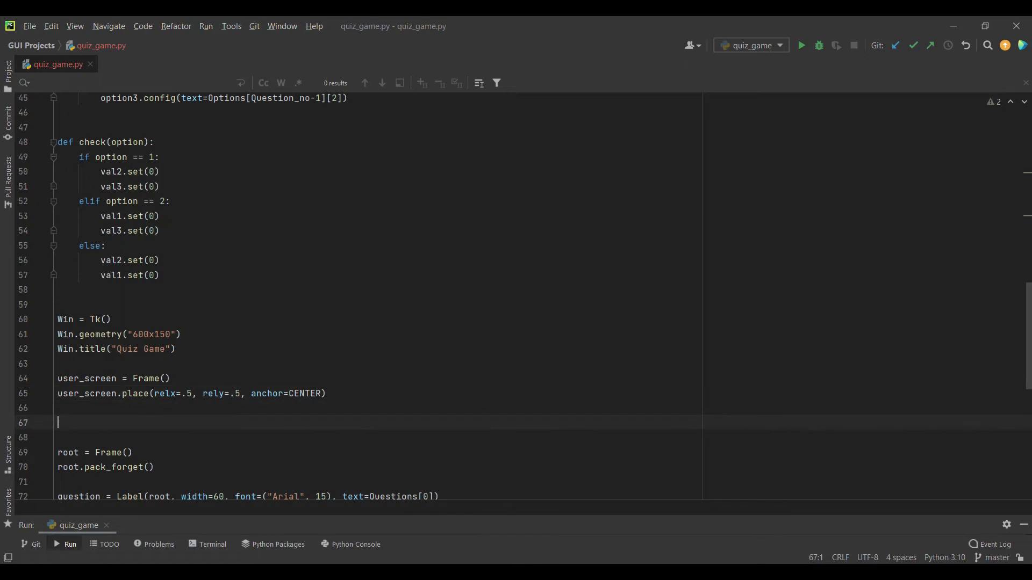
Create intro_message Label on user_screen reading "Welcome to our QUIZ Game" in Arial 15.
{"action": "type", "text": "i"}
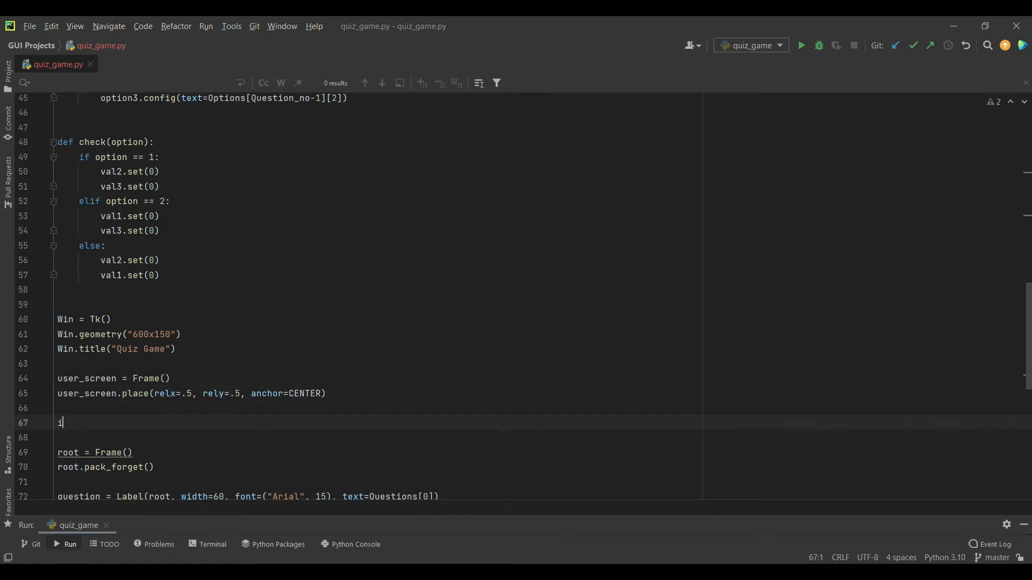
{"action": "type", "text": "ntro_message = Label("}
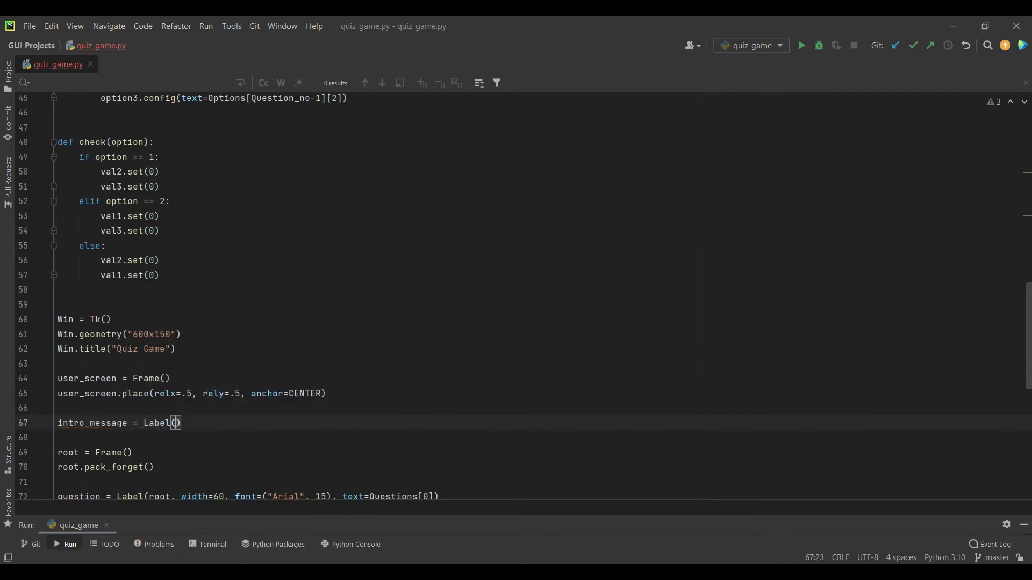
{"action": "type", "text": "user_screen, text=\""}
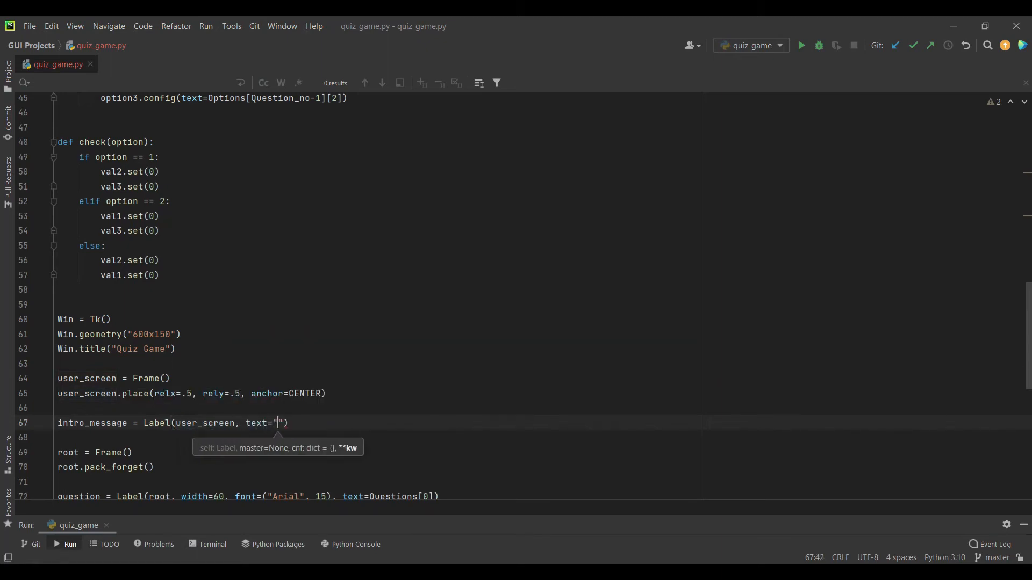
{"action": "type", "text": "Welcome to"}
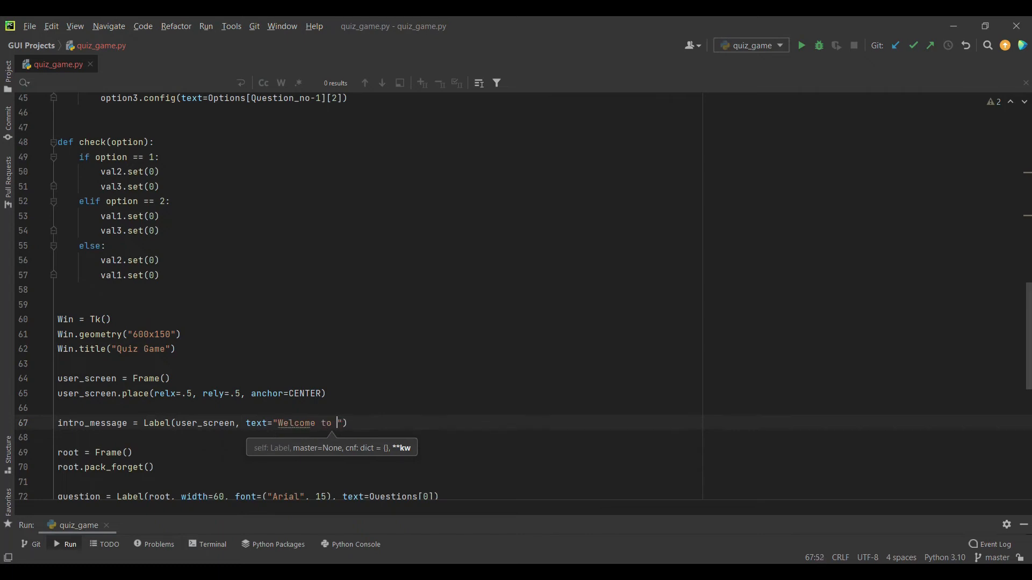
{"action": "type", "text": "our QUIz"}
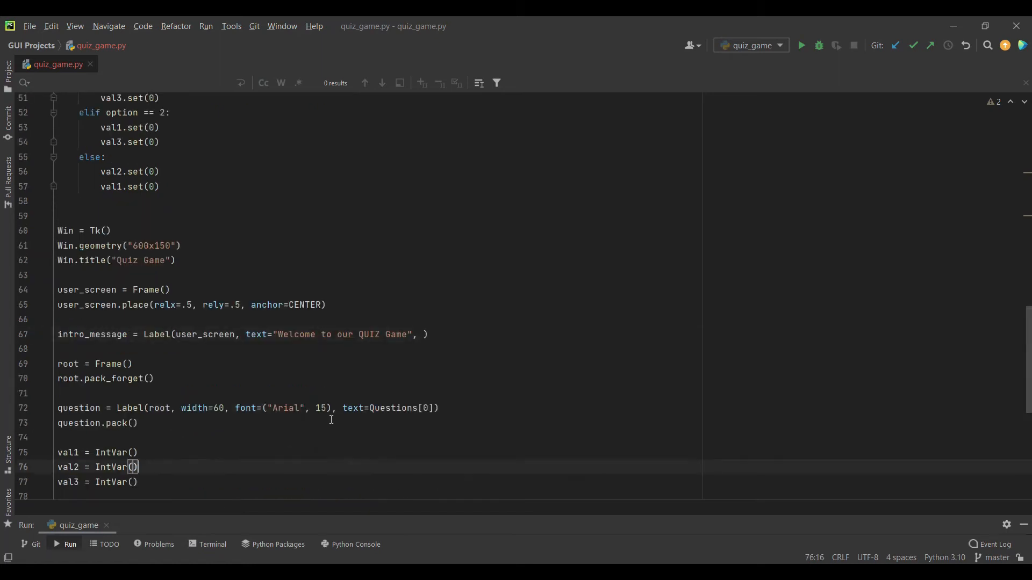
{"action": "left_click_drag", "start_coordinate": [231, 408], "coordinate": [332, 407]}
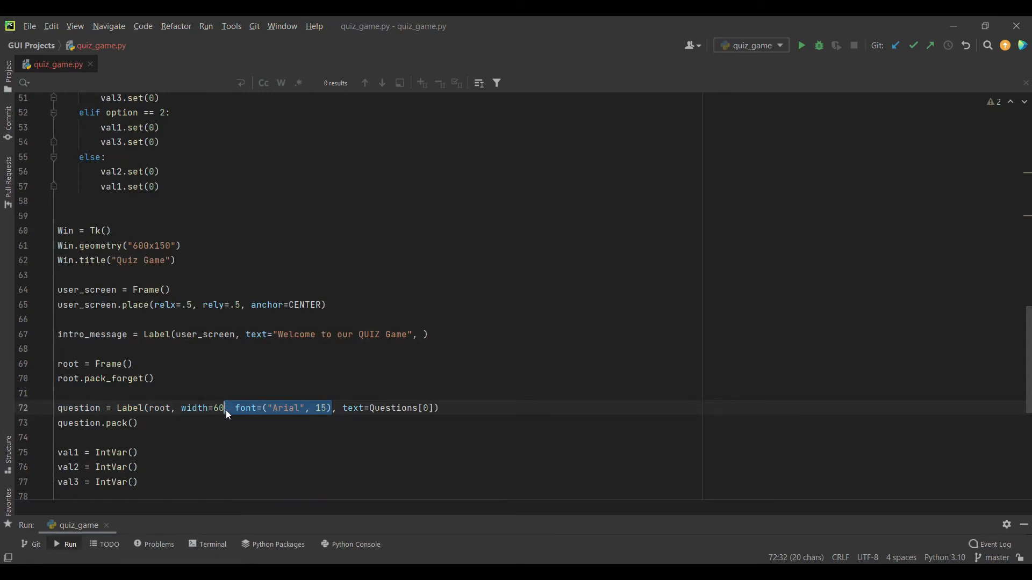
{"action": "type", "text": "font=(\"Arial\", 15)"}
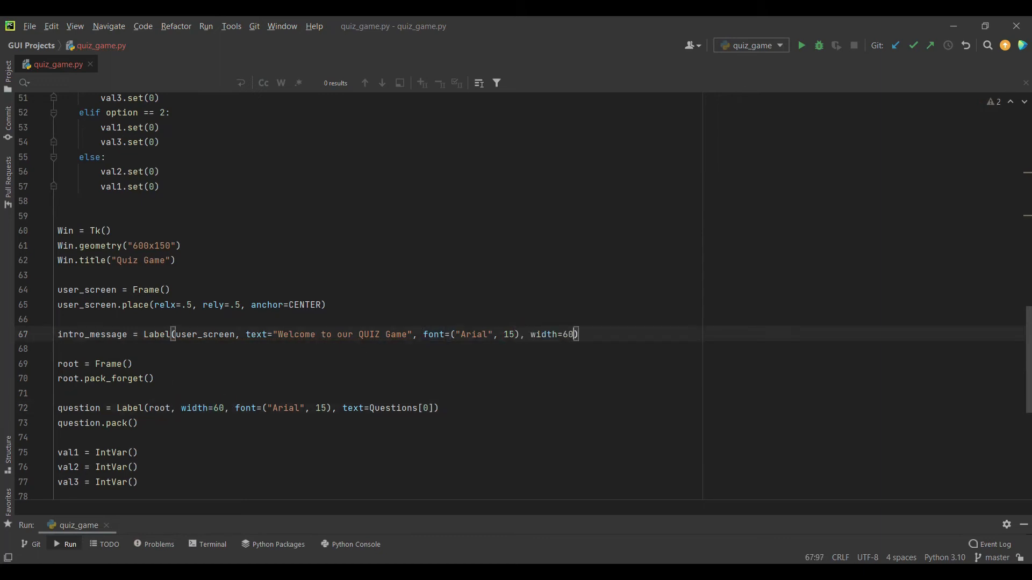
{"action": "key", "text": "Enter"}
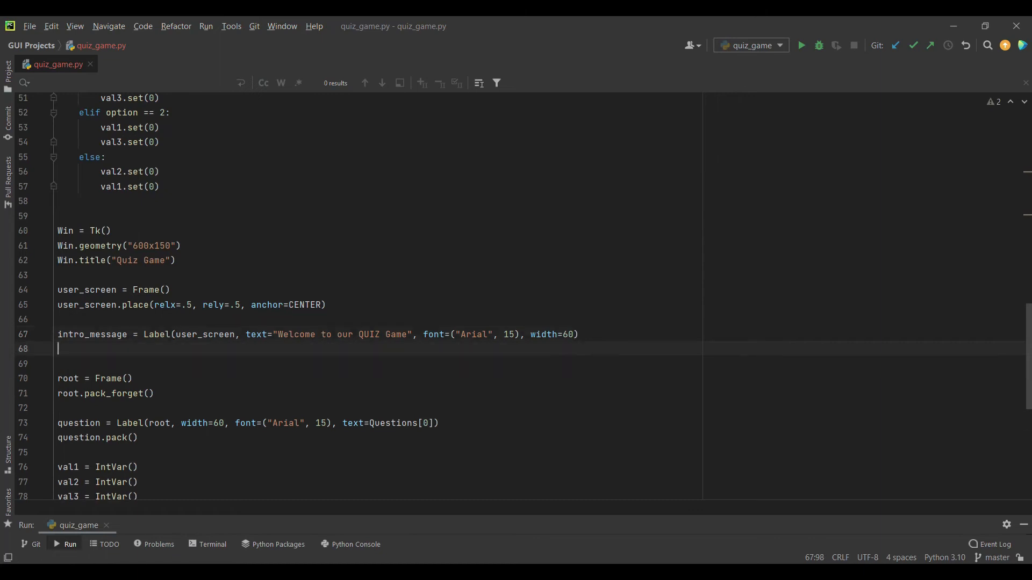
{"action": "type", "text": "intro_message,"}
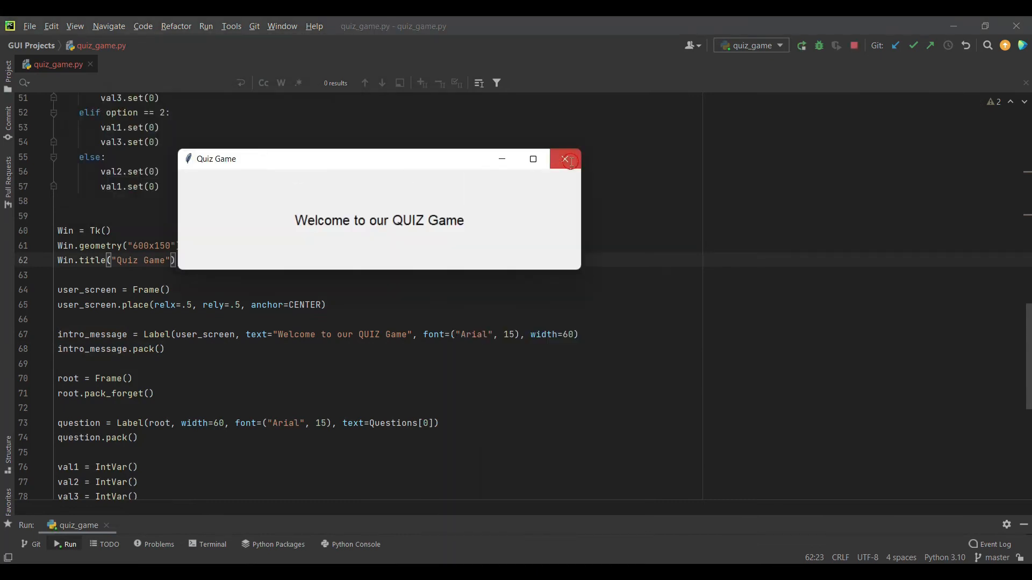
Rerun the game with and without anchor=CENTER to compare the welcome text's centring.
{"action": "left_click", "coordinate": [566, 159]}
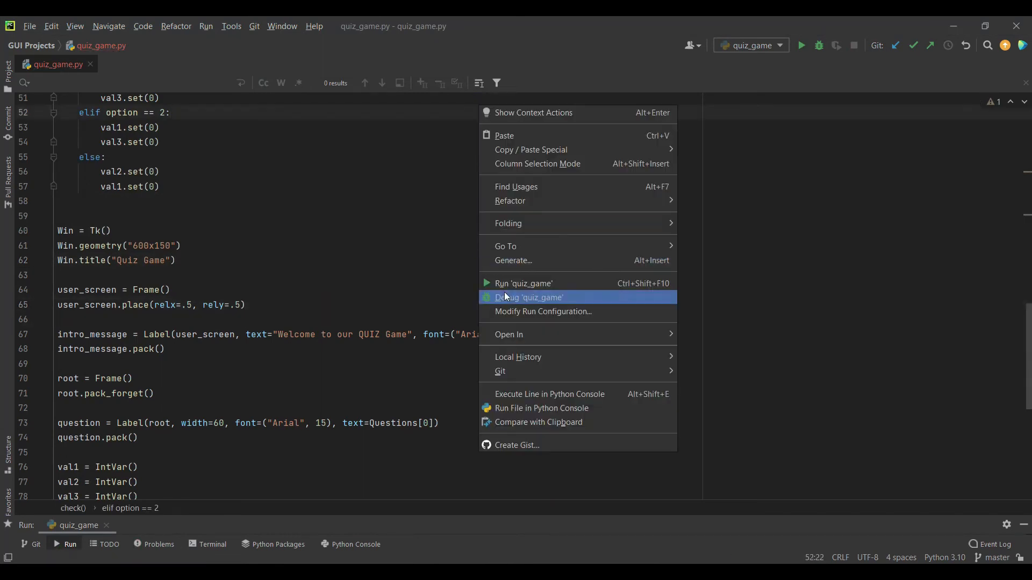
{"action": "left_click", "coordinate": [523, 284]}
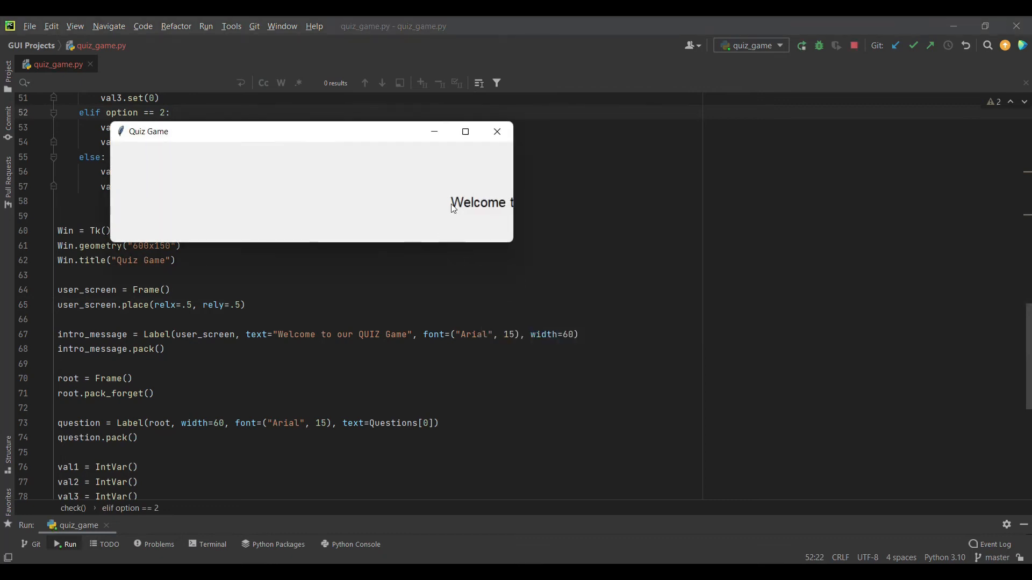
{"action": "mouse_move", "coordinate": [596, 210]}
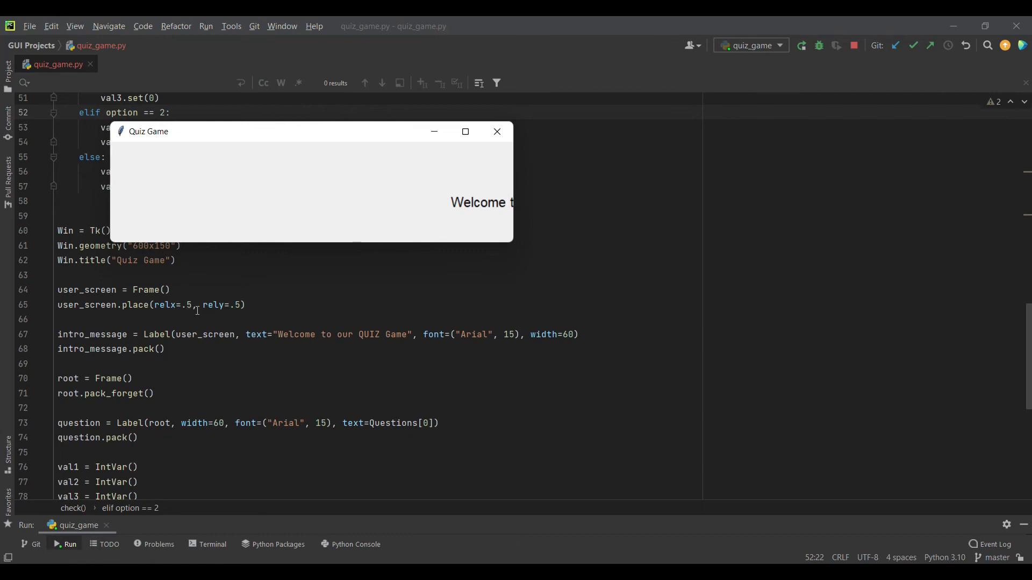
{"action": "mouse_move", "coordinate": [455, 210]}
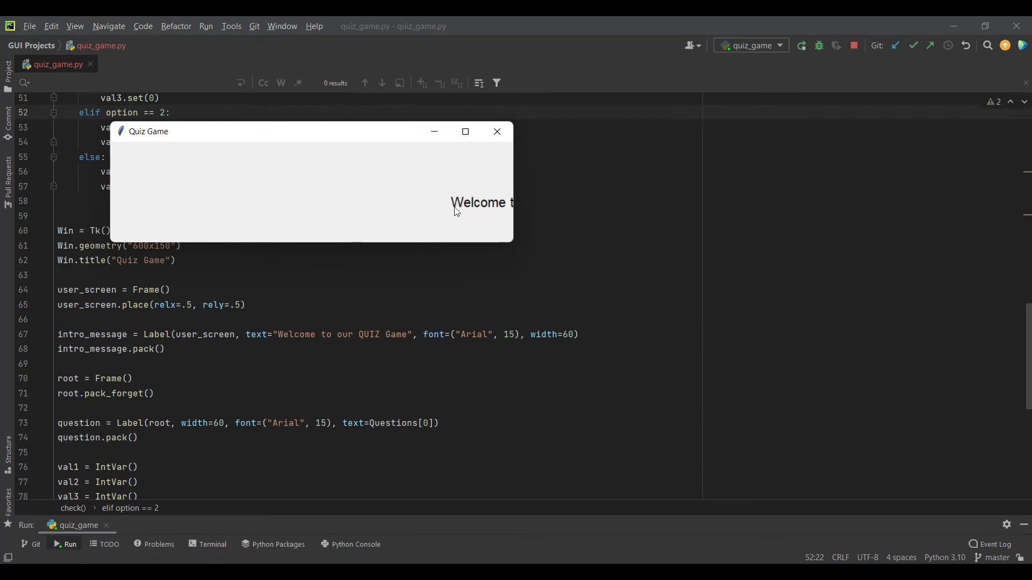
{"action": "left_click", "coordinate": [497, 131]}
{"action": "type", "text": ", anchor=CENTER"}
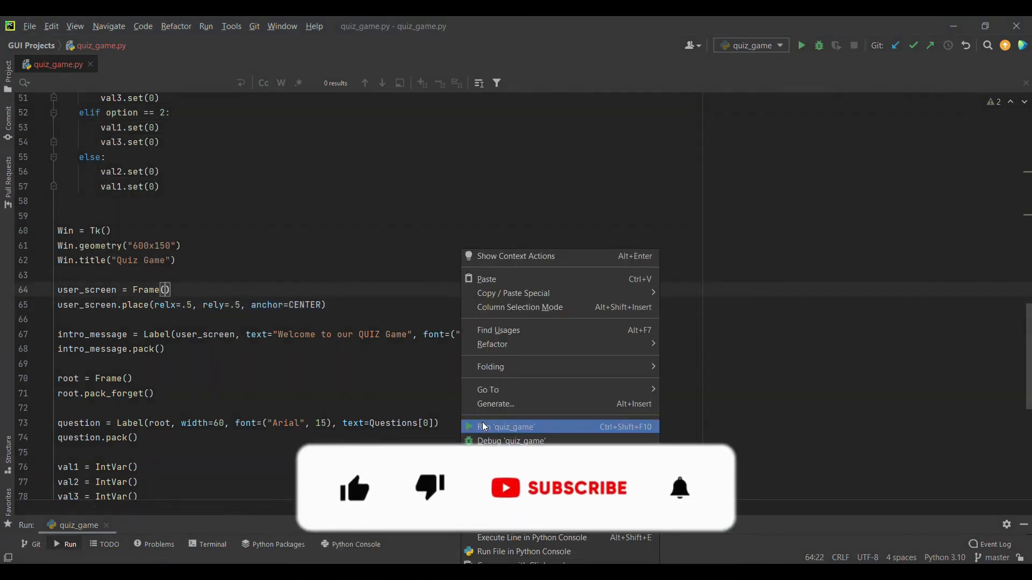
{"action": "left_click", "coordinate": [507, 427]}
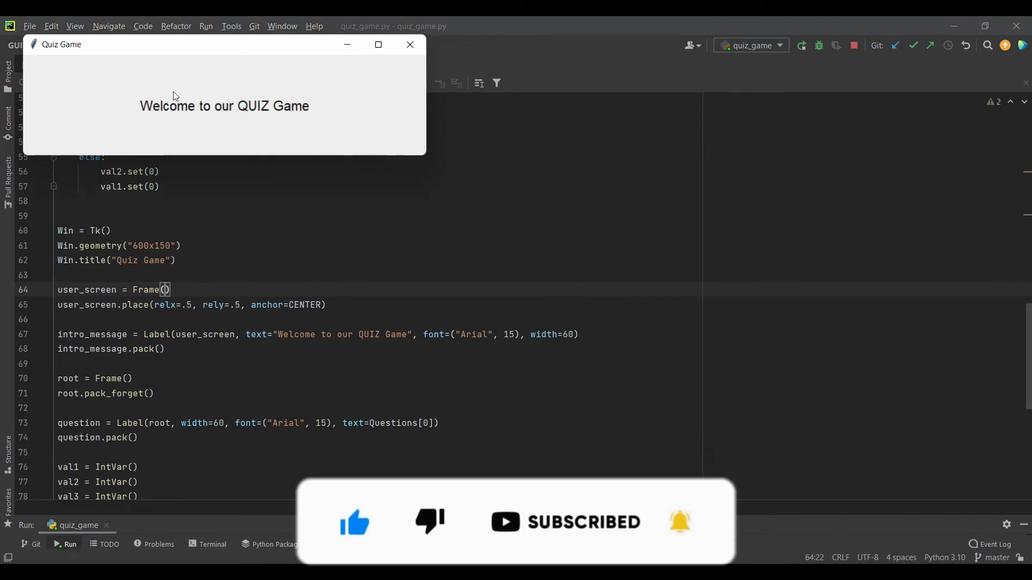
{"action": "left_click", "coordinate": [409, 45]}
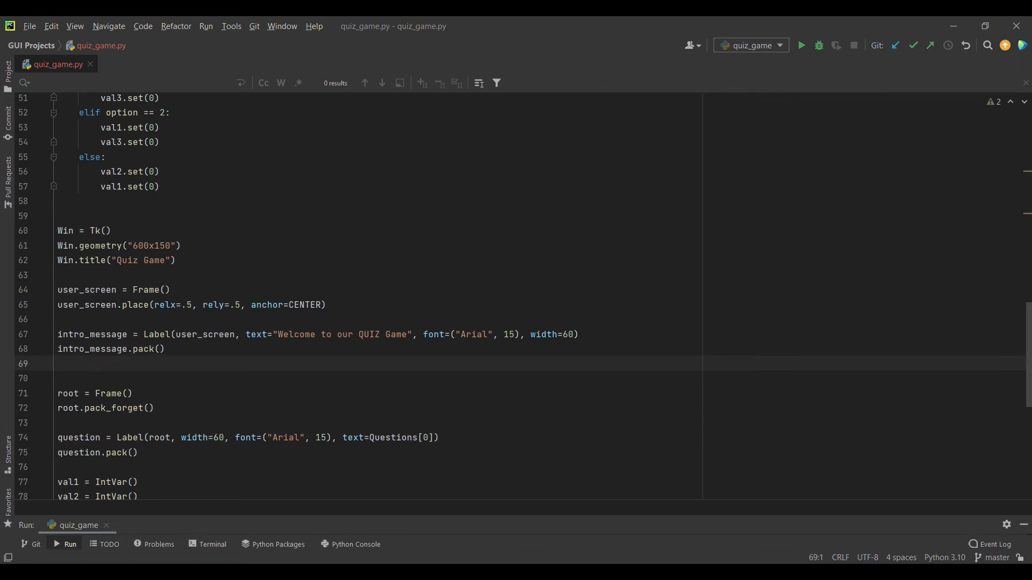
Create play_b = Button(user_screen, text="Play Game").
{"action": "type", "text": "pl"}
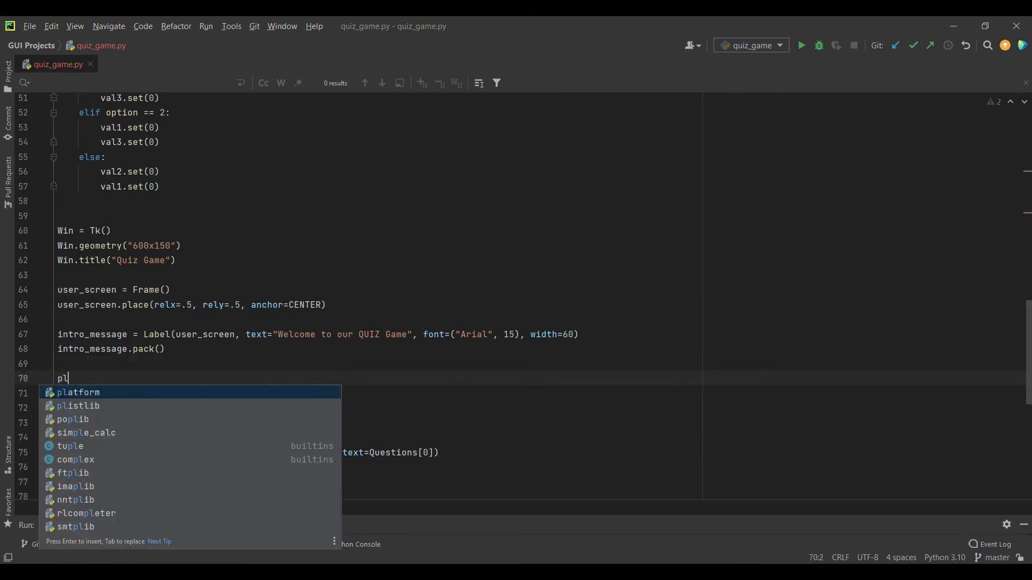
{"action": "type", "text": "play_b = Button("}
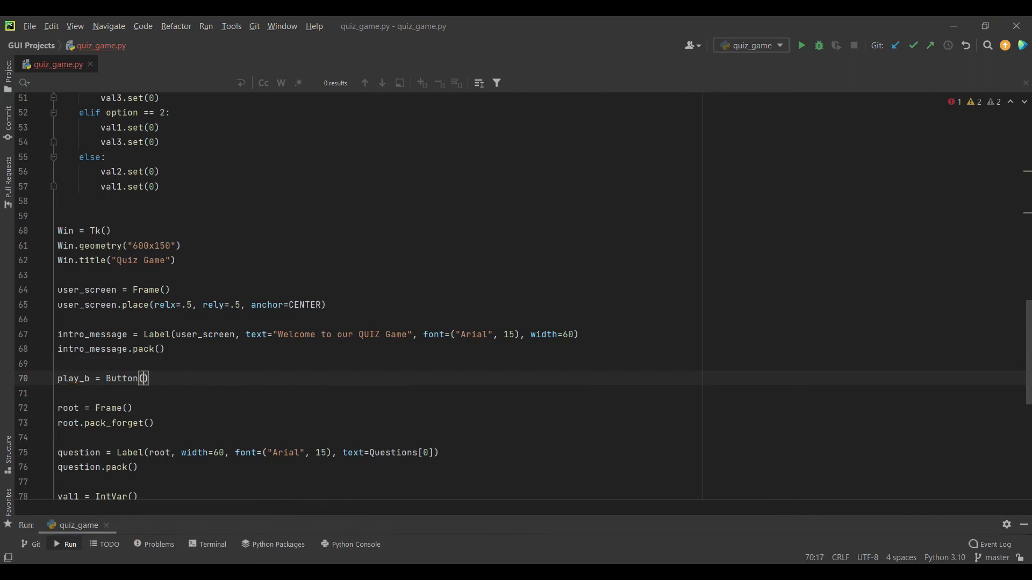
{"action": "type", "text": "user_screen"}
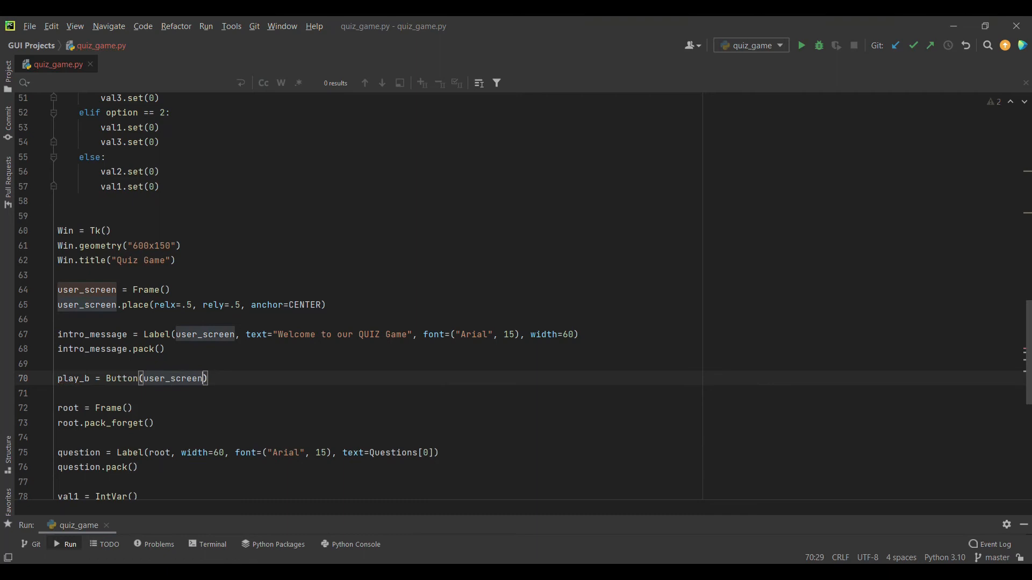
{"action": "type", "text": ", text=\"PLA"}
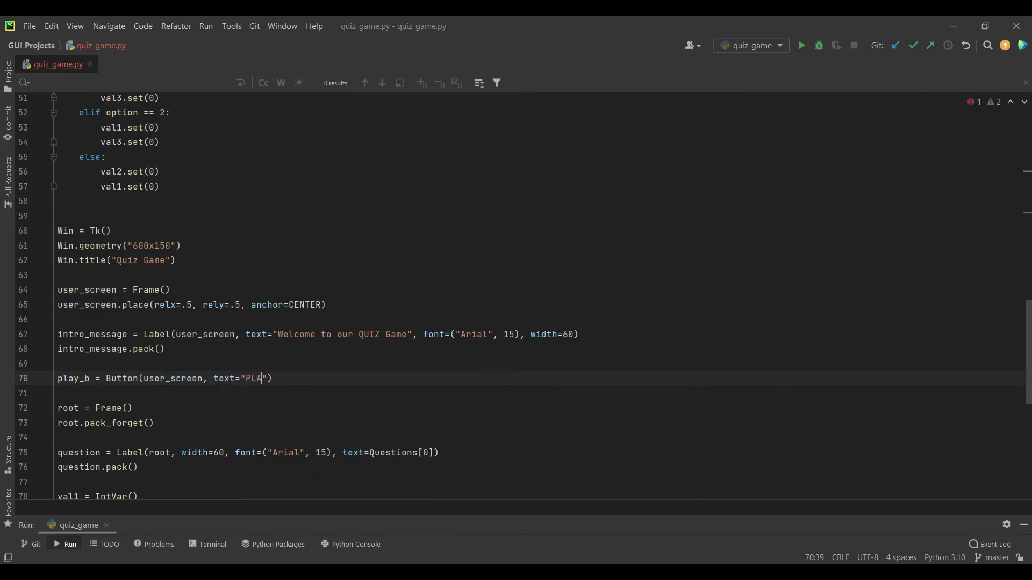
{"action": "type", "text": "Y Game"}
{"action": "left_click", "coordinate": [318, 334]}
{"action": "type", "text": "uiz"}
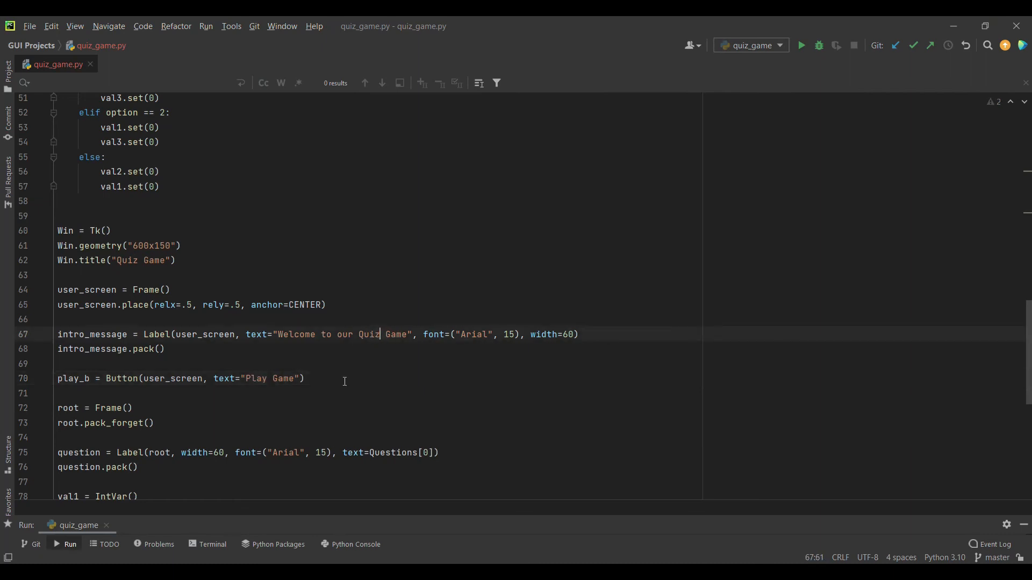
Add play_b.pack() on the line below the button definition.
{"action": "left_click", "coordinate": [333, 378]}
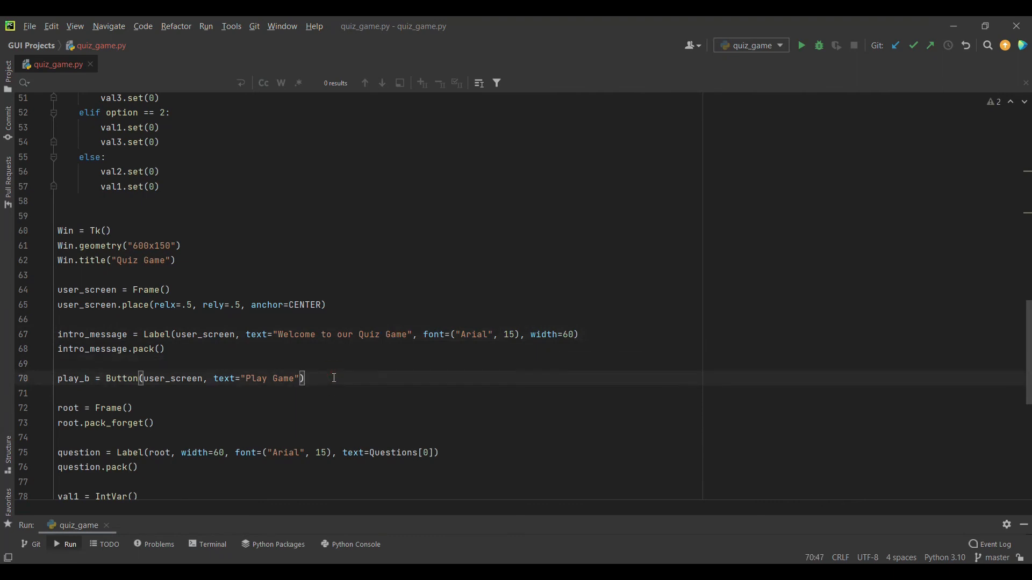
{"action": "type", "text": "p"}
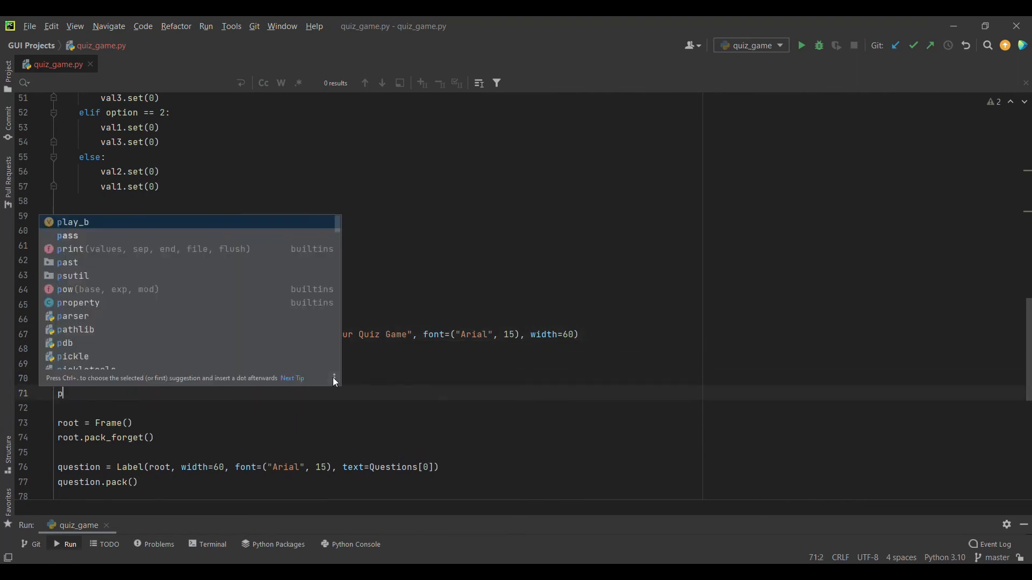
{"action": "key", "text": "Tab"}
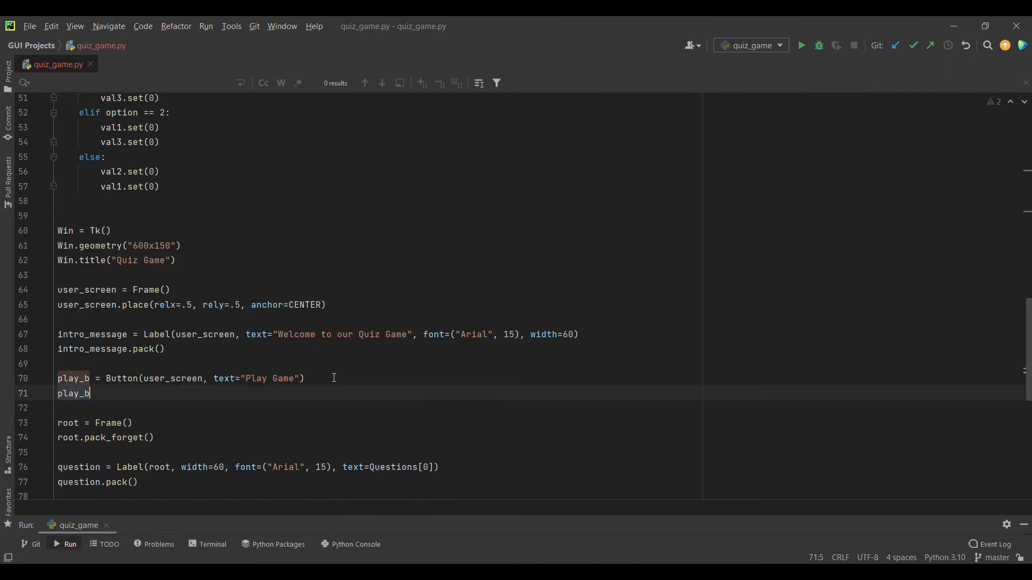
{"action": "type", "text": ".pax"}
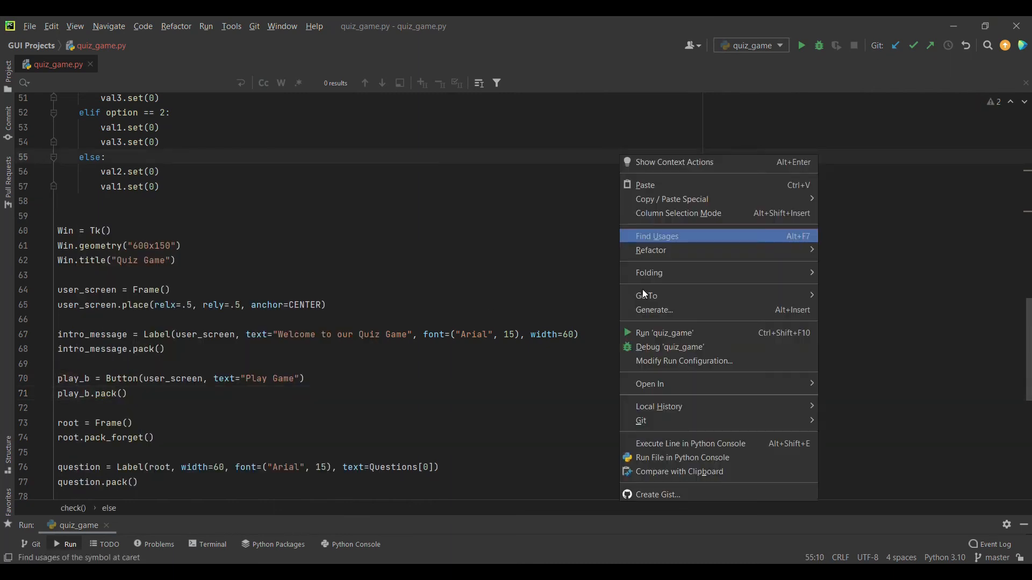
Preview the welcome screen, then start adding command=_start to the Play Game button.
{"action": "left_click", "coordinate": [664, 333]}
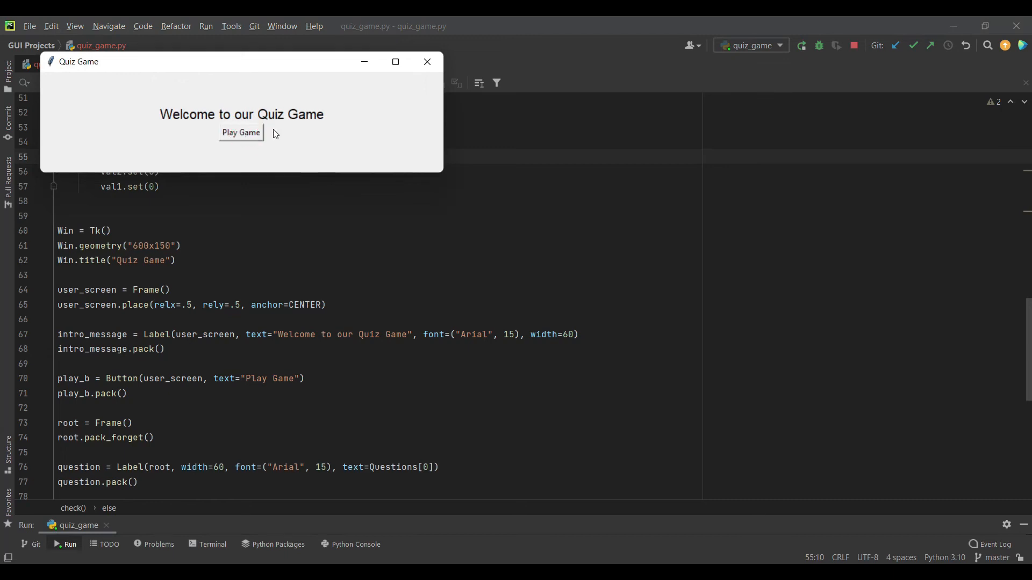
{"action": "left_click", "coordinate": [427, 62]}
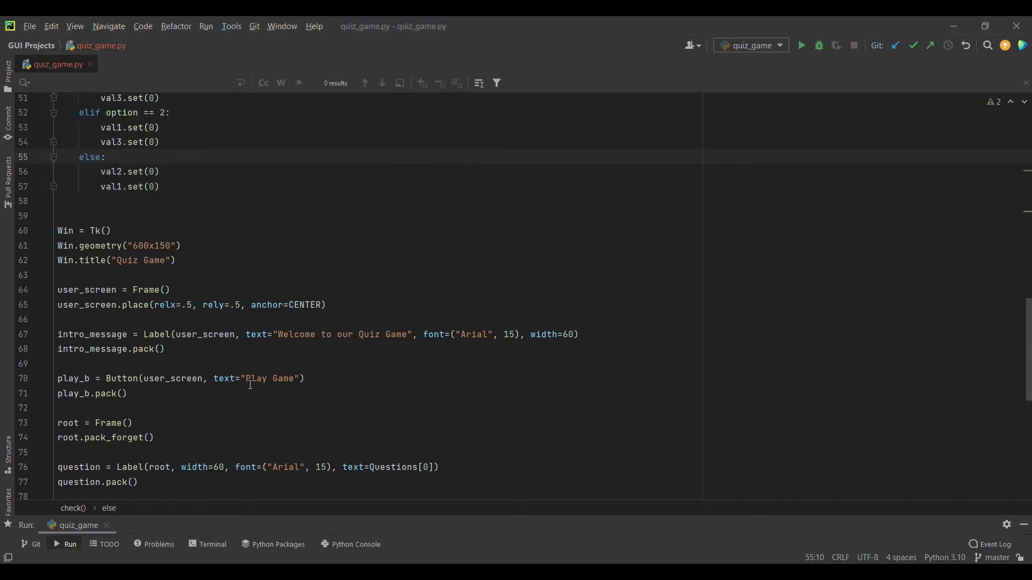
{"action": "type", "text": ", command=_start"}
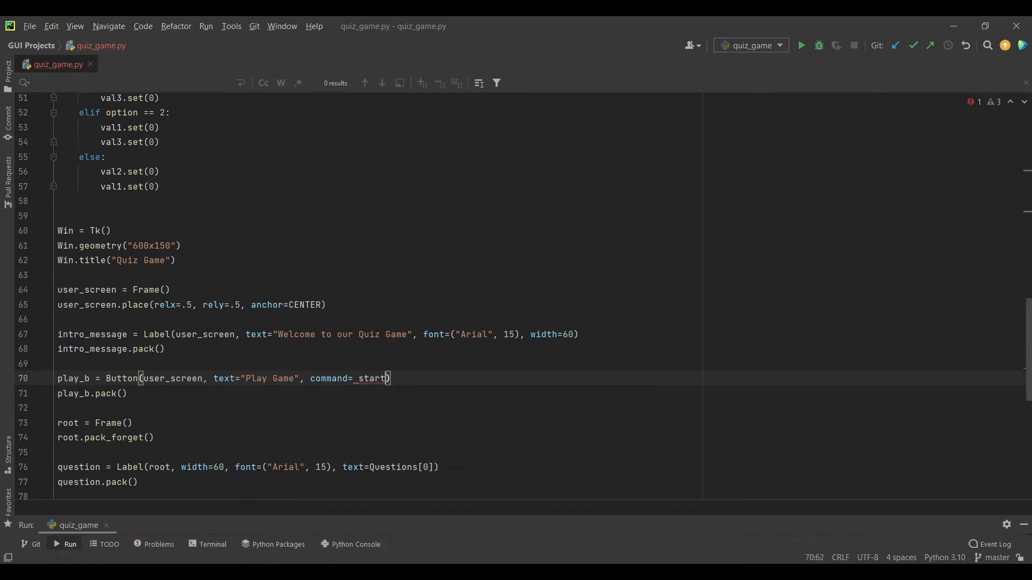
Set the Play Game button's command to start_game and declare def start_game():.
{"action": "type", "text": "_game"}
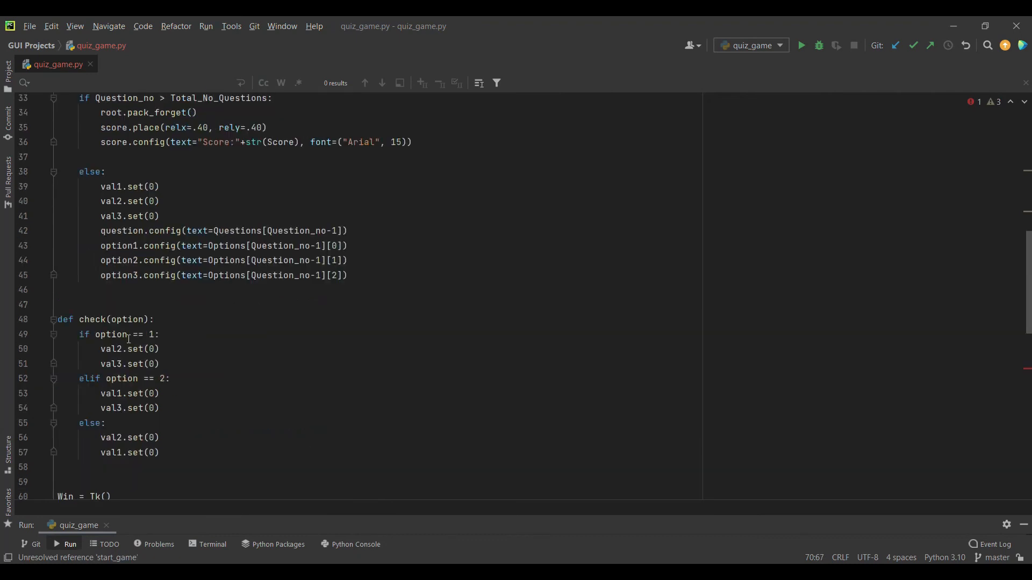
{"action": "scroll", "scroll_direction": "down", "scroll_amount": 3}
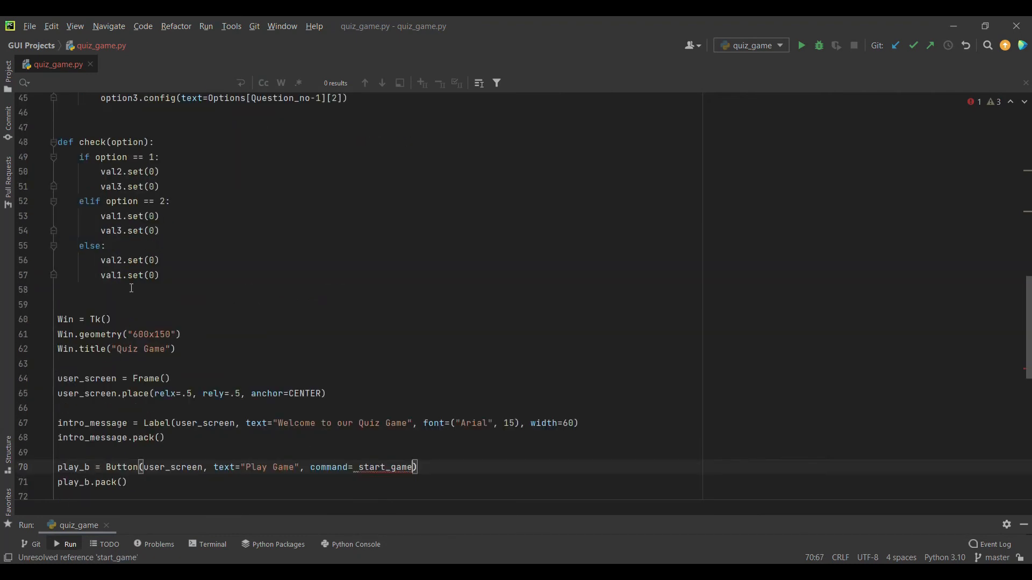
{"action": "type", "text": "def start_"}
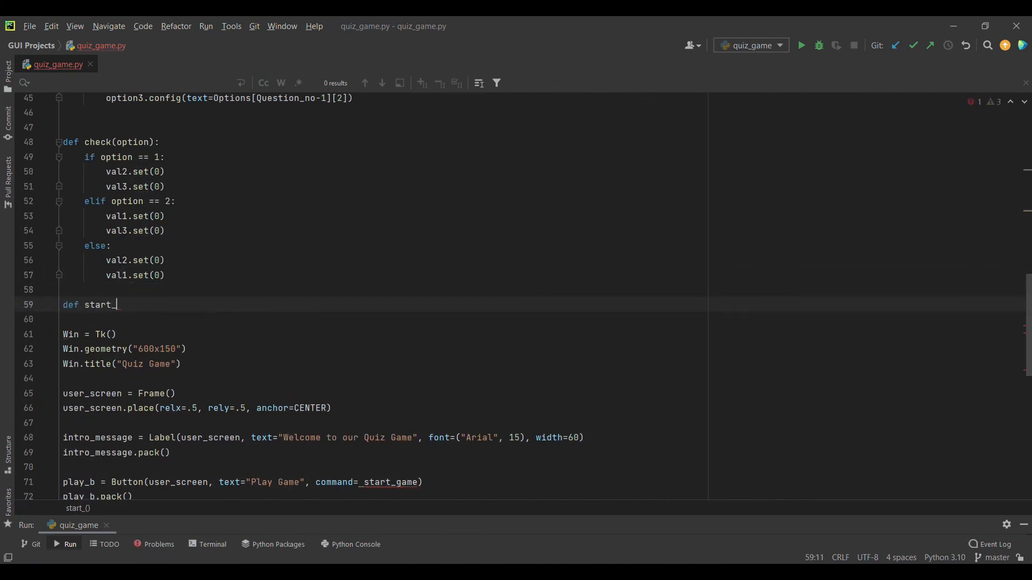
{"action": "type", "text": "game"}
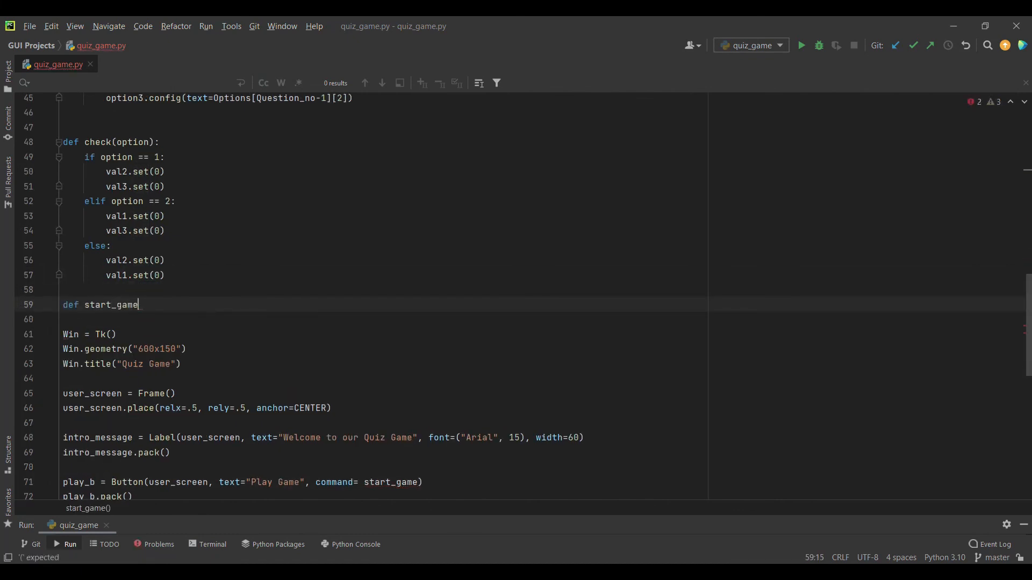
{"action": "type", "text": "():"}
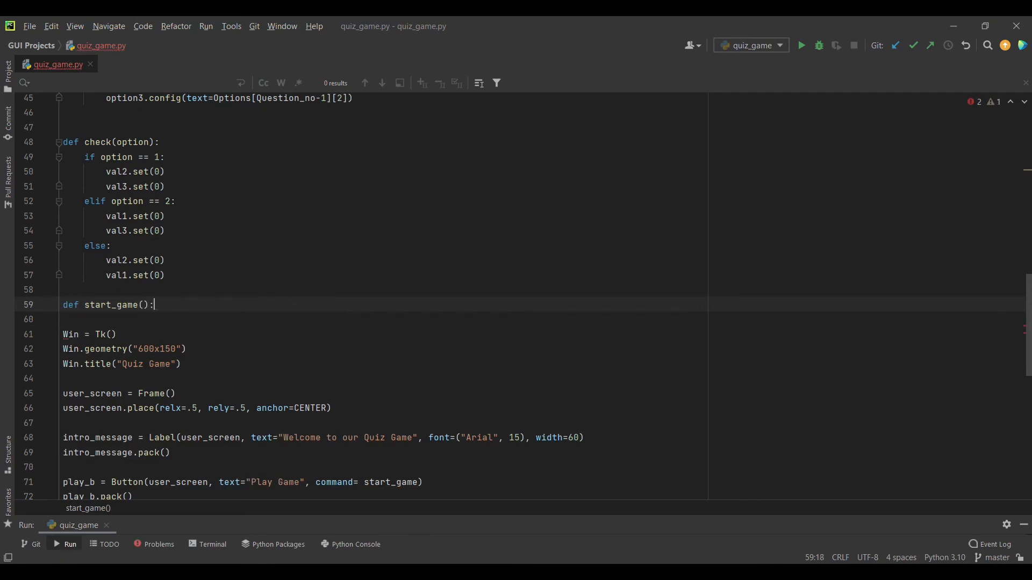
Fill start_game's body with user_screen.place_forget() and root.pack().
{"action": "key", "text": "Enter"}
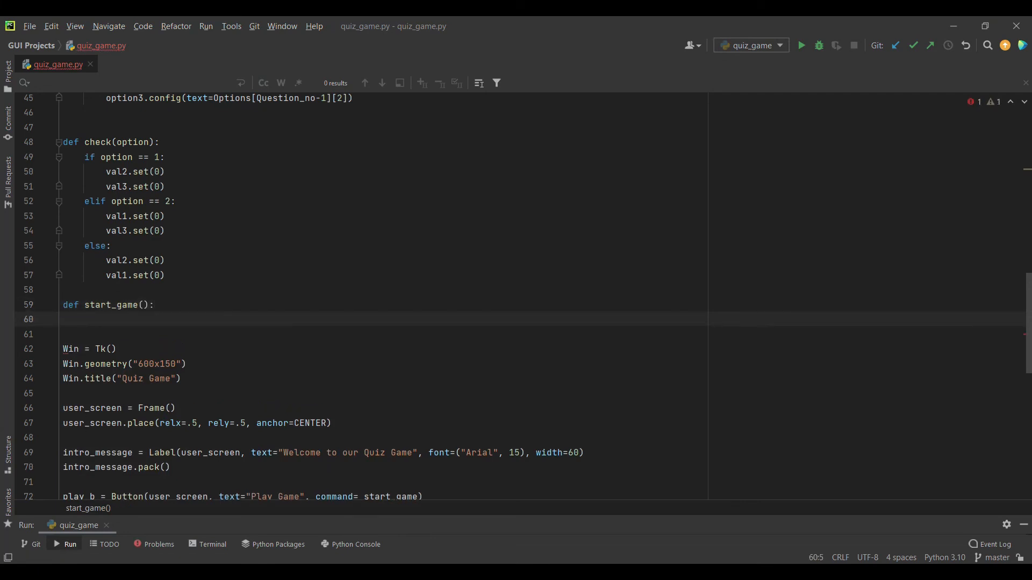
{"action": "type", "text": "user_screen"}
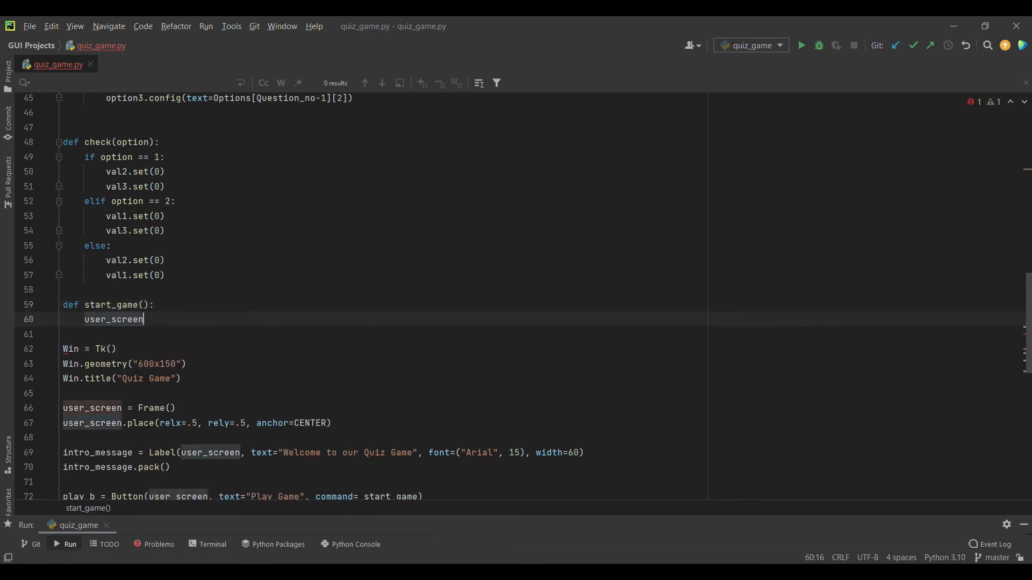
{"action": "type", "text": ".place_Fo"}
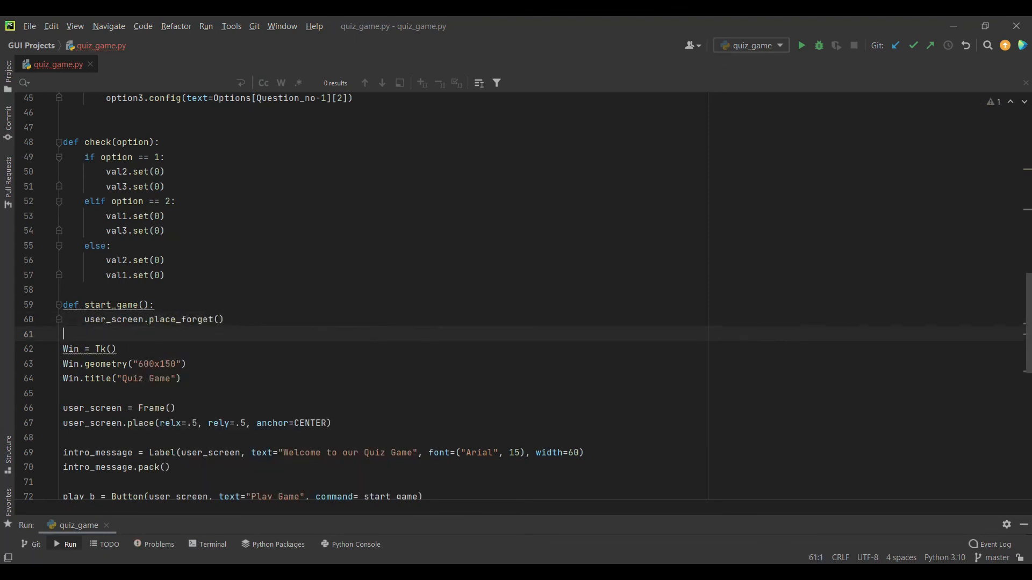
{"action": "type", "text": "root.pack("}
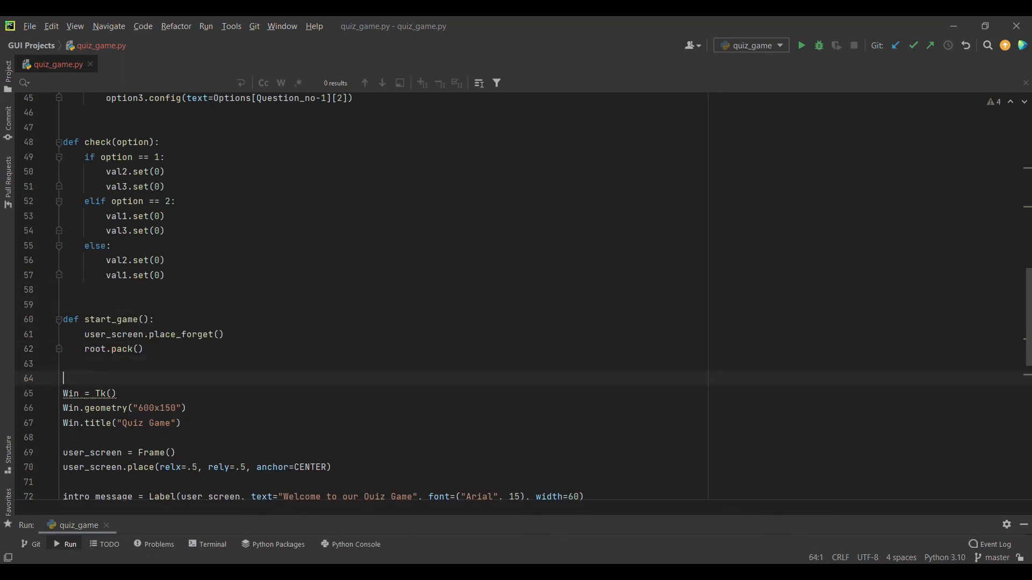
{"action": "left_click", "coordinate": [805, 45]}
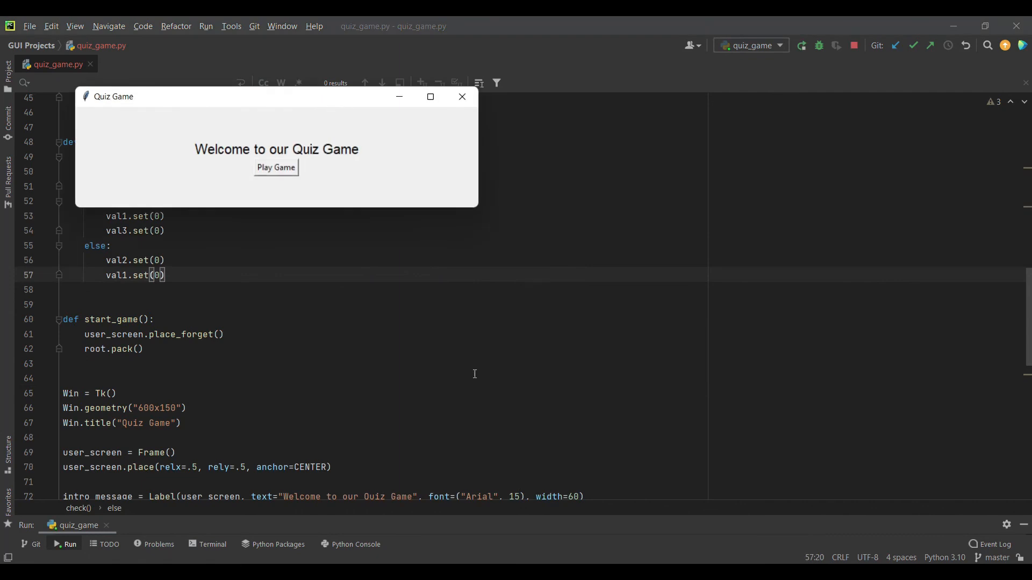
{"action": "left_click_drag", "start_coordinate": [114, 96], "coordinate": [127, 103]}
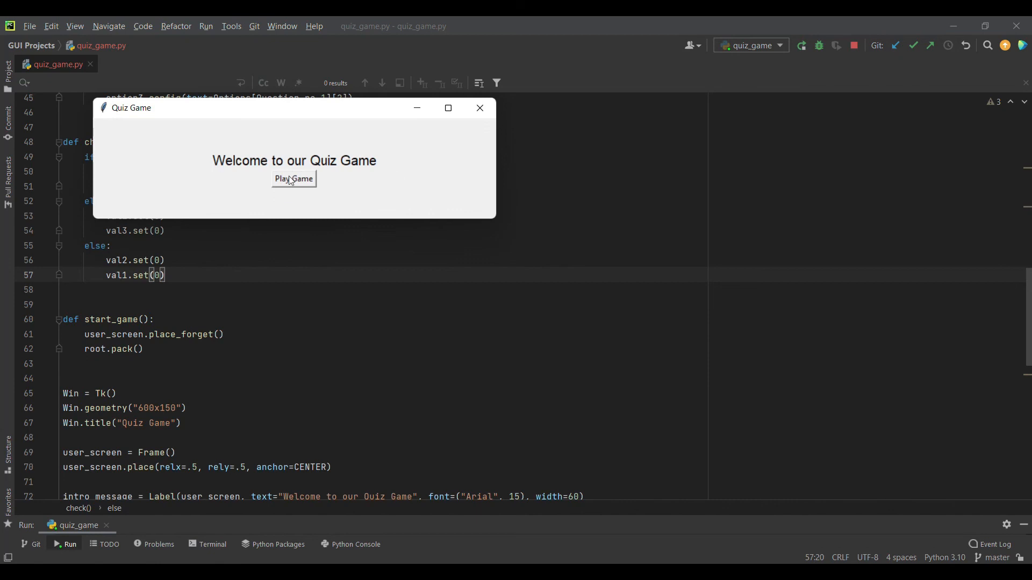
{"action": "mouse_move", "coordinate": [356, 213]}
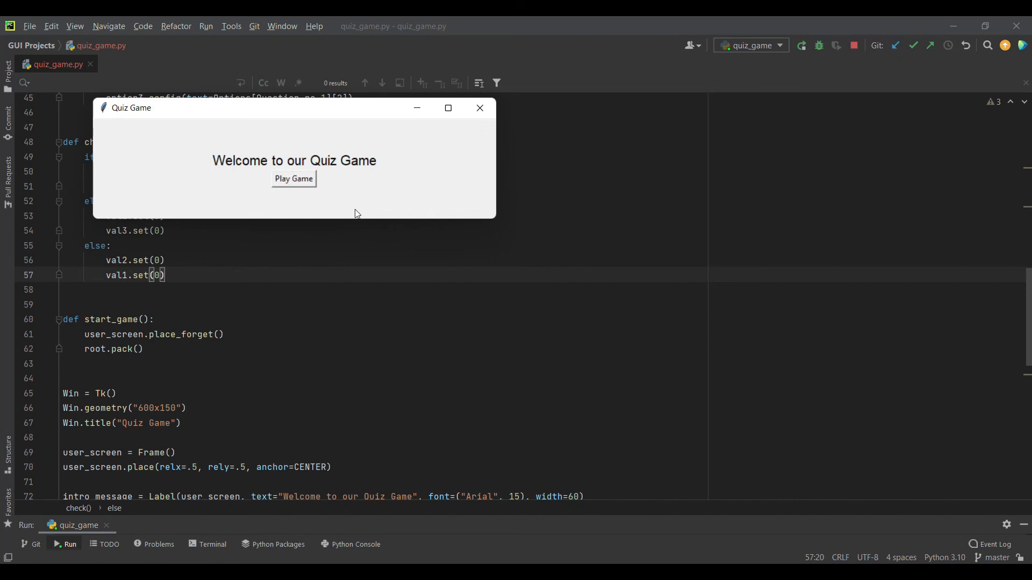
{"action": "mouse_move", "coordinate": [294, 185]}
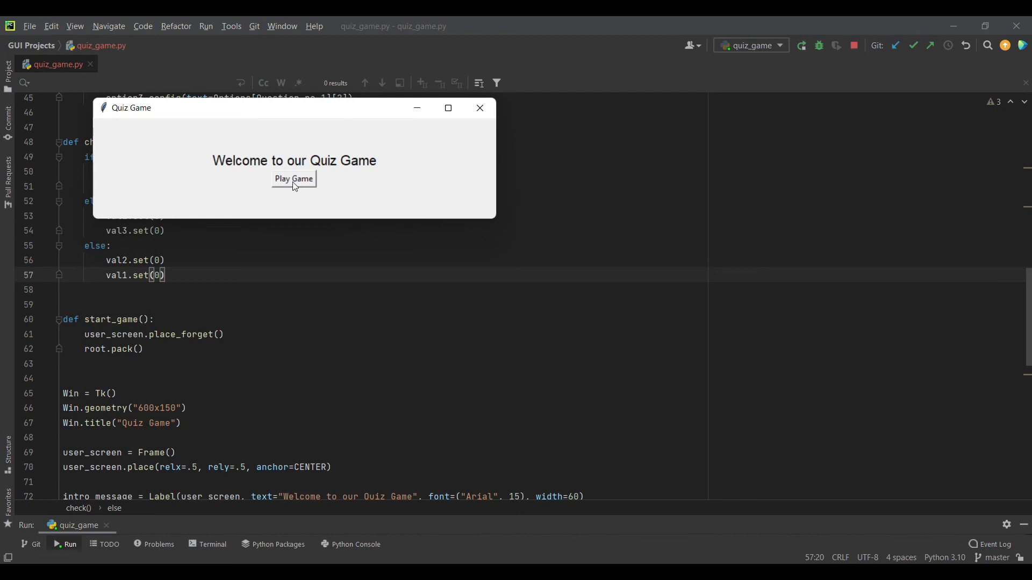
{"action": "left_click", "coordinate": [293, 179]}
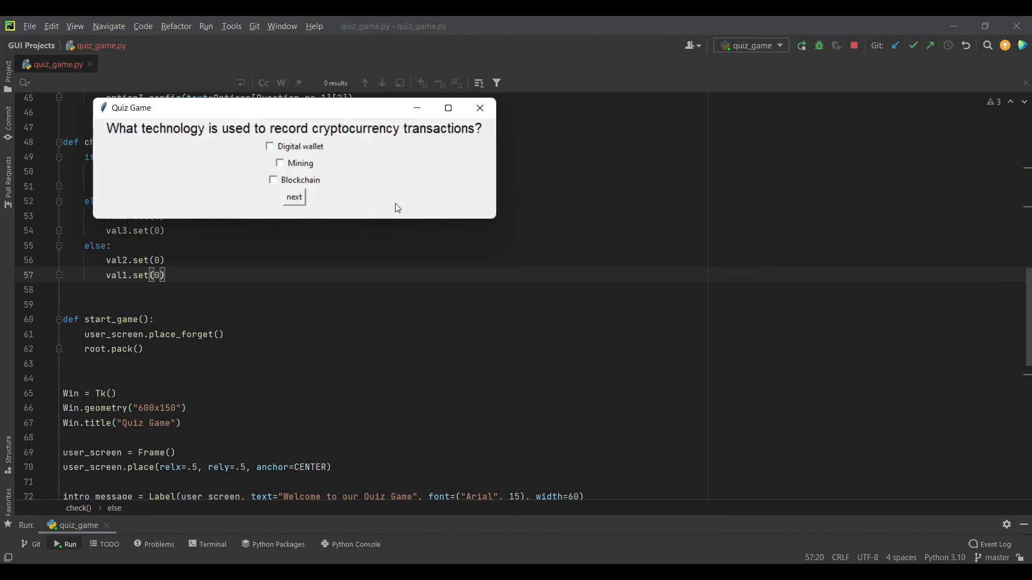
{"action": "mouse_move", "coordinate": [291, 159]}
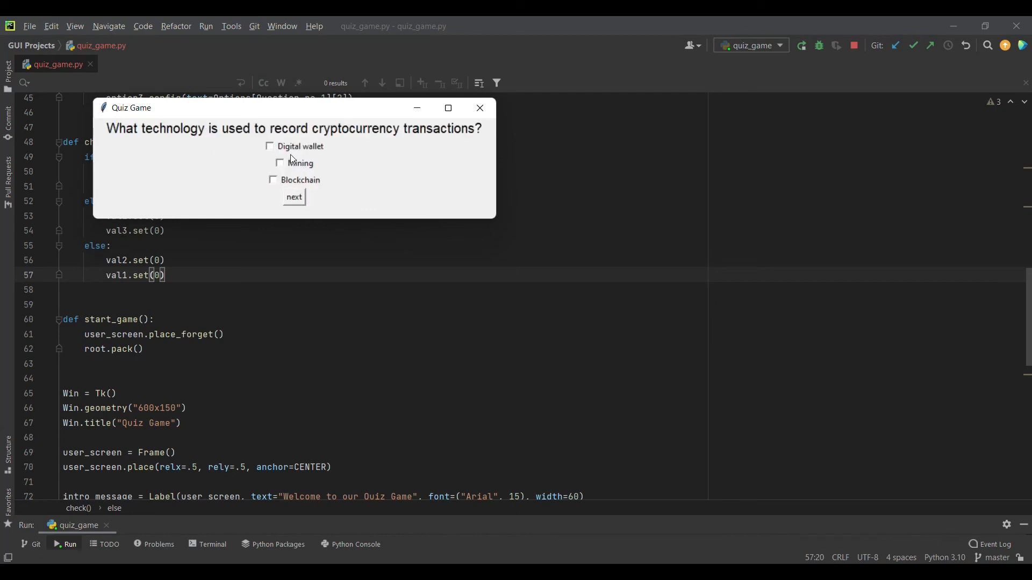
{"action": "mouse_move", "coordinate": [287, 185]}
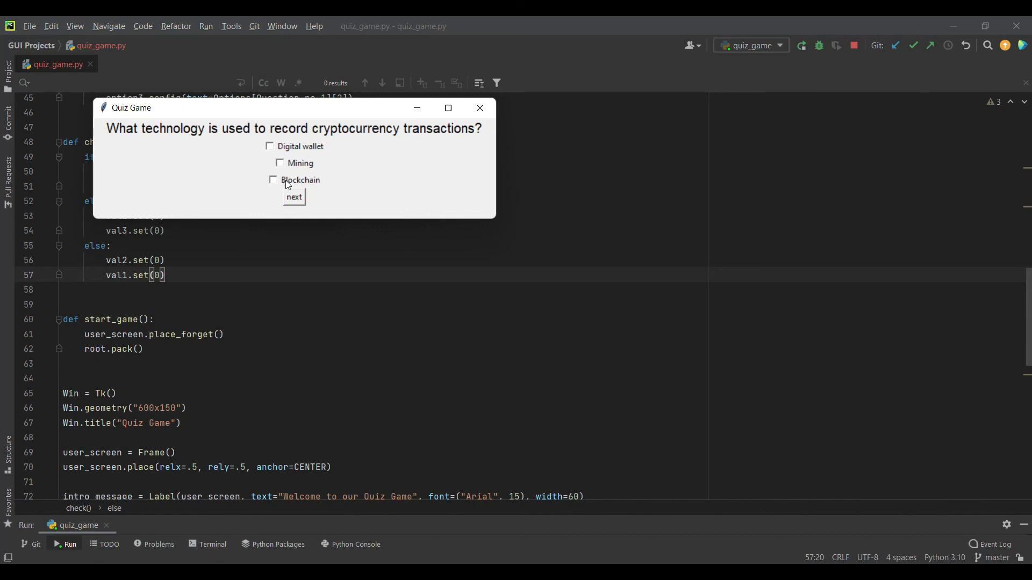
{"action": "left_click", "coordinate": [273, 180]}
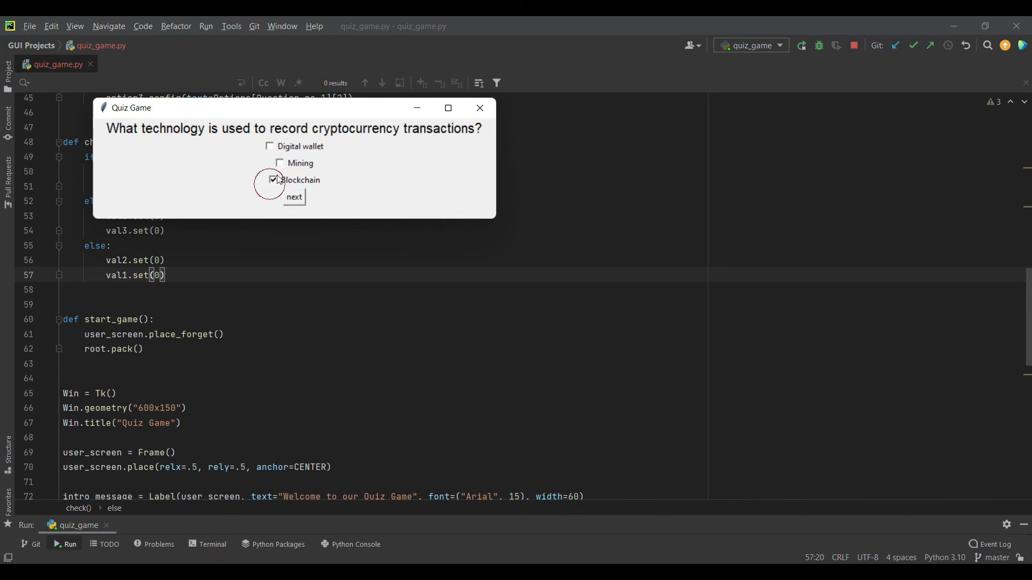
{"action": "left_click", "coordinate": [280, 163]}
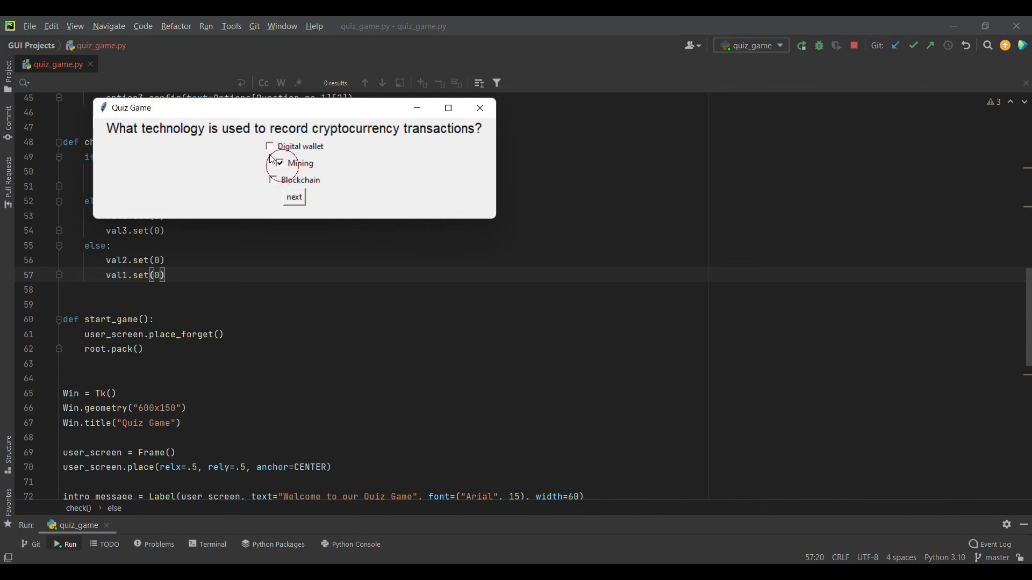
{"action": "left_click", "coordinate": [273, 180]}
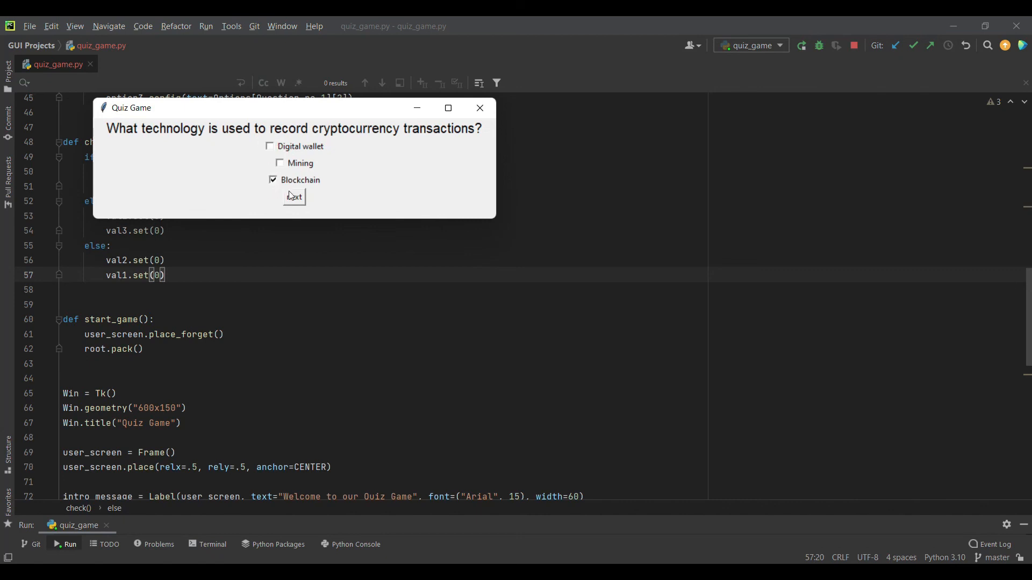
{"action": "left_click", "coordinate": [294, 197]}
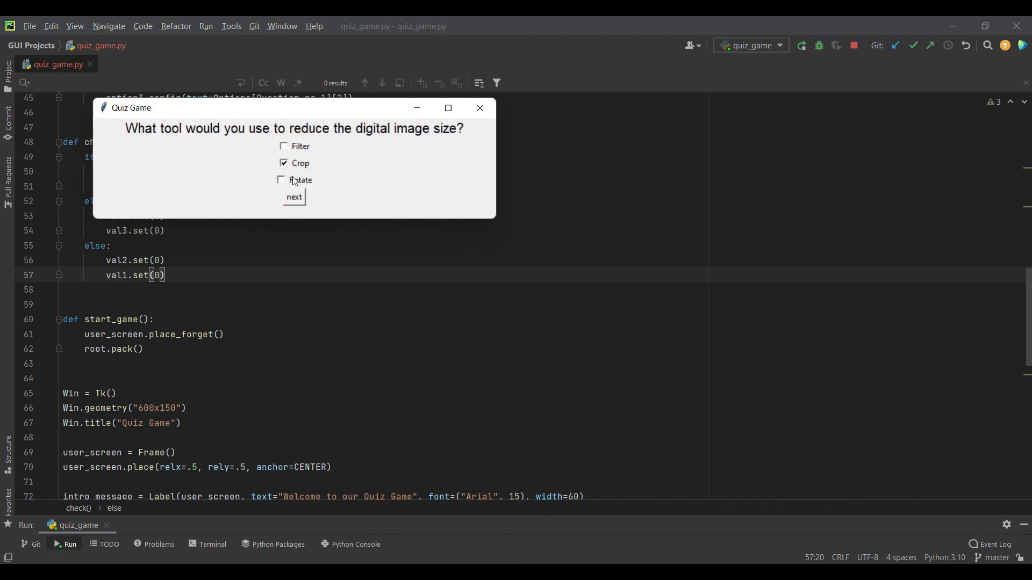
{"action": "left_click", "coordinate": [294, 198]}
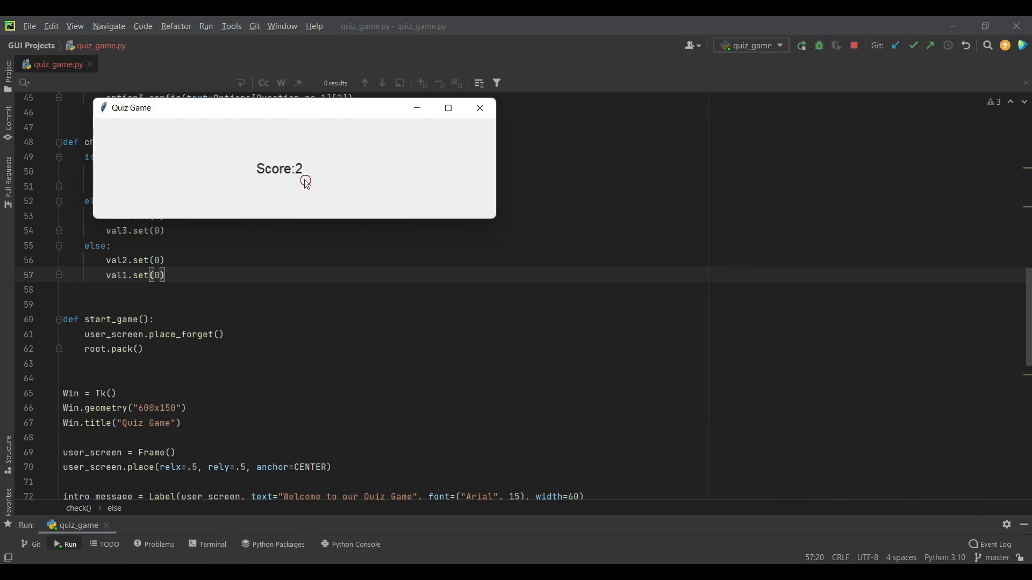
{"action": "mouse_move", "coordinate": [351, 183]}
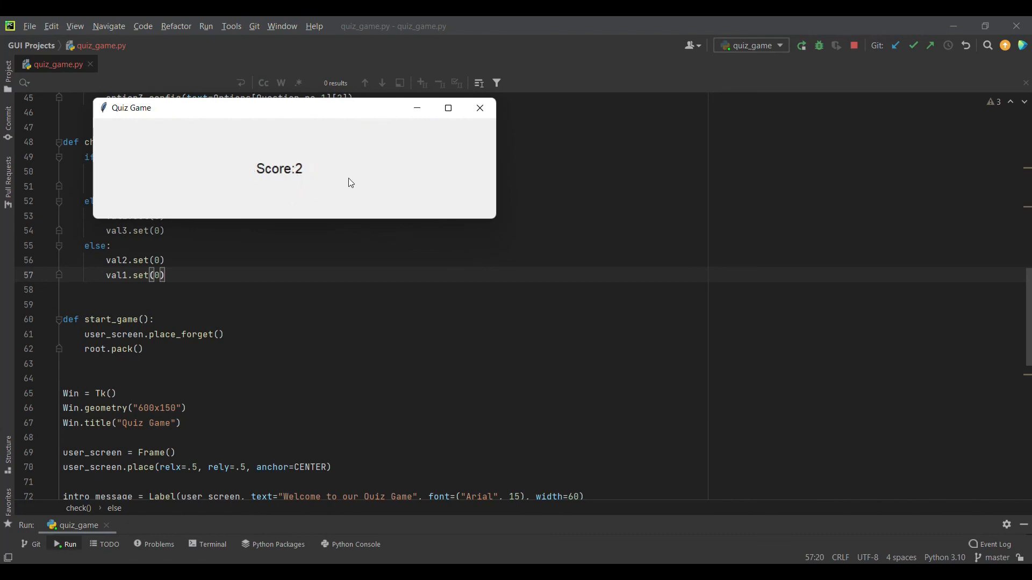
{"action": "mouse_move", "coordinate": [467, 144]}
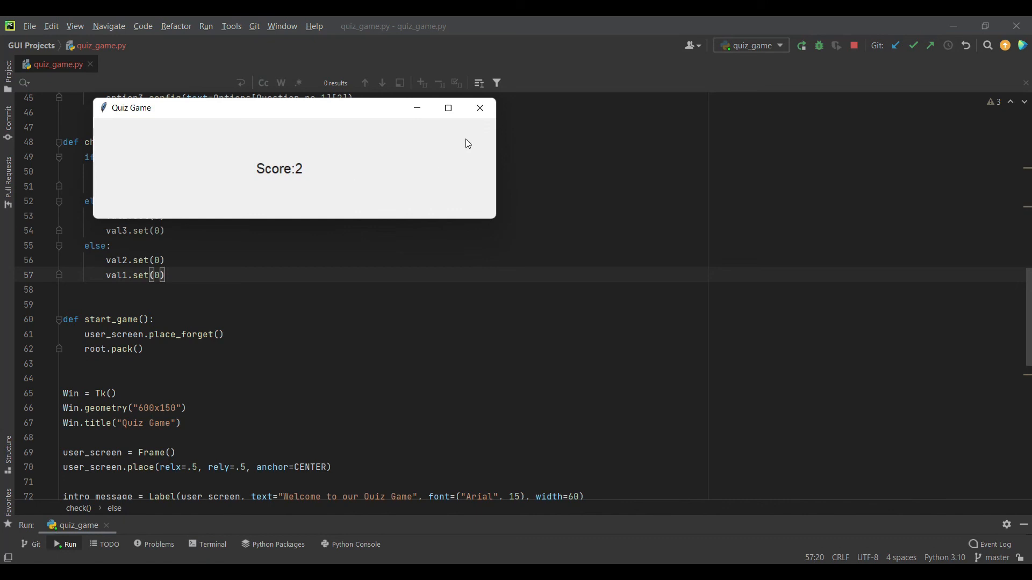
{"action": "left_click", "coordinate": [480, 109]}
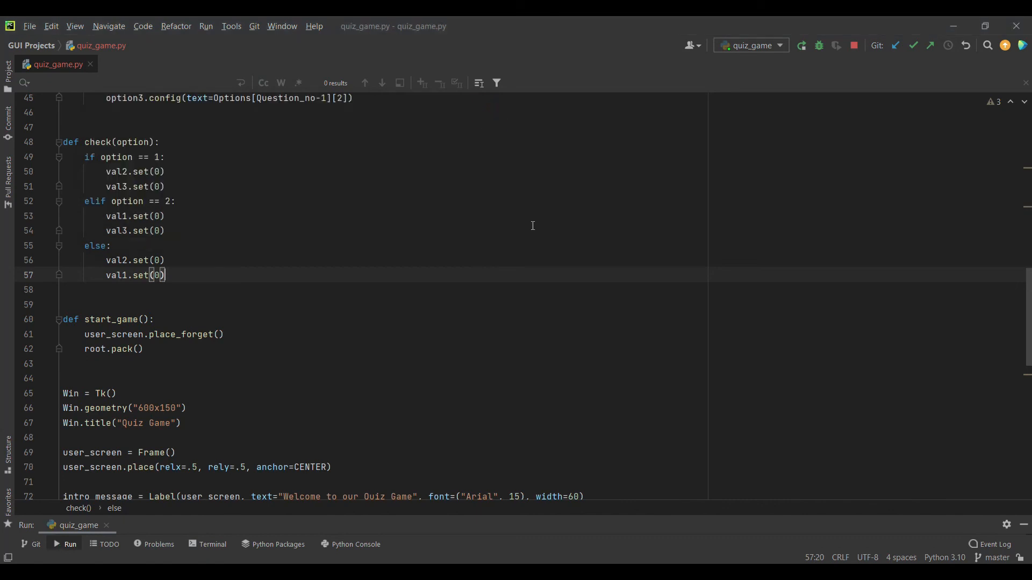